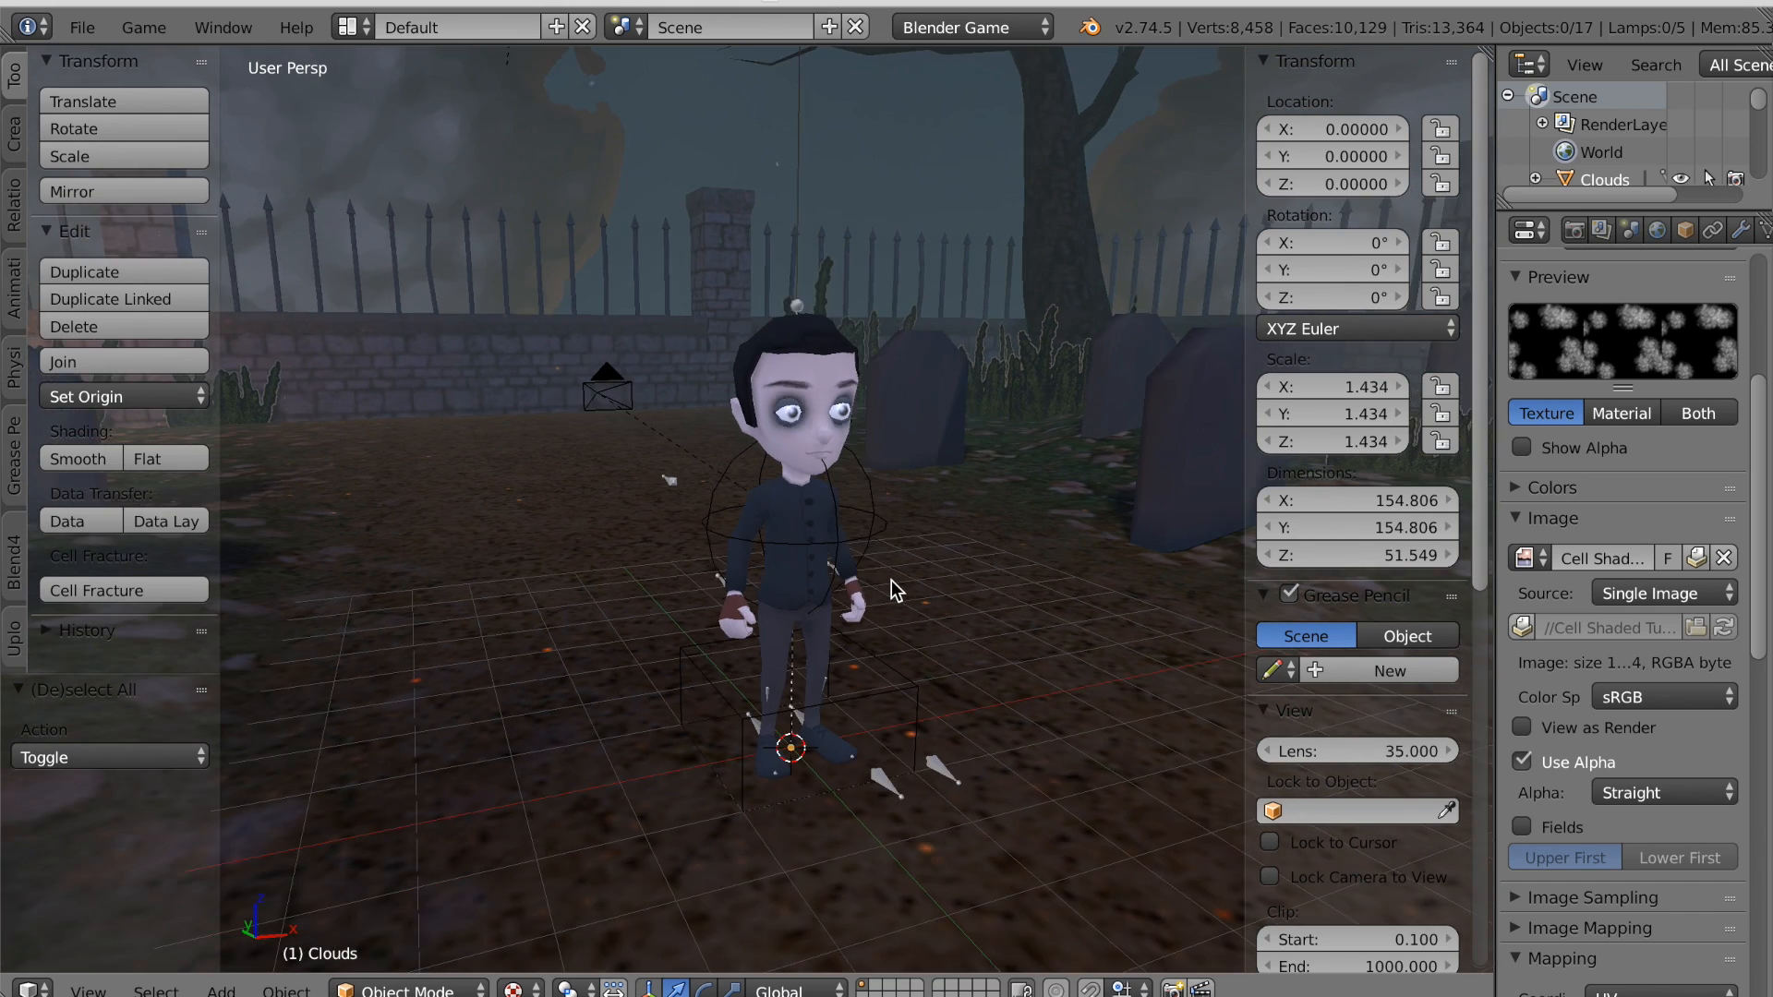
Select Alexander and hide every other object with Hide Unselected.
{"action": "left_click", "coordinate": [770, 453]}
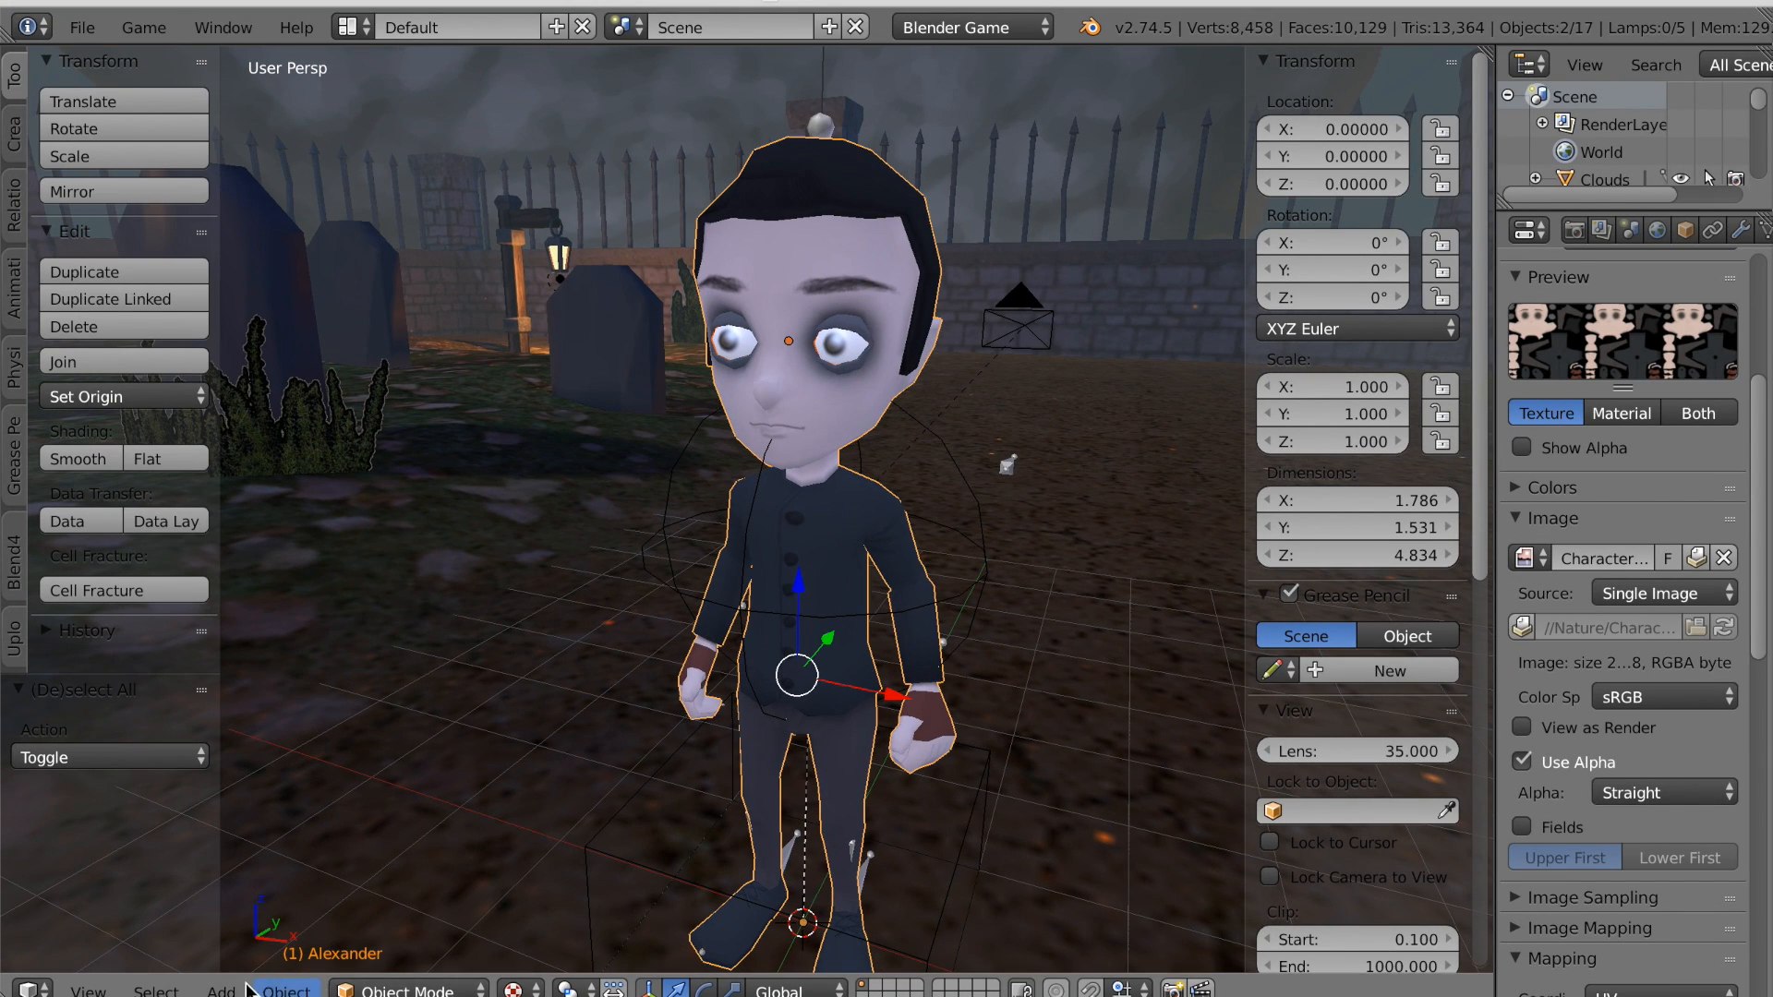
{"action": "left_click", "coordinate": [156, 988]}
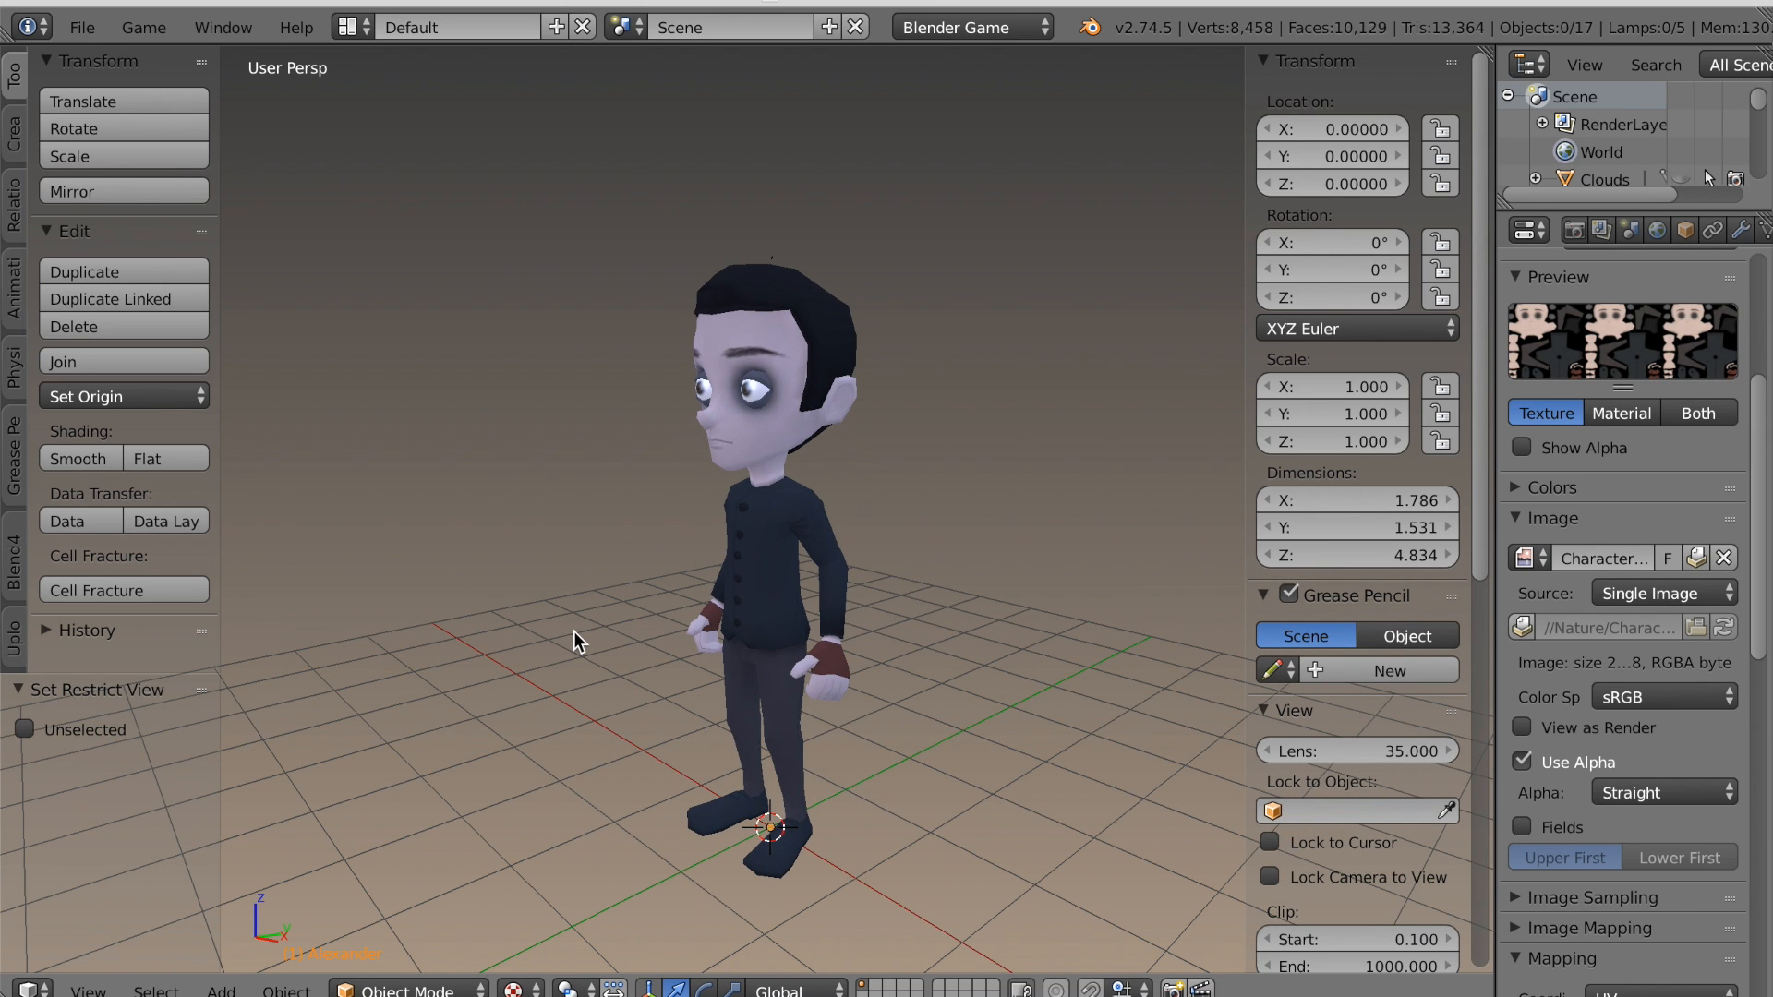
Split the 3D view into two side-by-side views and change the left view's editor type.
{"action": "left_click_drag", "start_coordinate": [576, 641], "coordinate": [655, 646]}
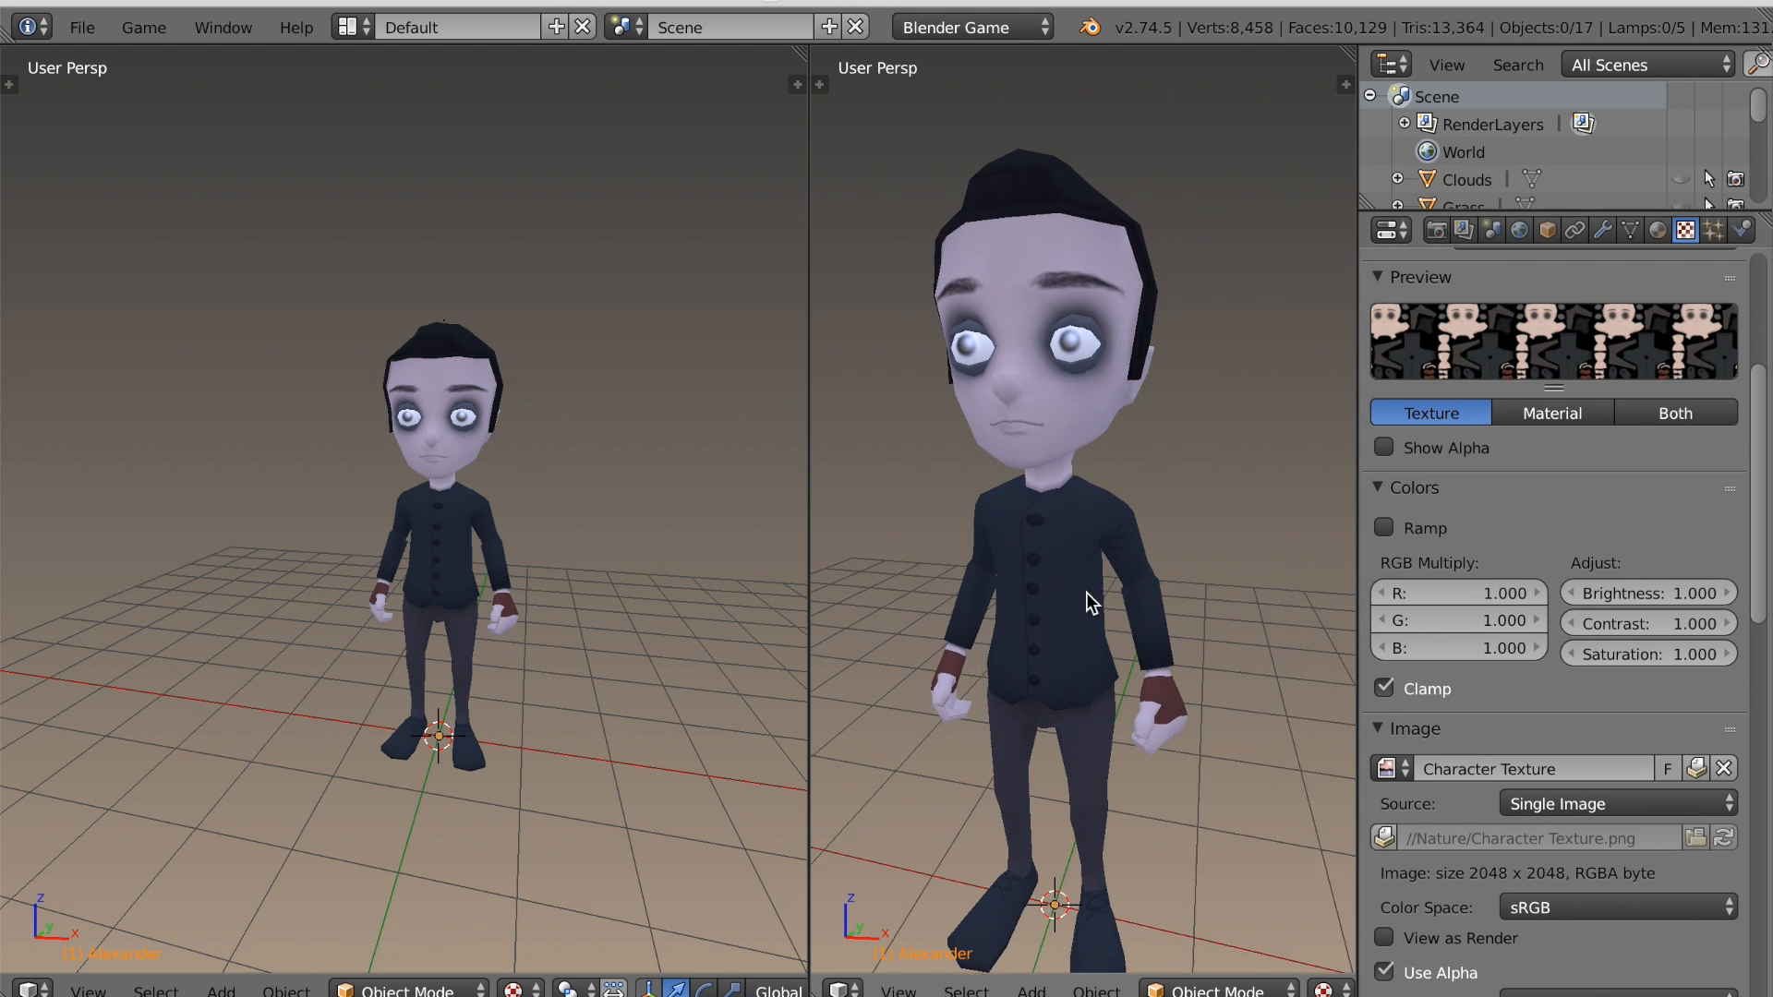
{"action": "left_click", "coordinate": [16, 989]}
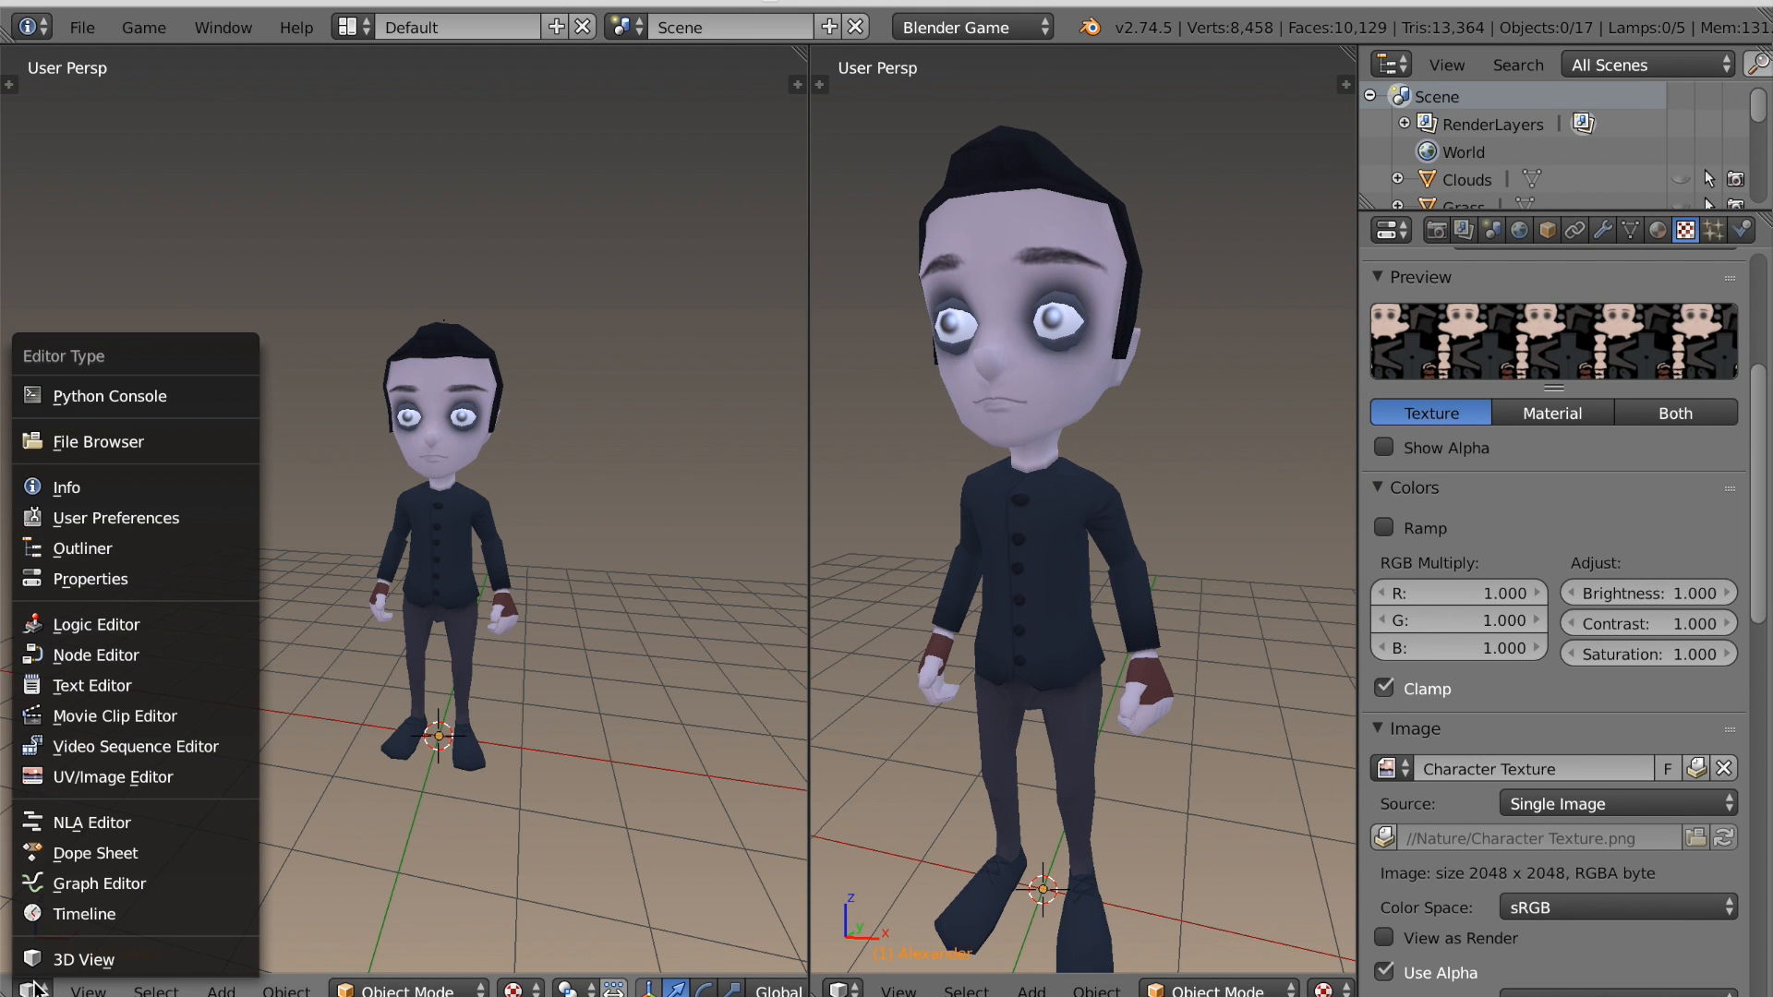
{"action": "mouse_move", "coordinate": [90, 685]}
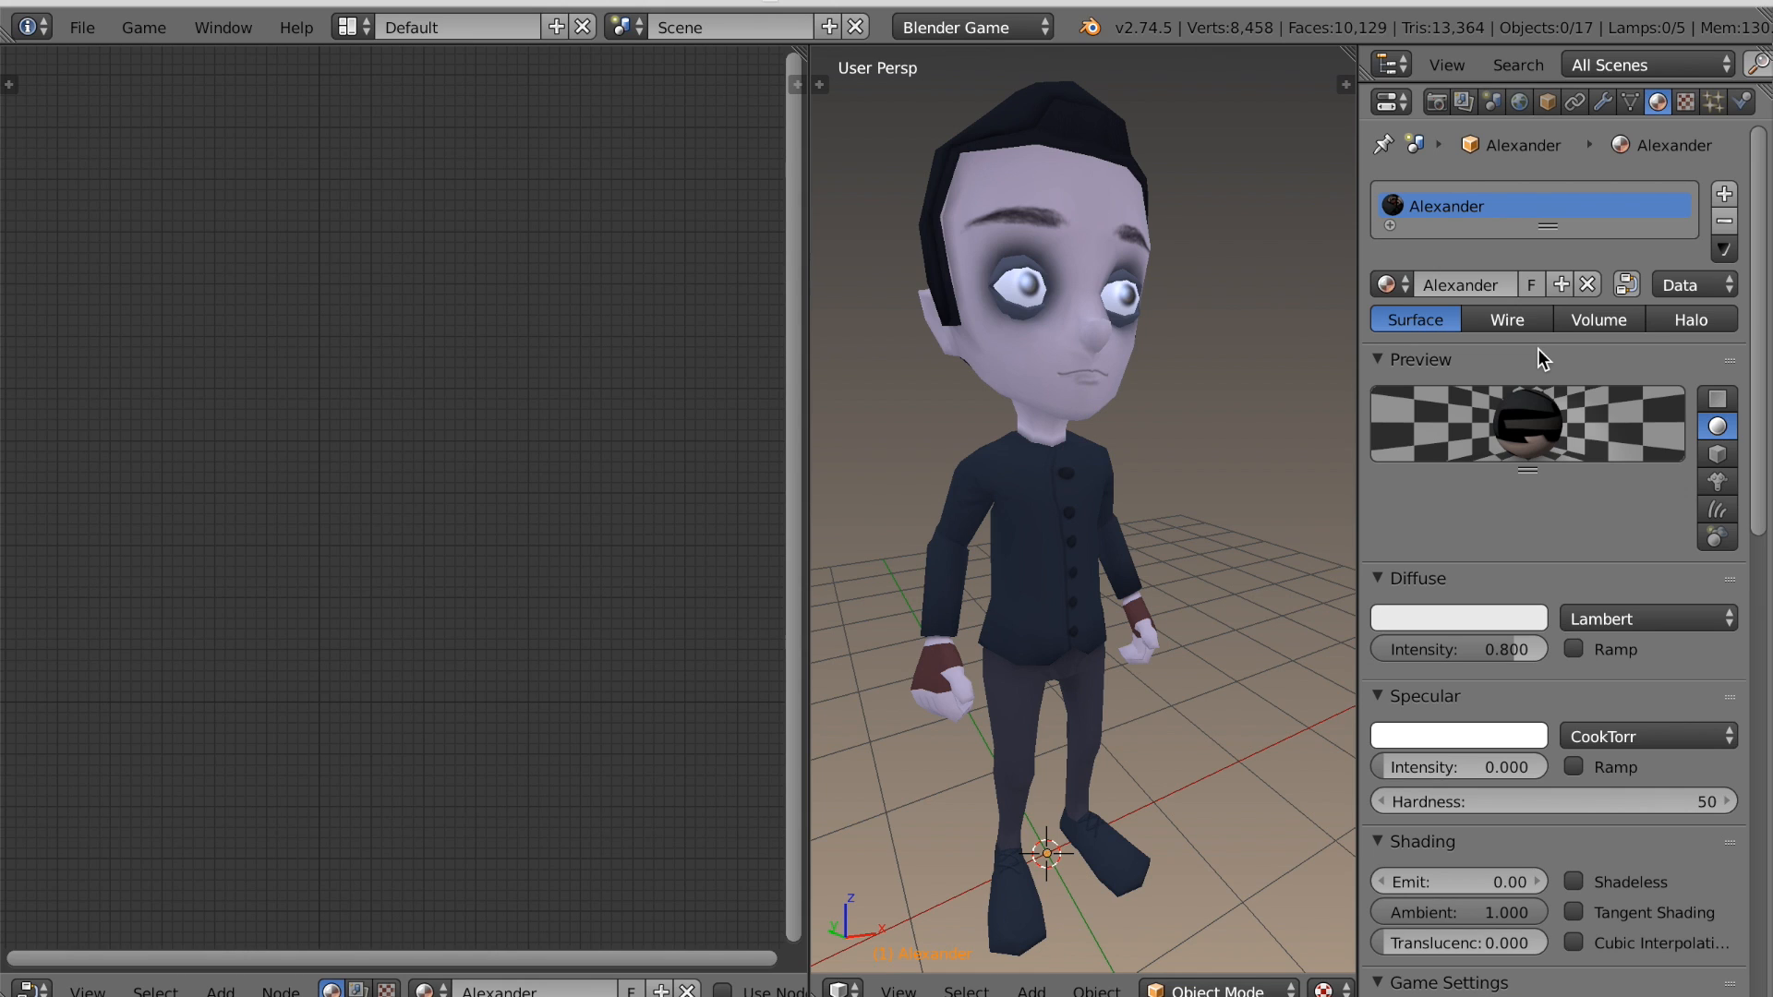
{"action": "mouse_move", "coordinate": [1723, 303]}
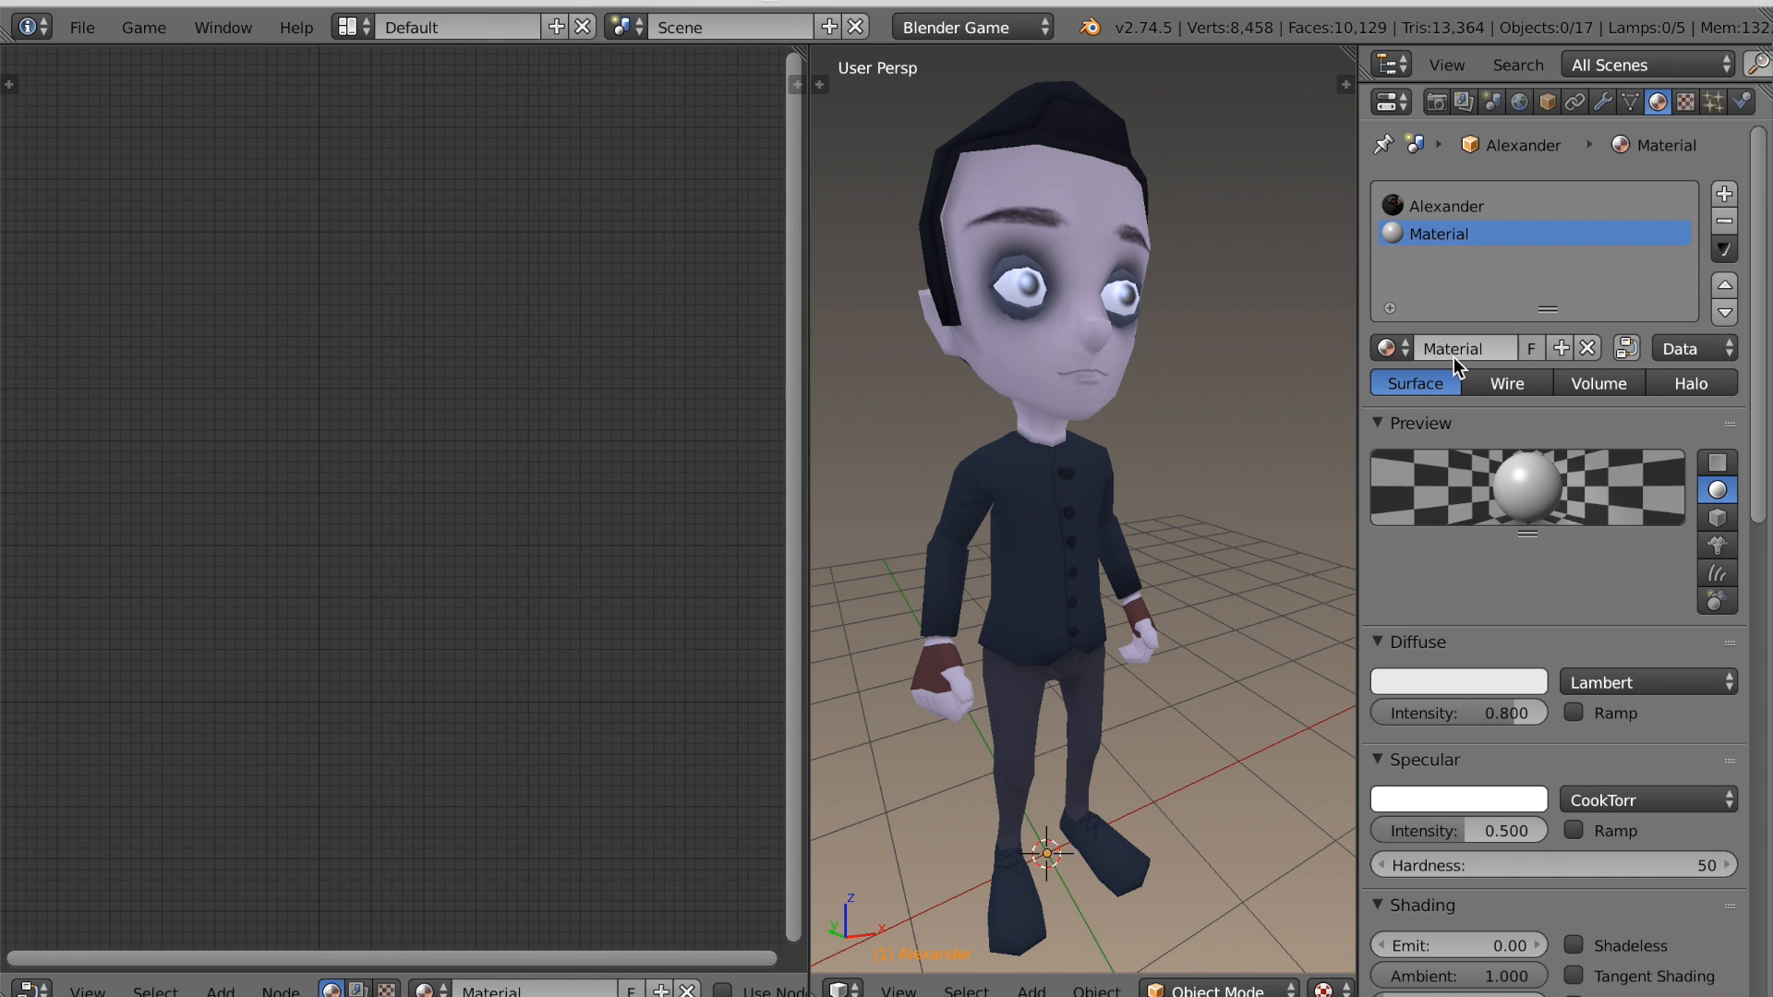
Name the new material 'Character Nodes' and enable shader nodes for it.
{"action": "type", "text": "Character"}
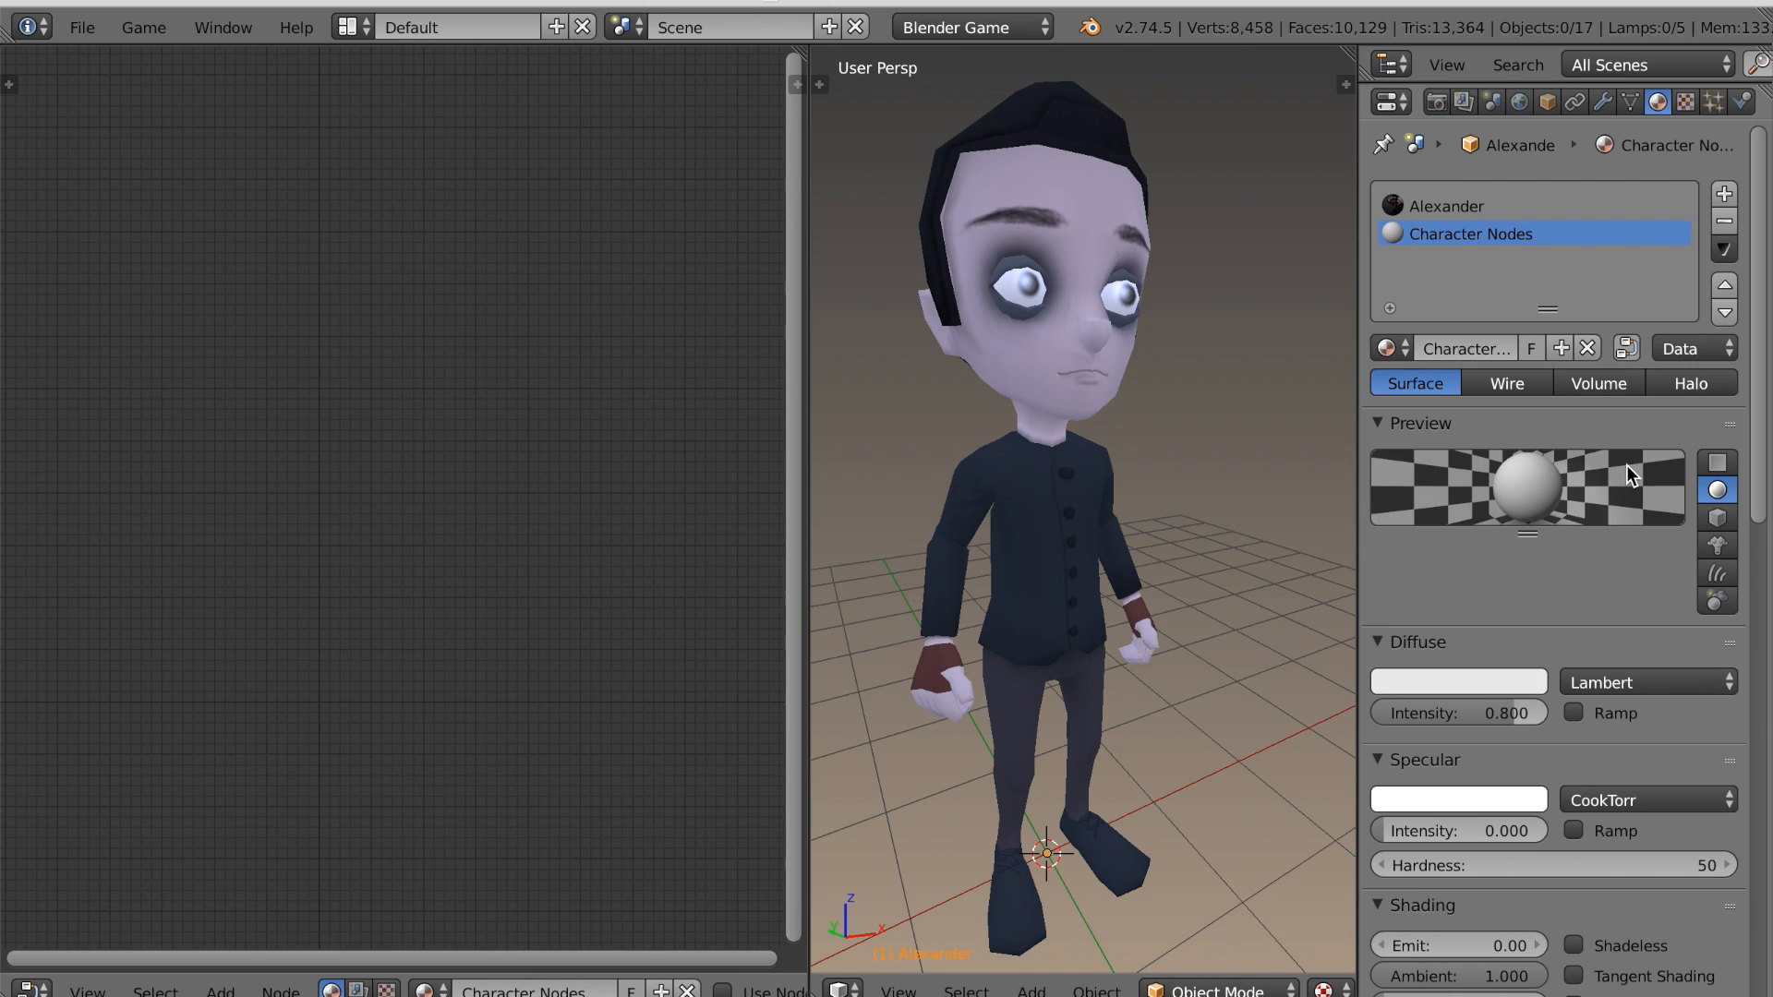
{"action": "mouse_move", "coordinate": [1617, 444]}
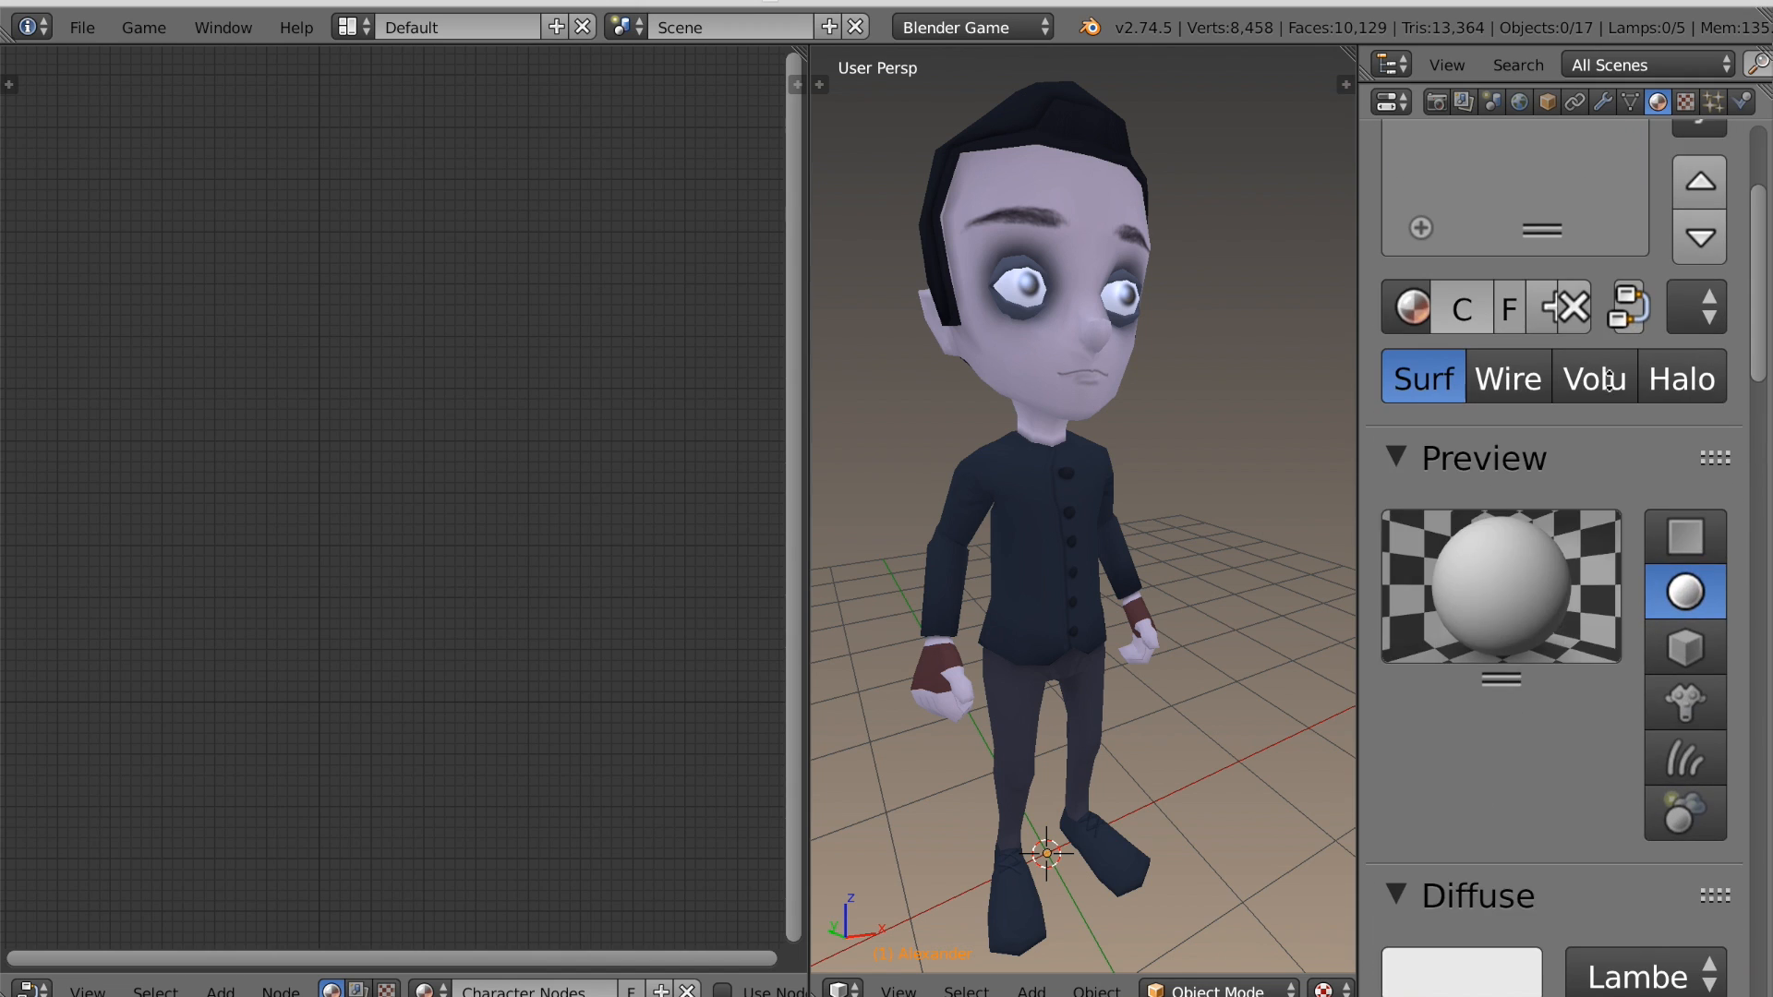
{"action": "mouse_move", "coordinate": [1628, 310]}
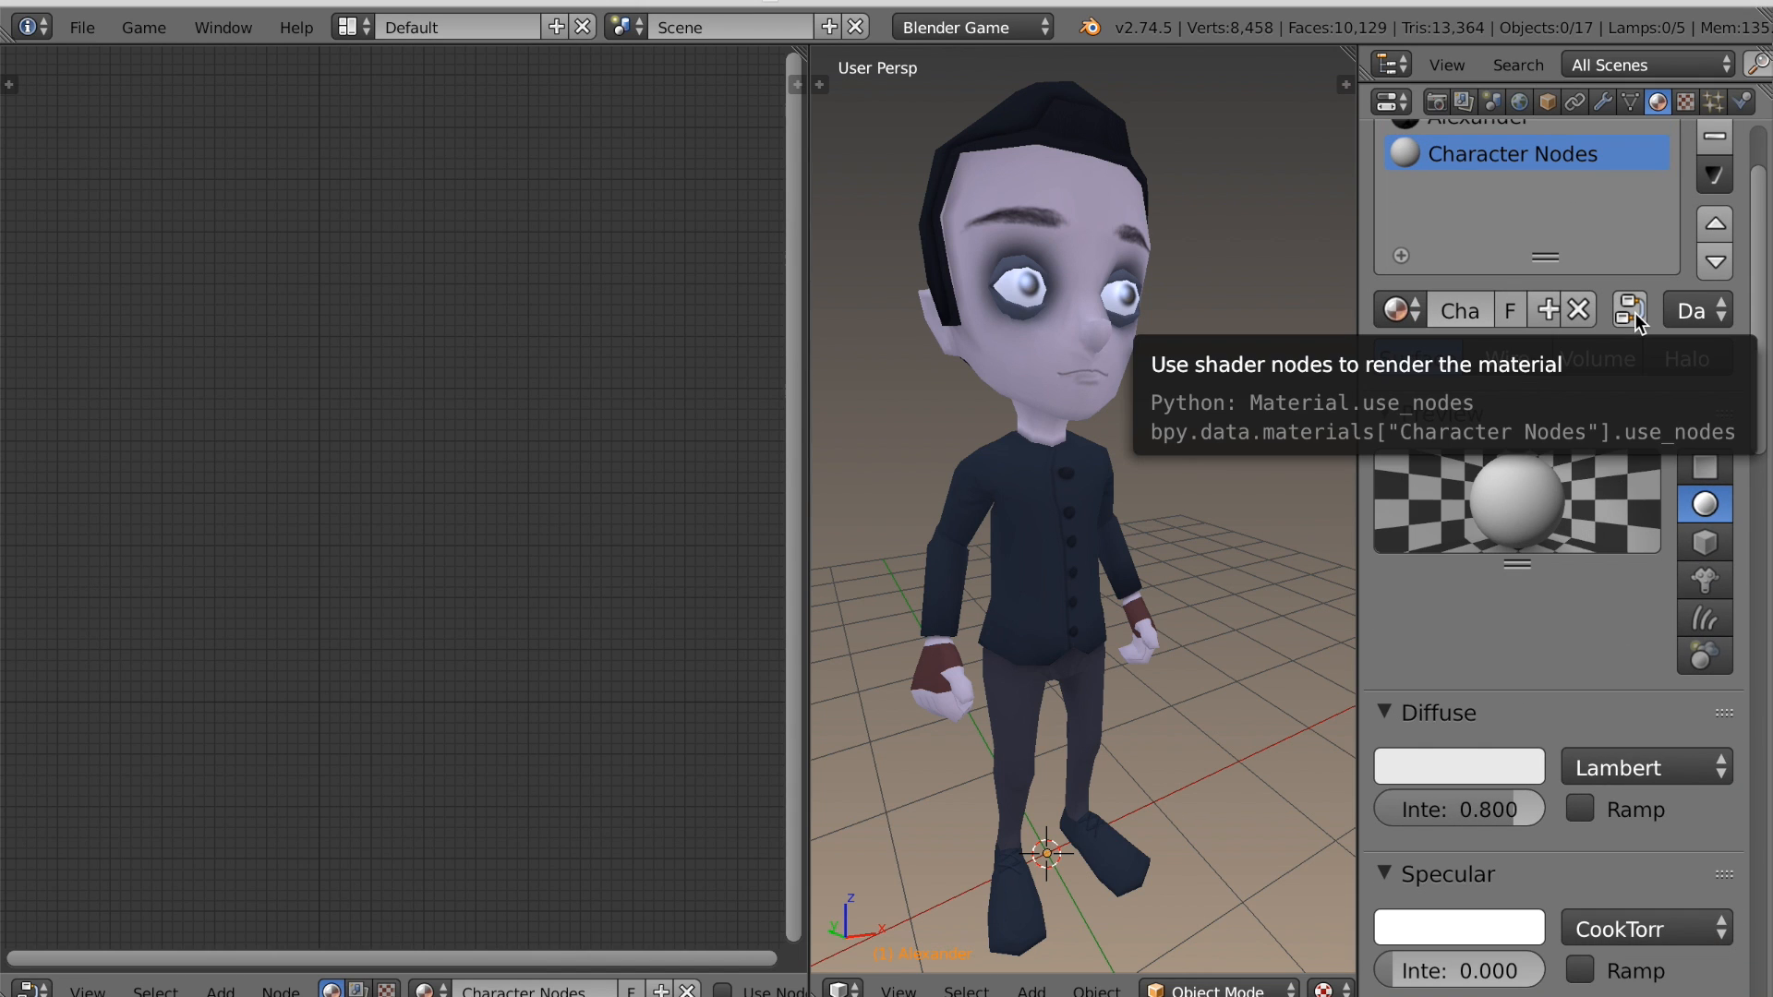
{"action": "left_click", "coordinate": [1627, 310]}
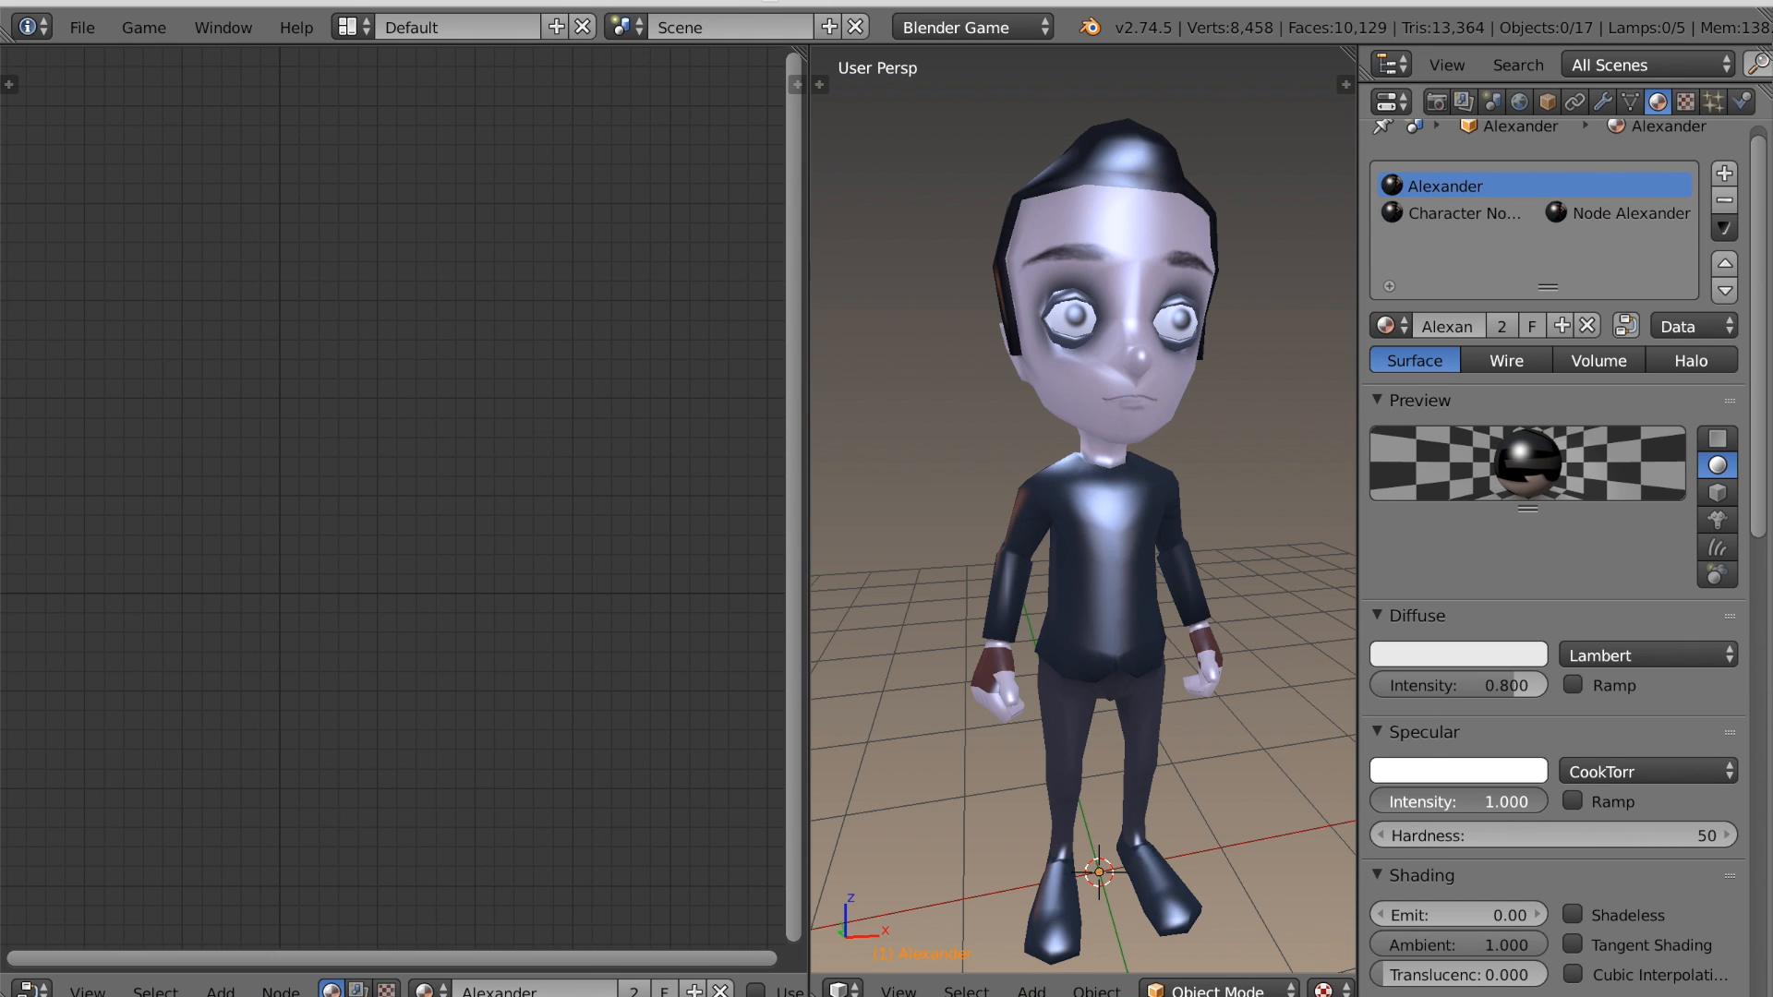
Switch the Alexander material's specular shader model to Toon.
{"action": "left_click", "coordinate": [1647, 771]}
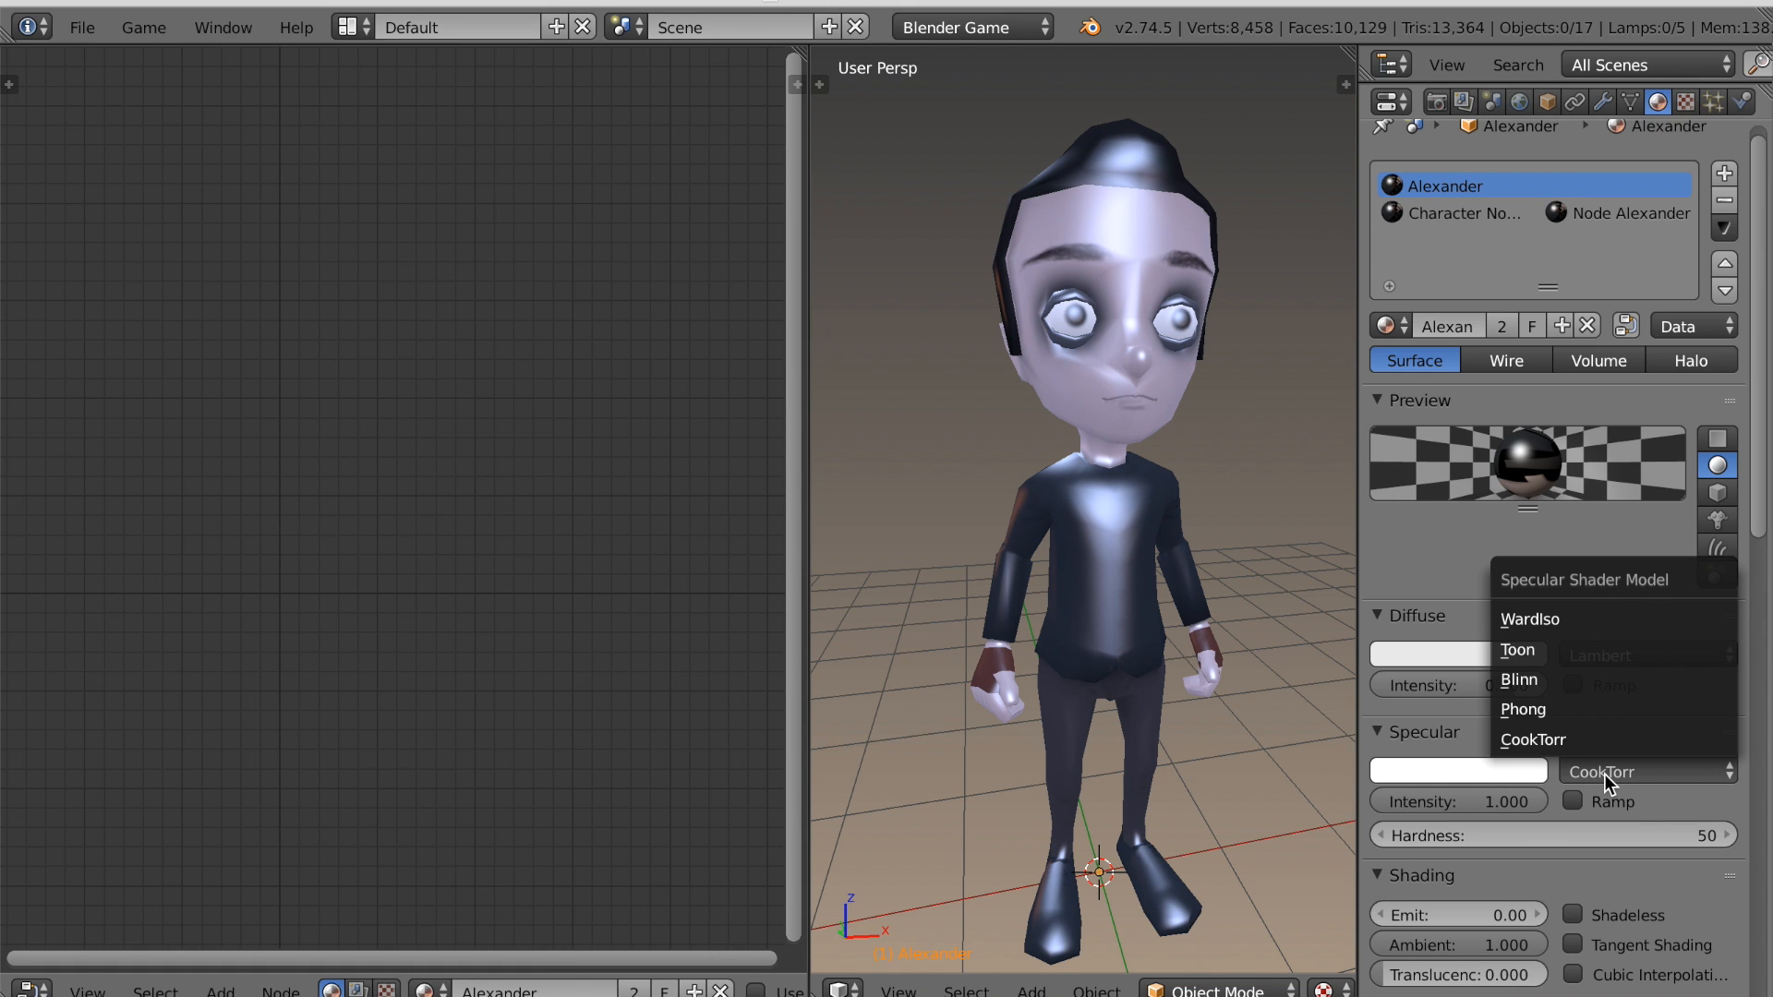
{"action": "left_click", "coordinate": [1516, 650]}
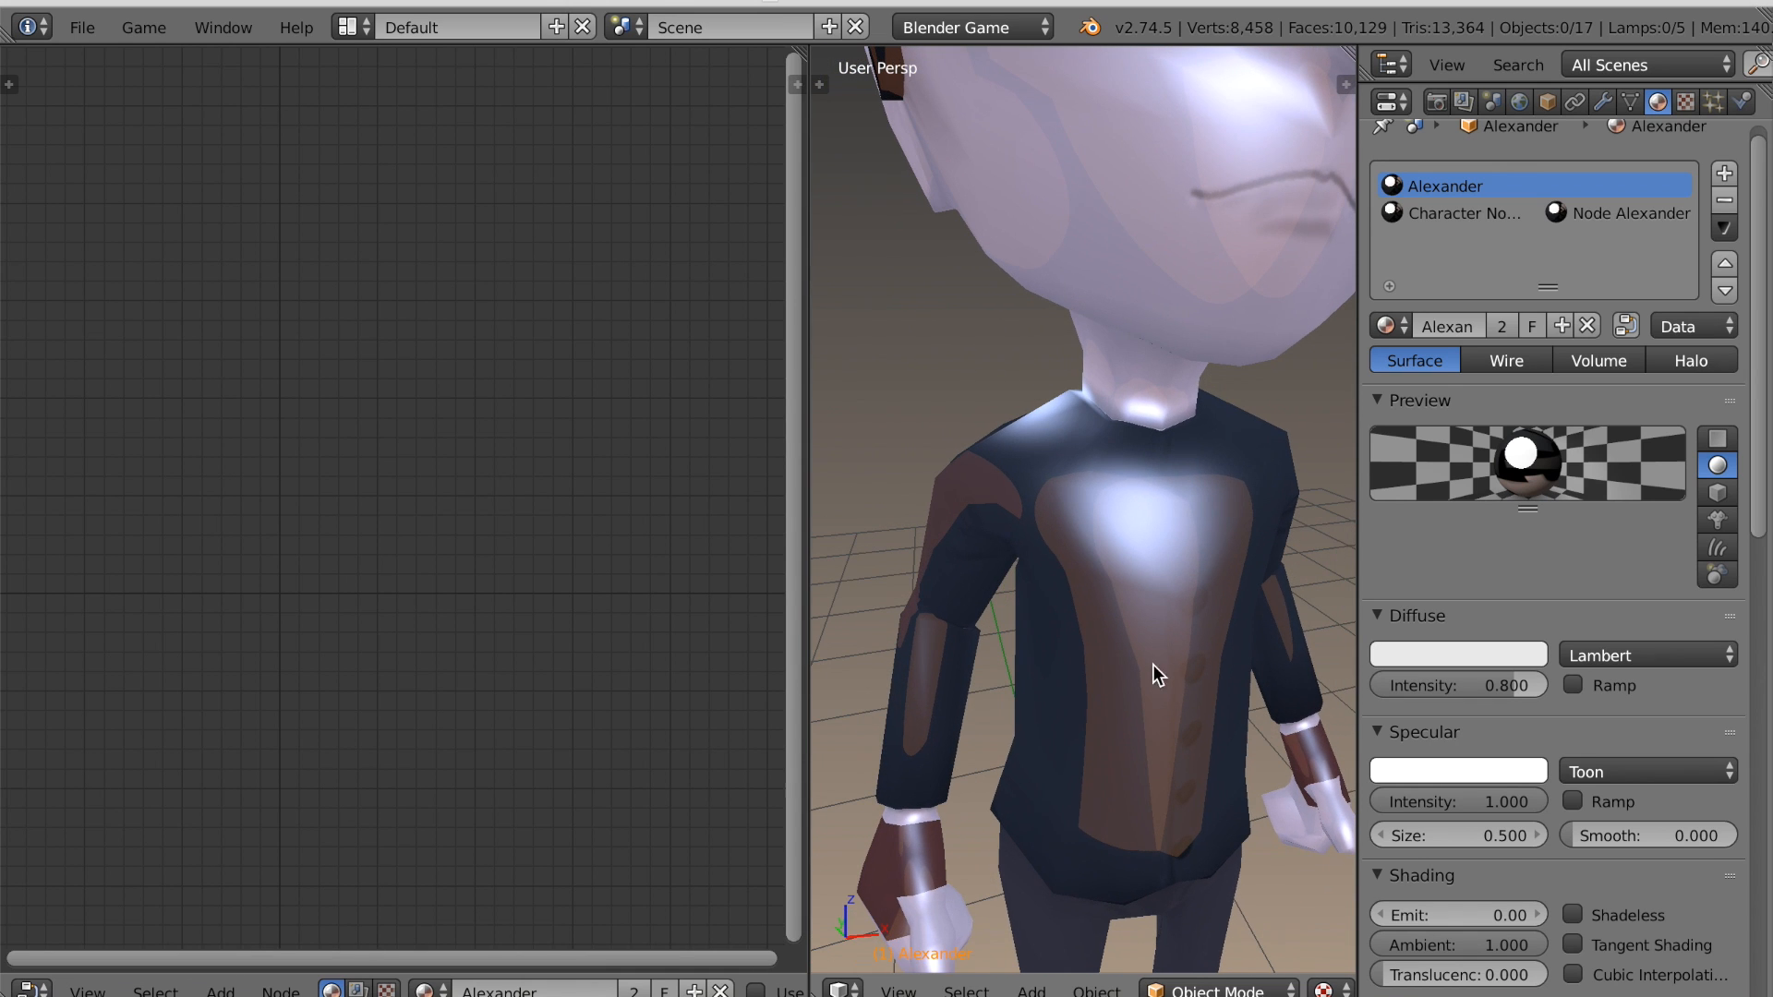
{"action": "mouse_move", "coordinate": [1594, 835]}
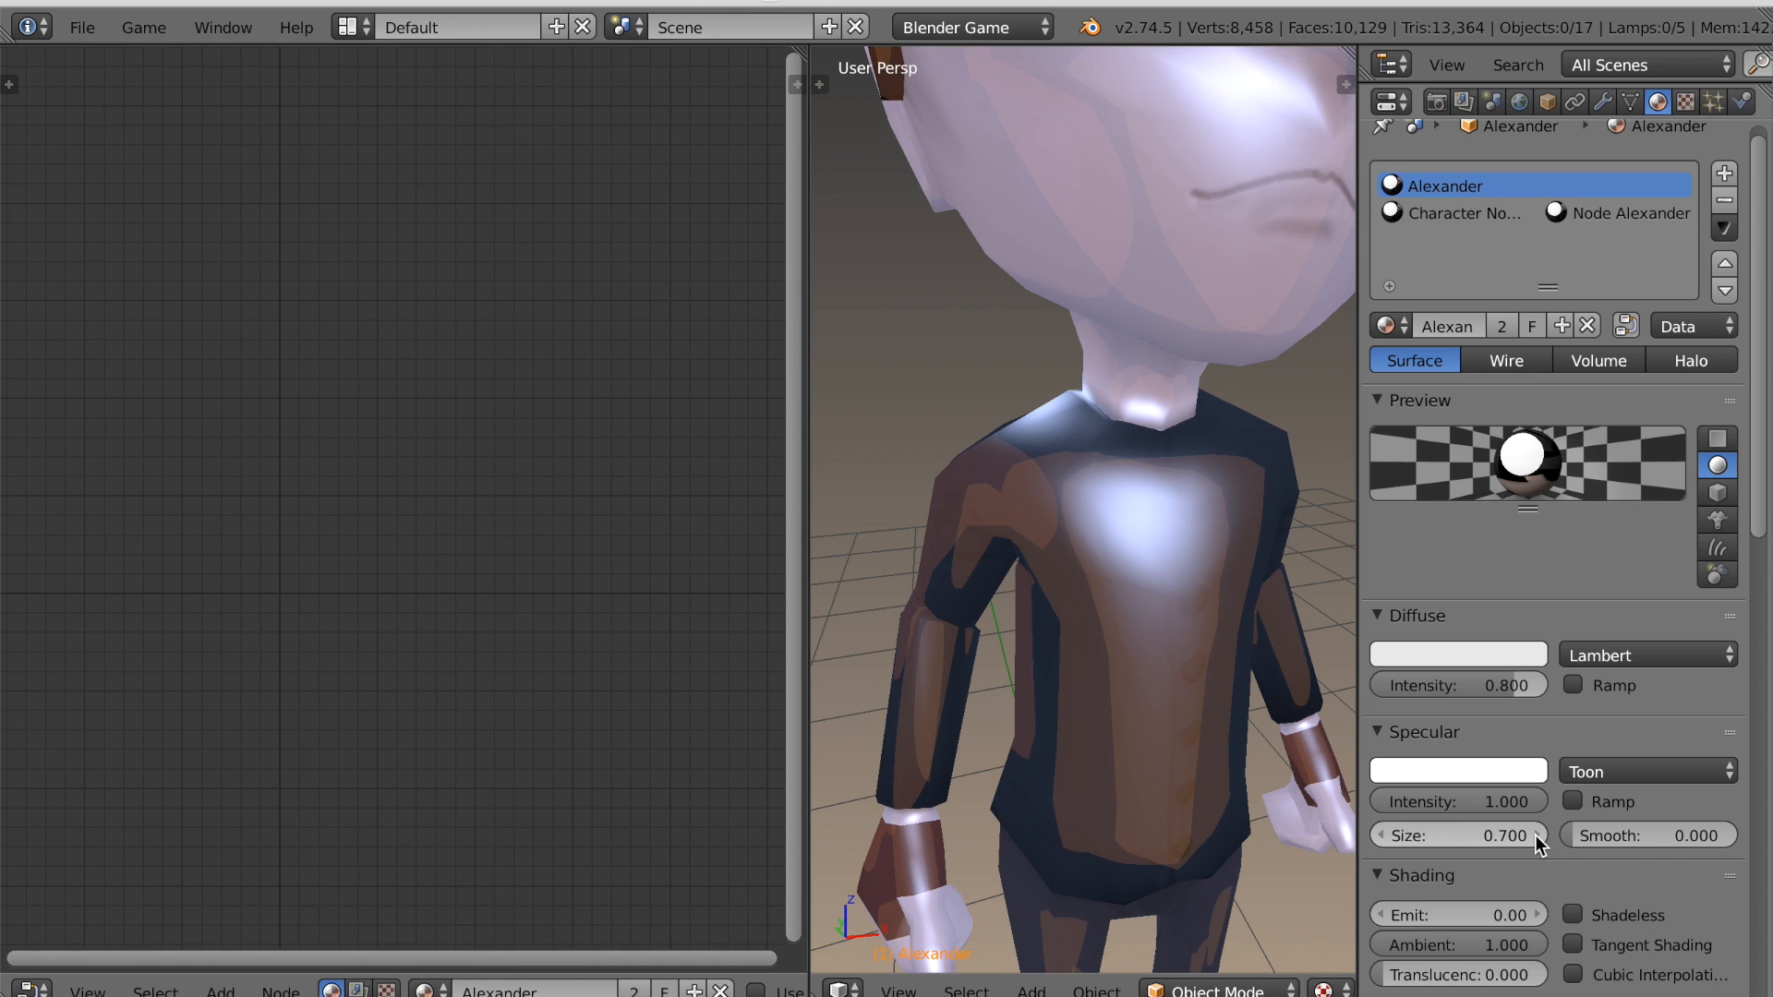
{"action": "mouse_move", "coordinate": [1366, 612]}
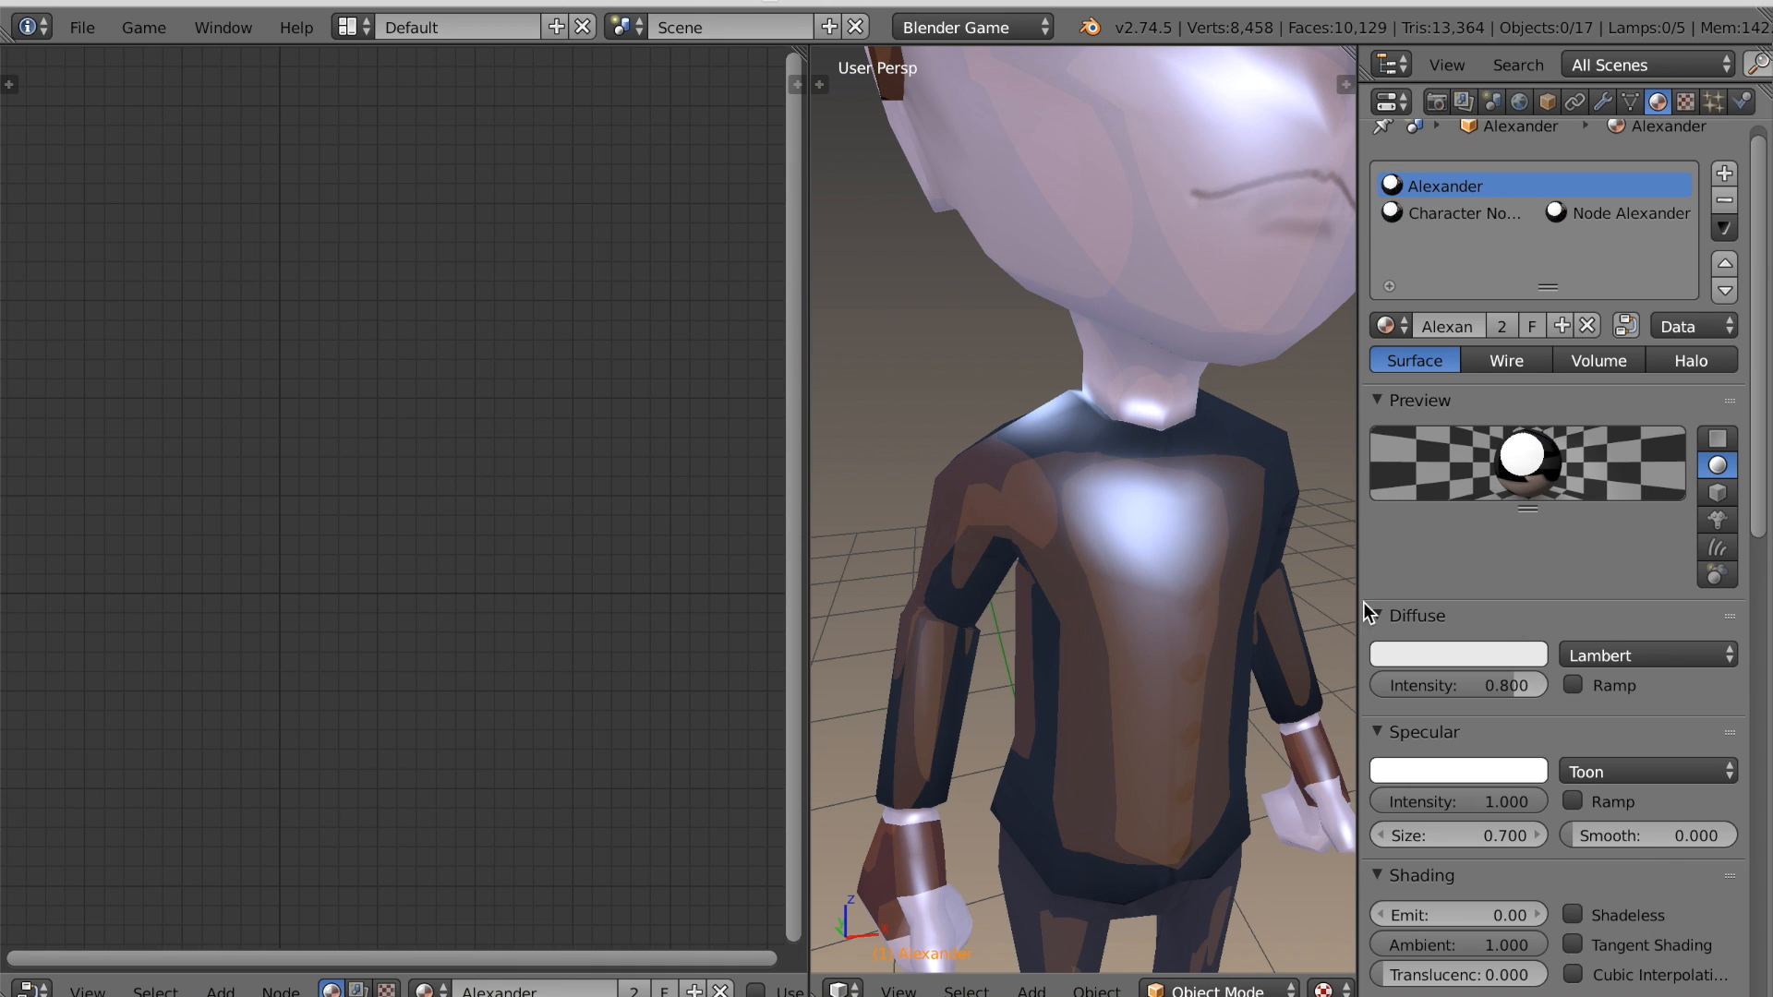
Set Toon diffuse shading with size 3.000, then select the Character Nodes material.
{"action": "left_click", "coordinate": [1647, 654]}
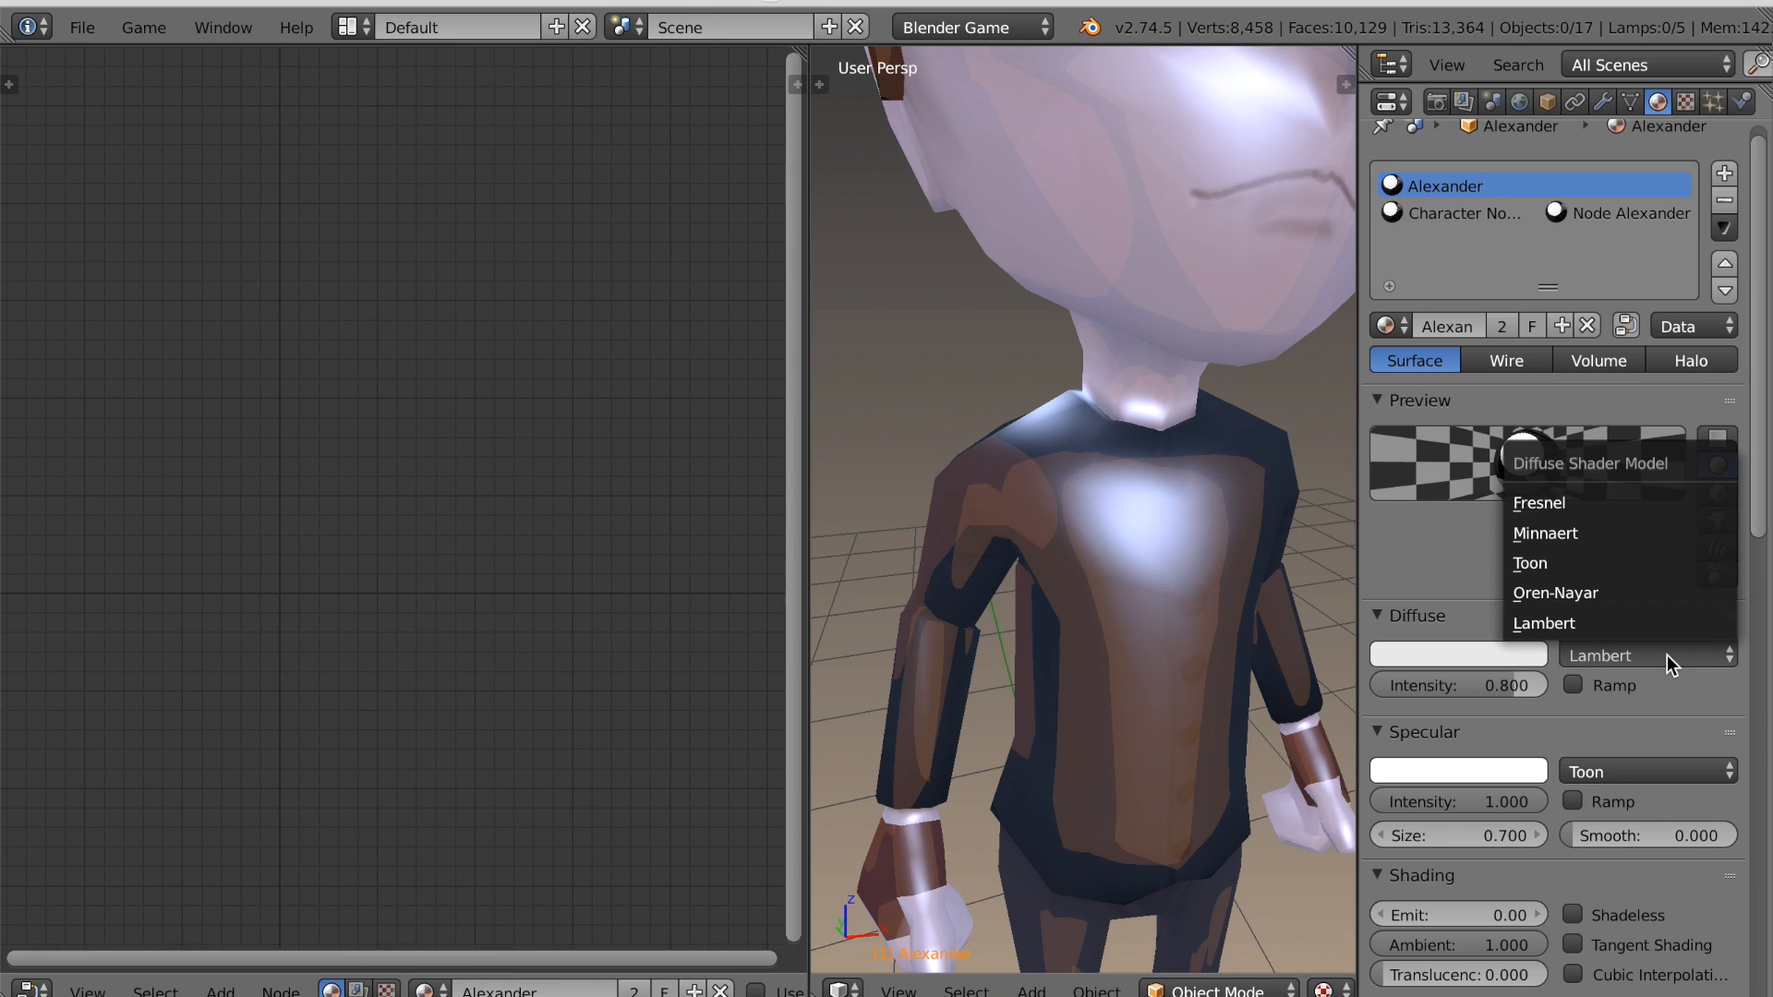
{"action": "left_click", "coordinate": [1529, 563]}
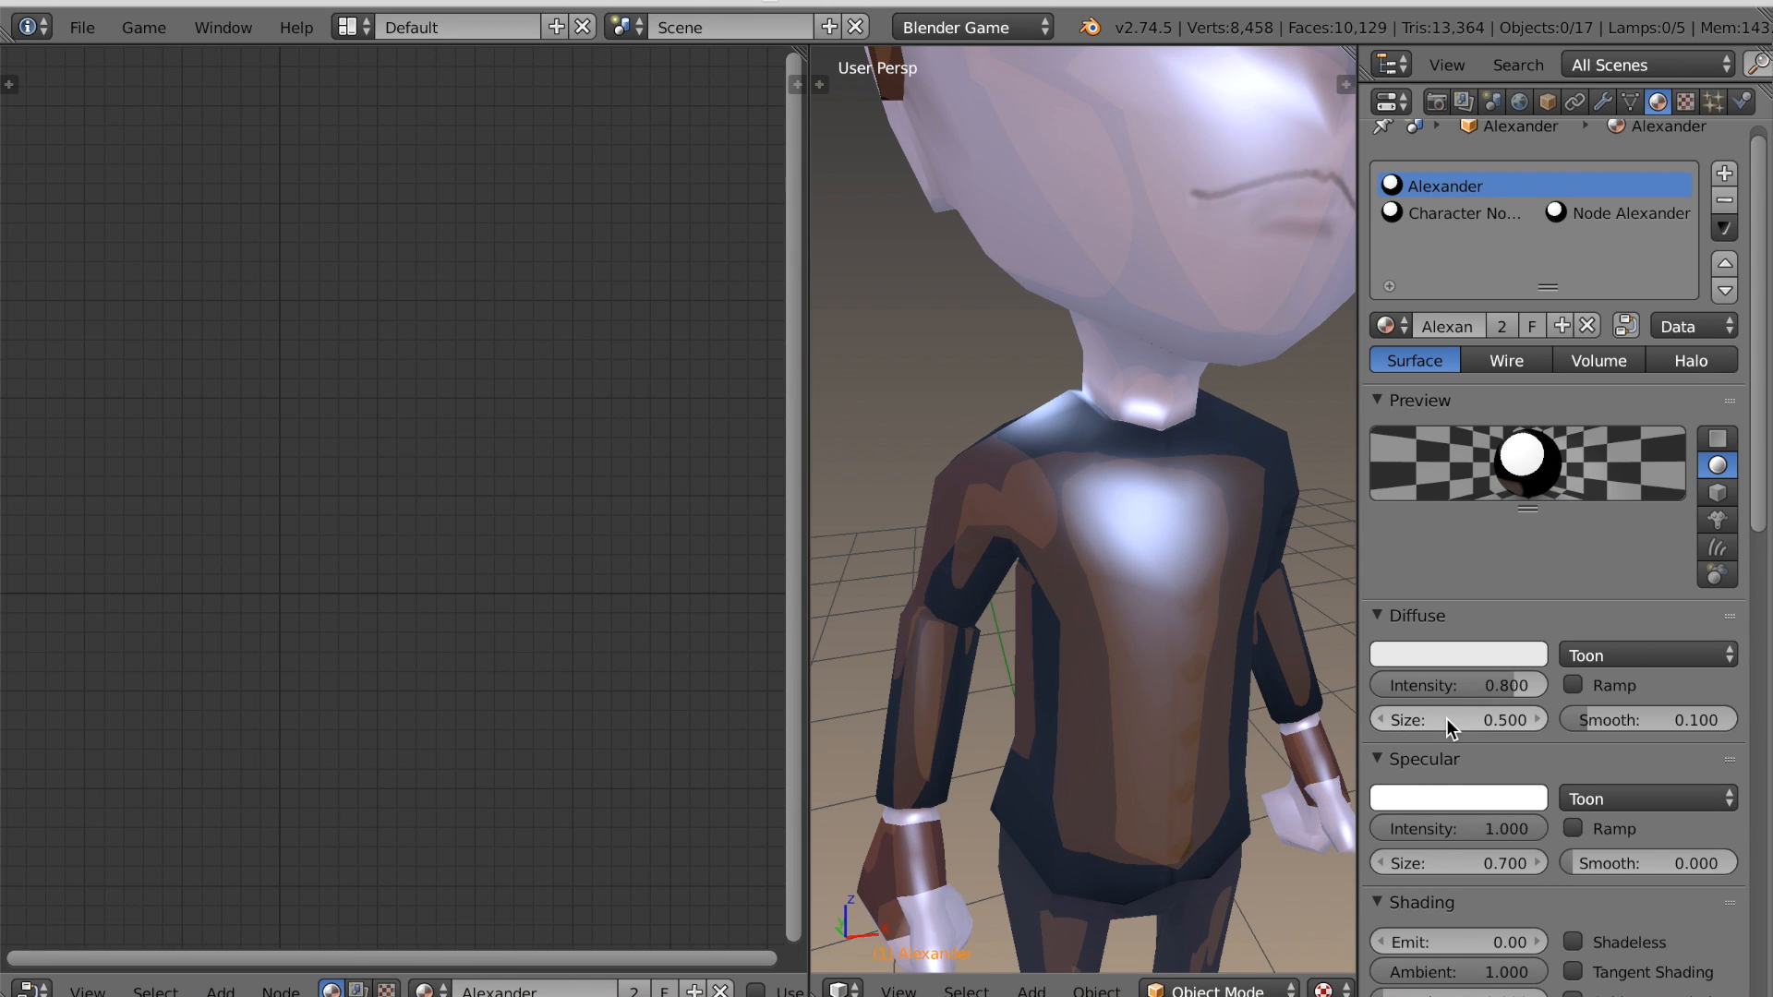
{"action": "left_click", "coordinate": [1457, 719]}
{"action": "type", "text": "3.000"}
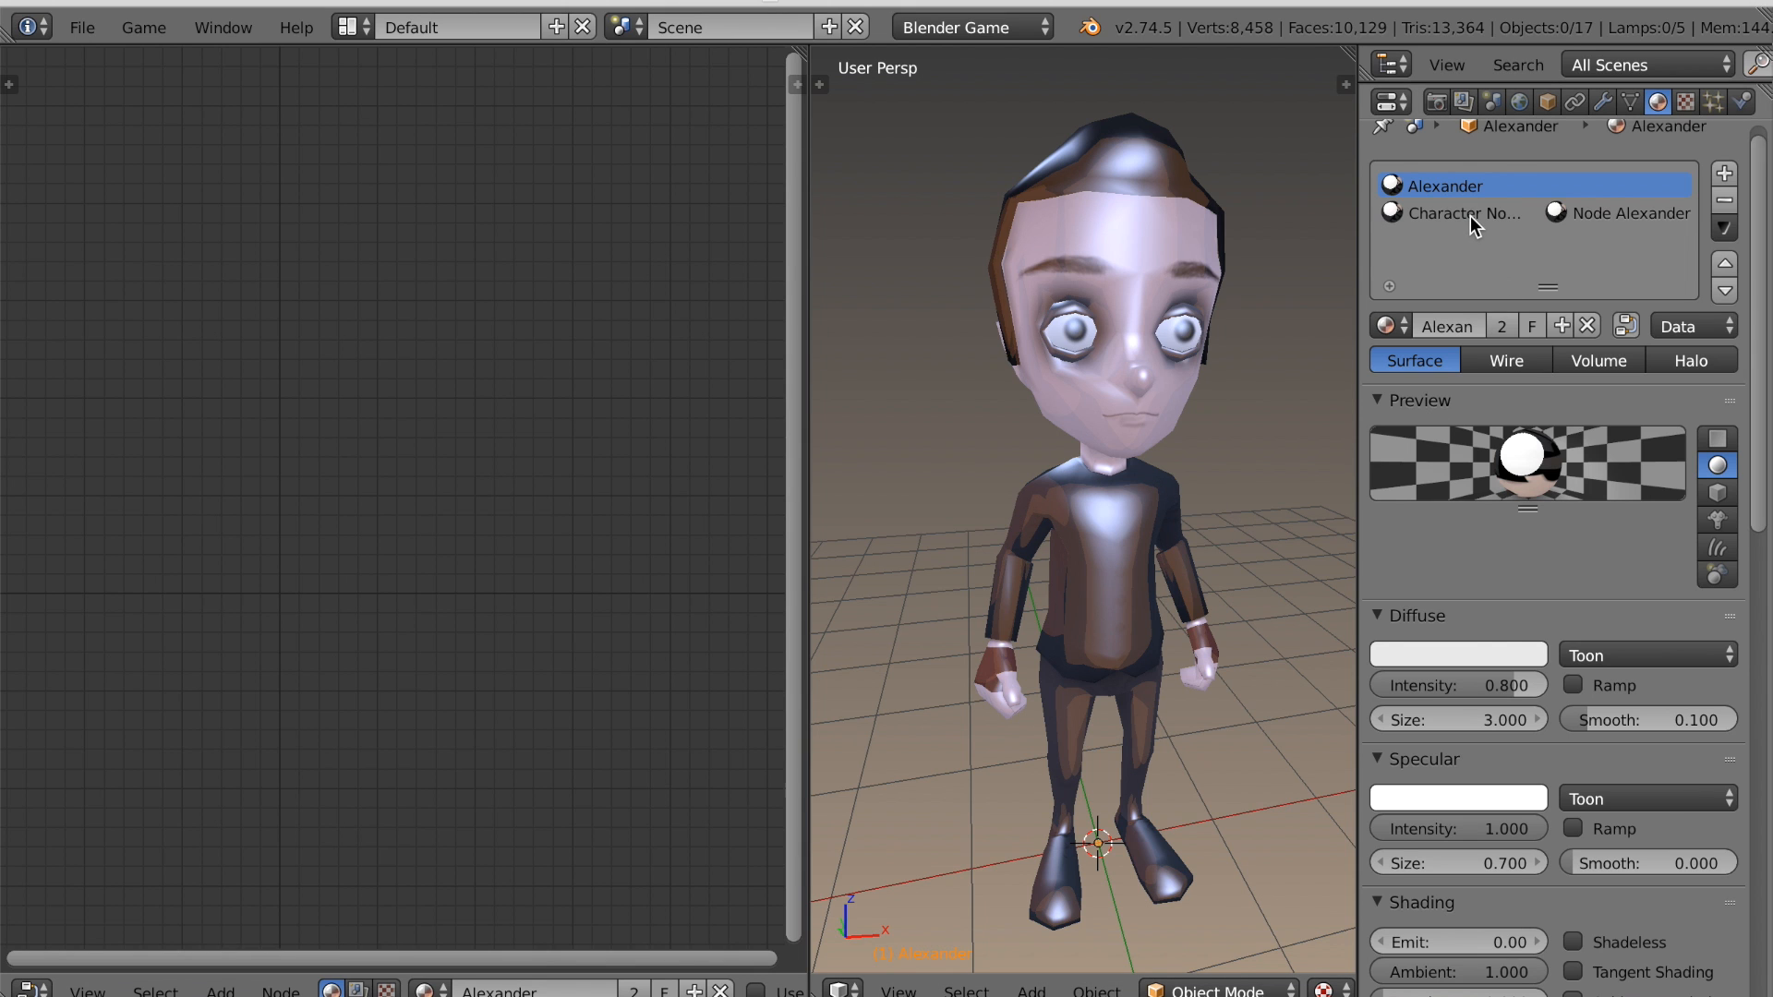
{"action": "left_click", "coordinate": [1465, 213]}
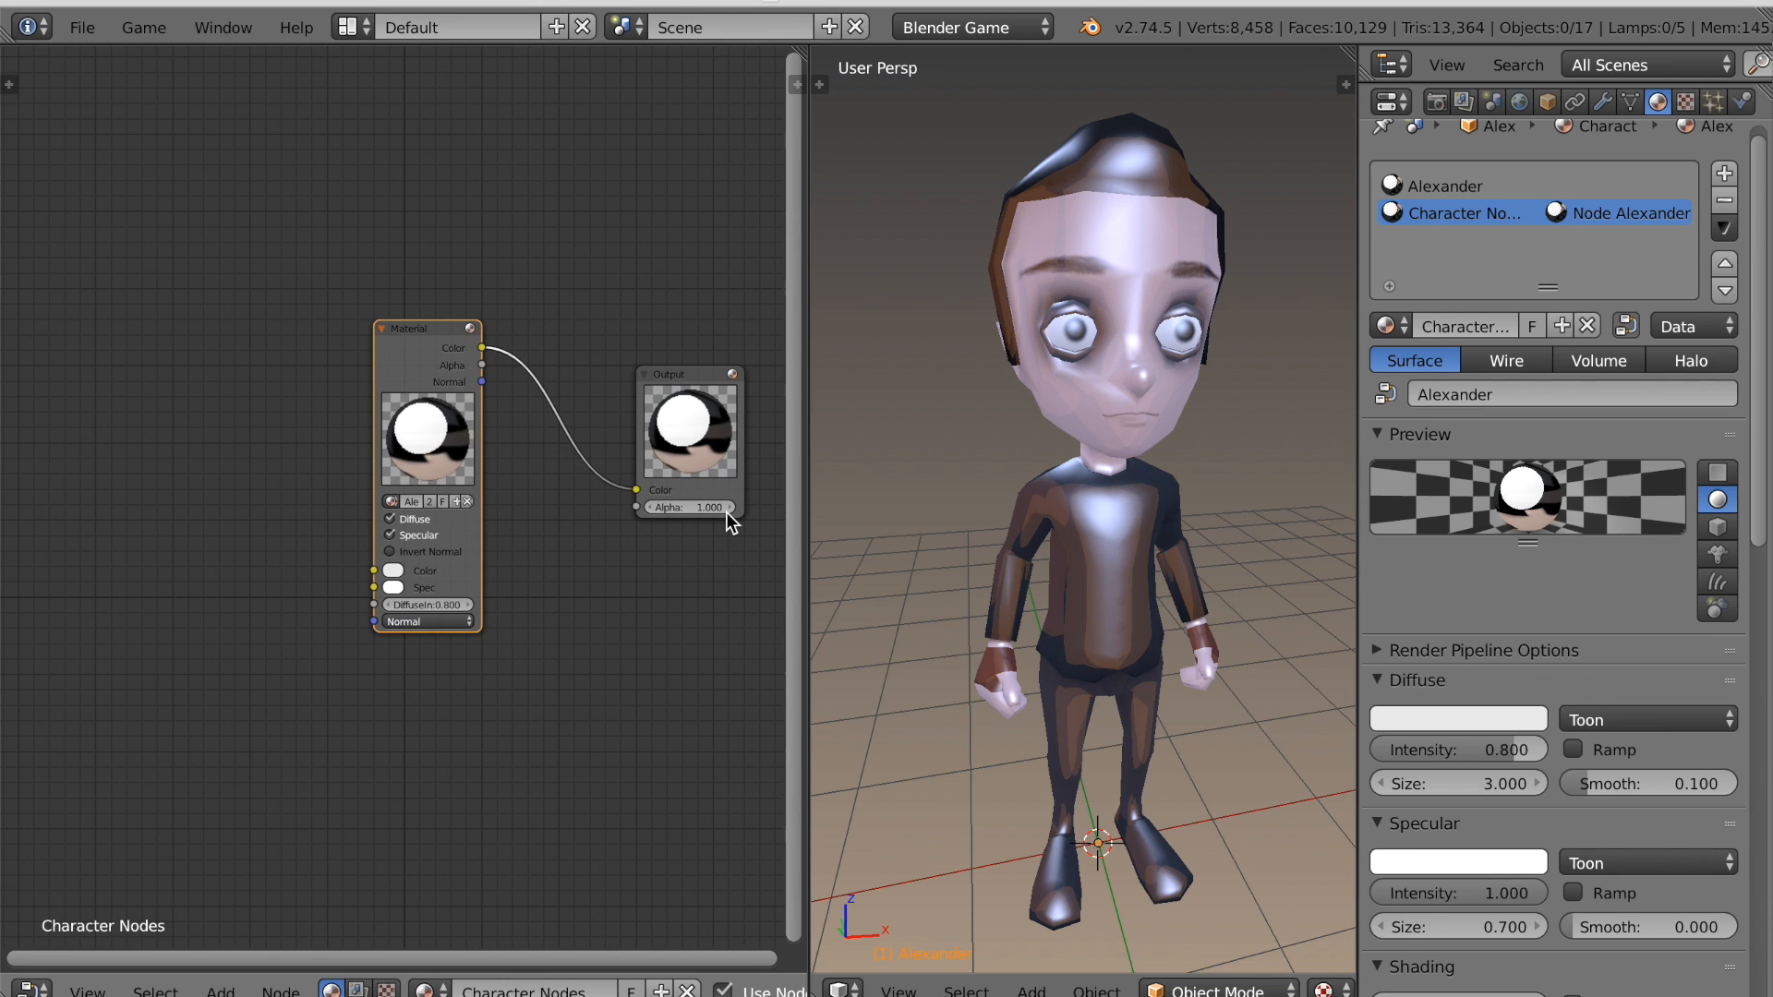
{"action": "mouse_move", "coordinate": [596, 472]}
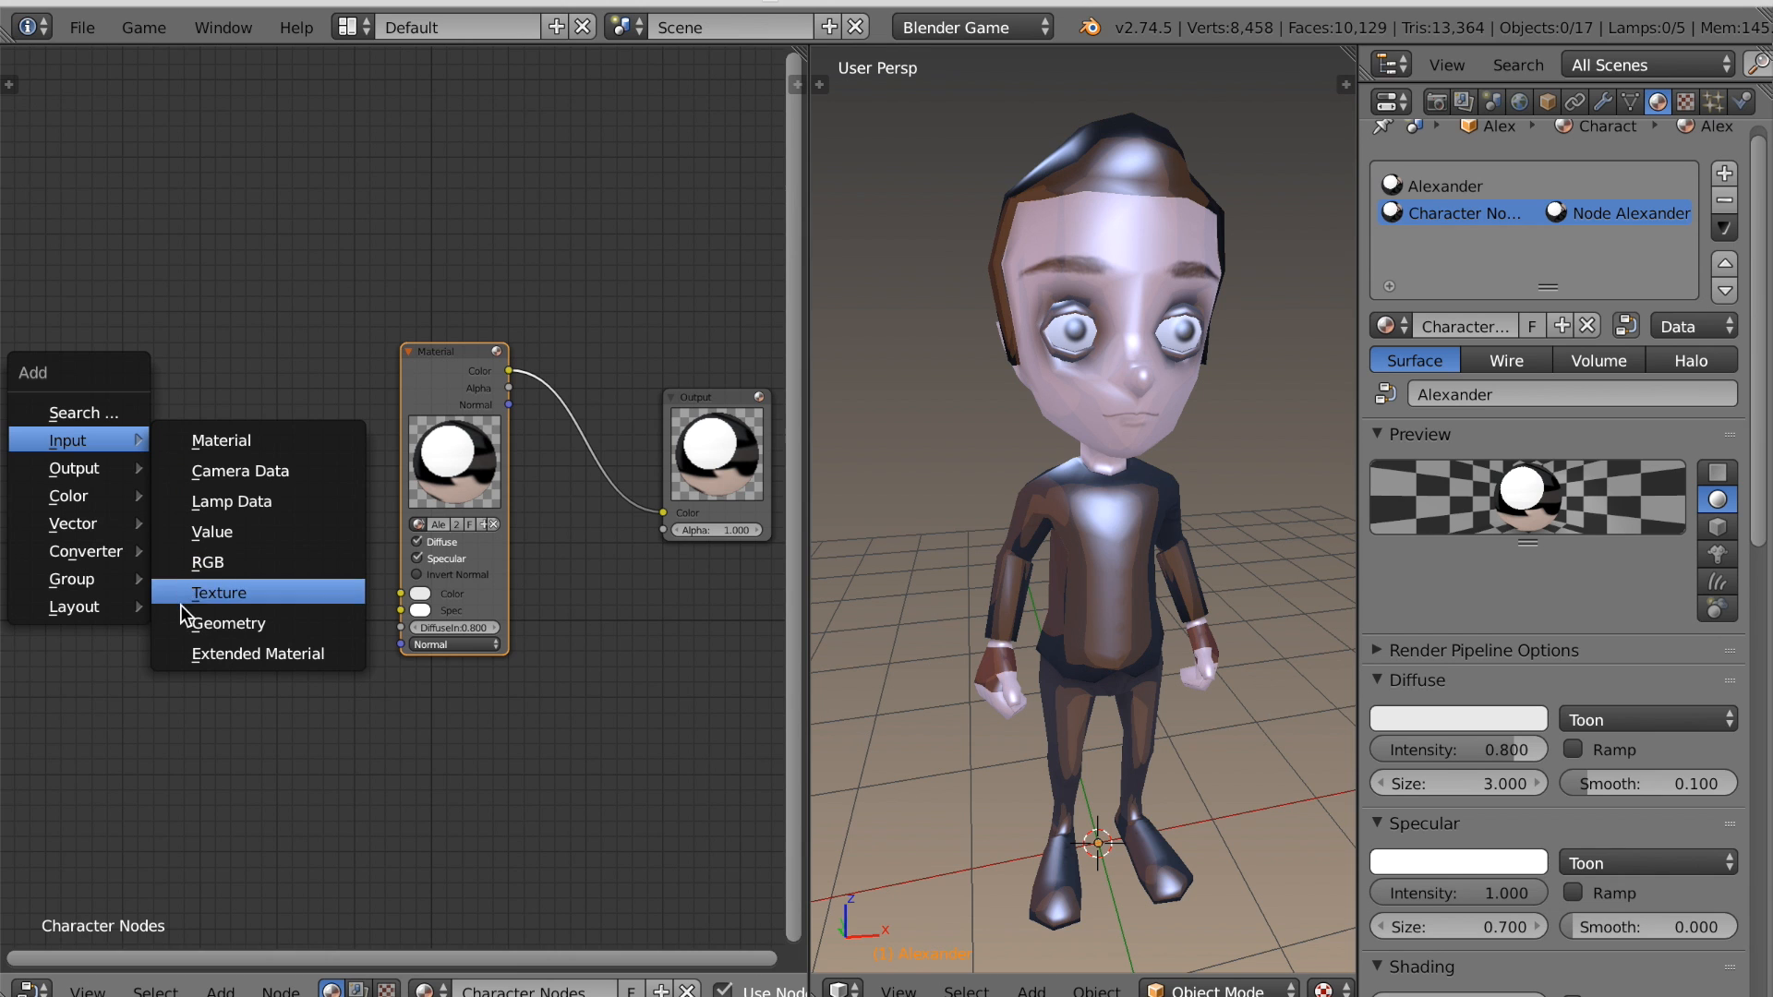
Add Geometry and Texture input nodes to the node tree.
{"action": "left_click", "coordinate": [227, 623]}
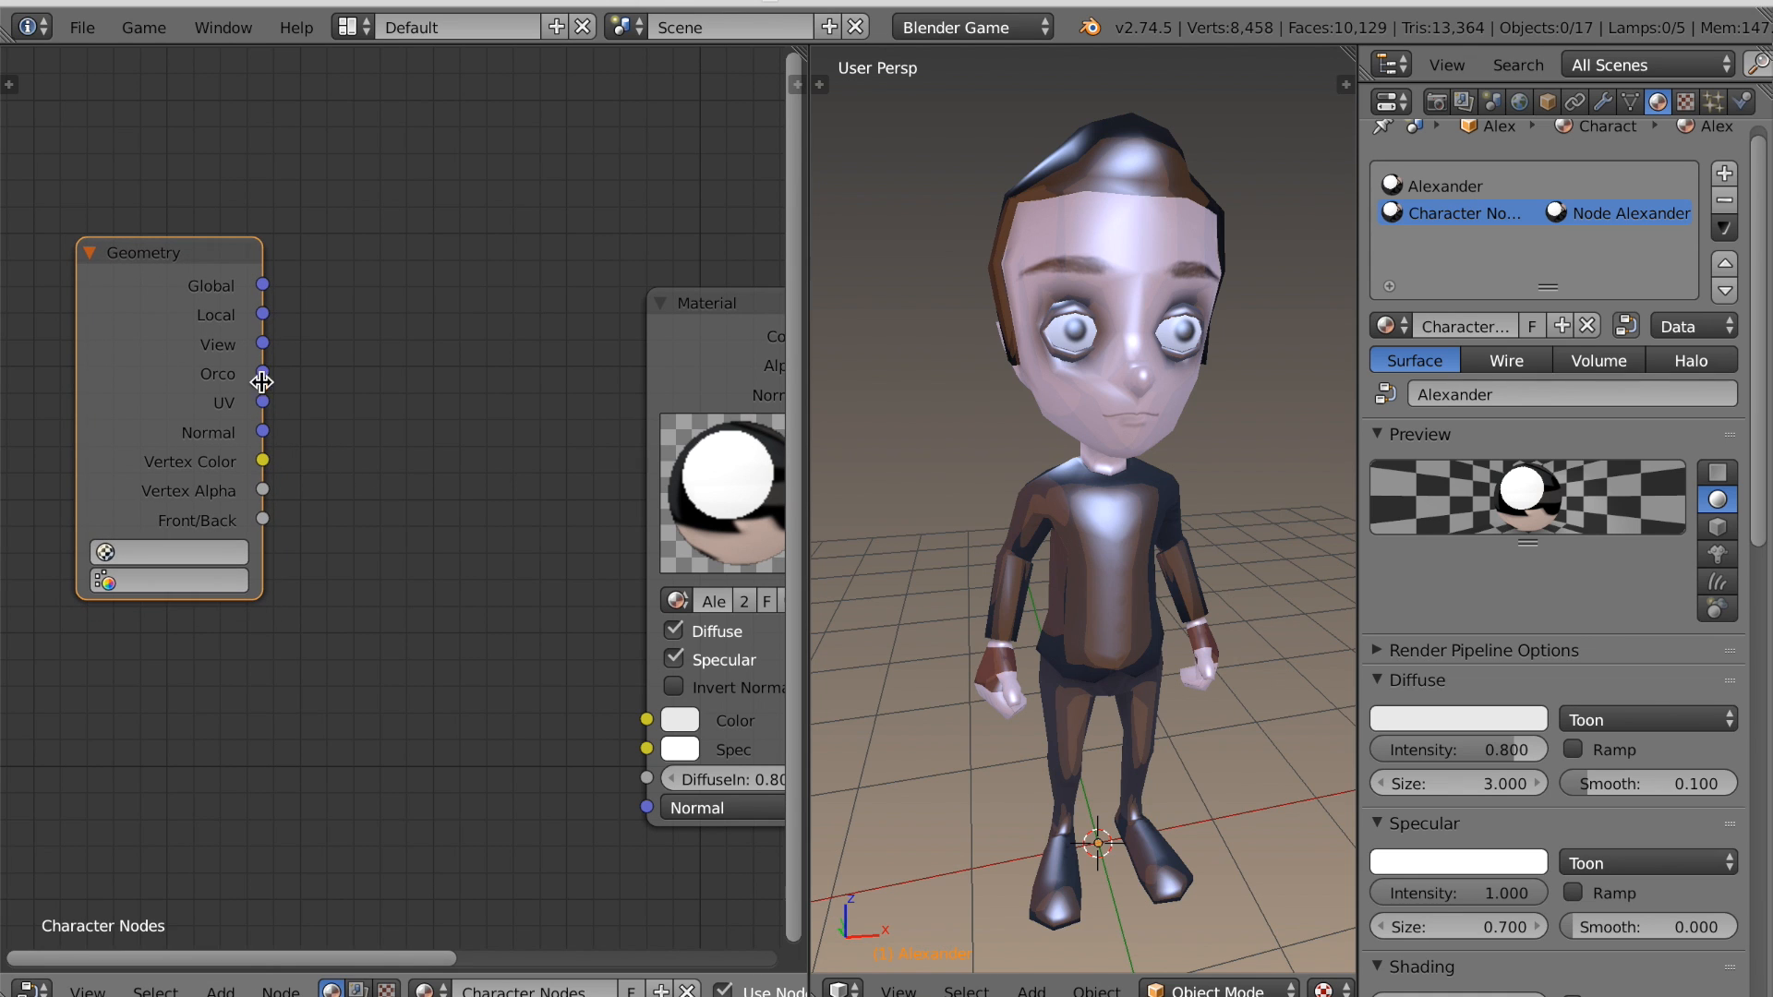
{"action": "left_click", "coordinate": [265, 412]}
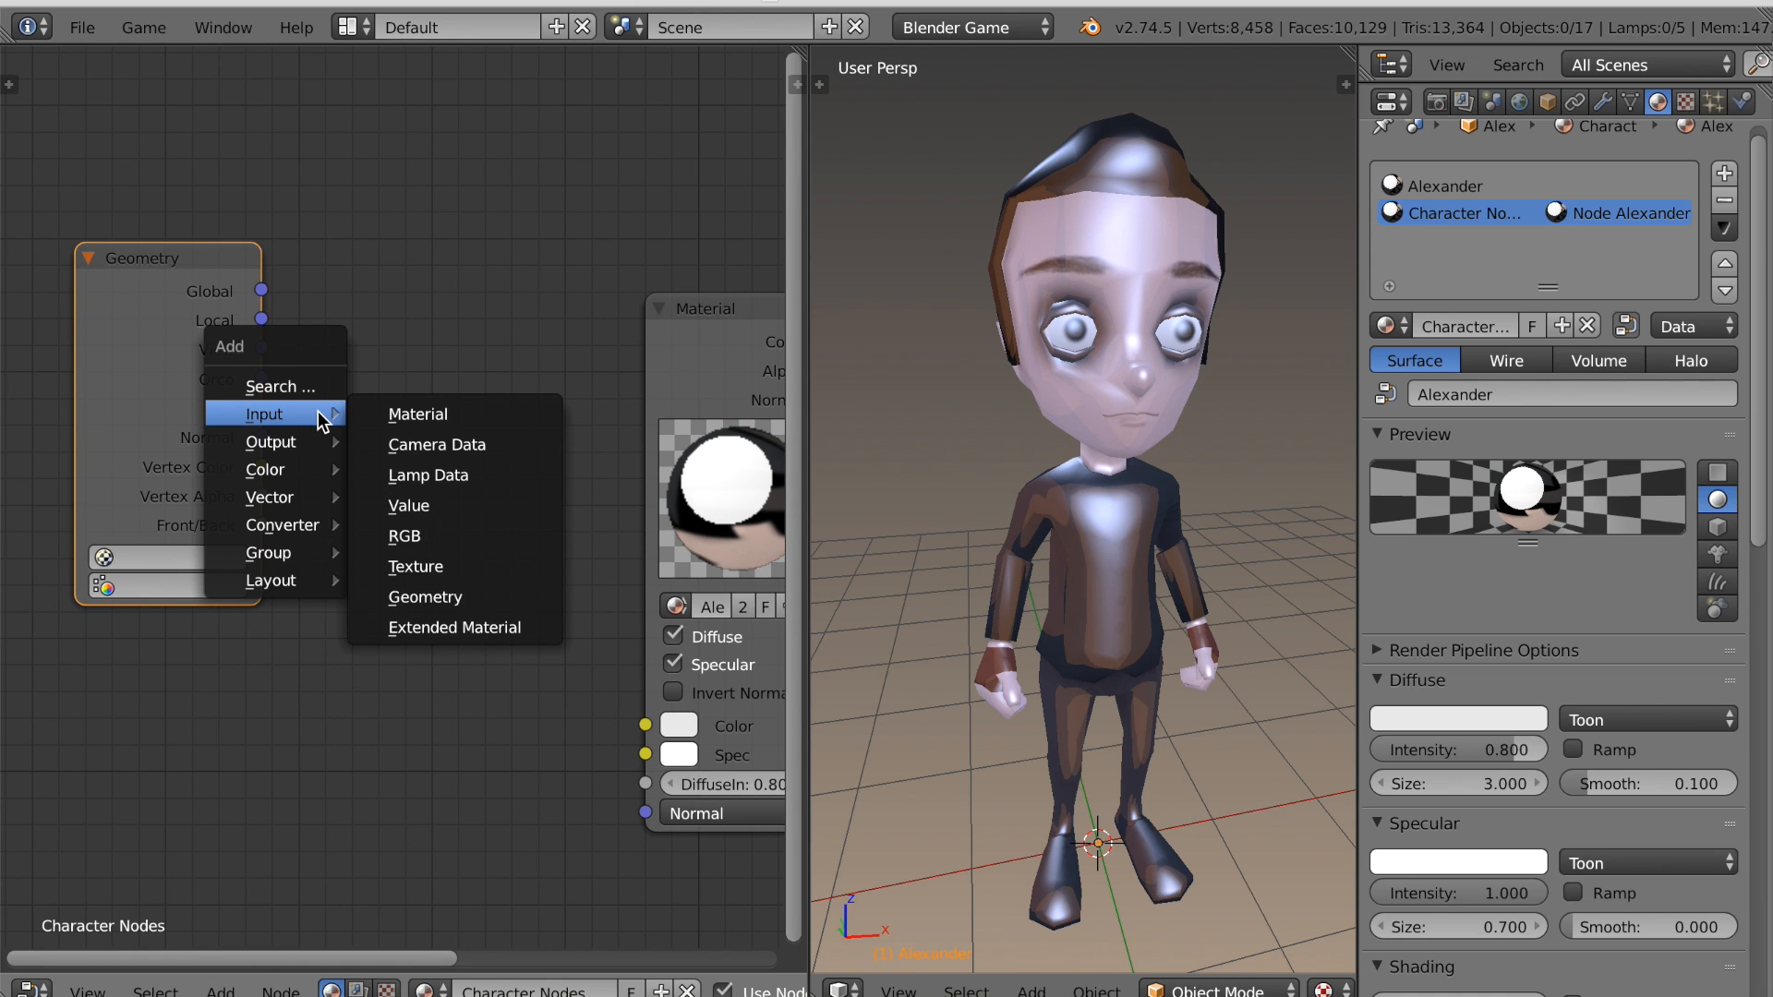
{"action": "left_click", "coordinate": [415, 566]}
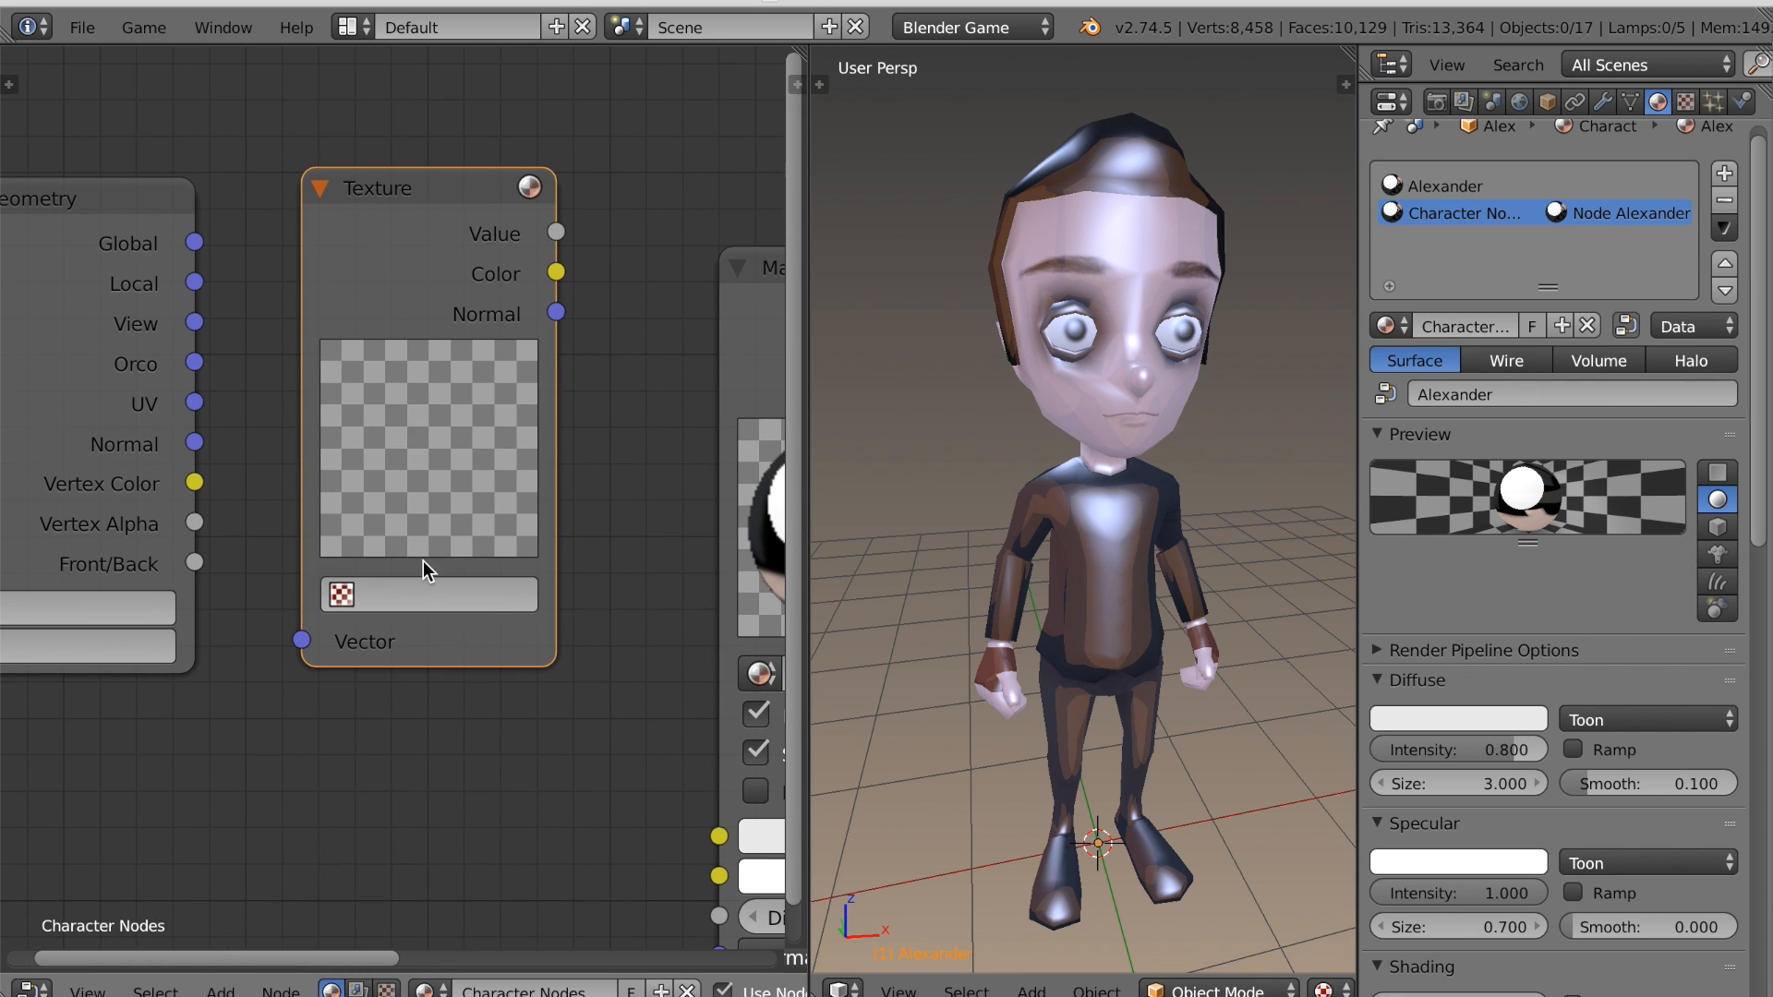
Load the Alexander image into the Texture node and wire its Color to the Material Color.
{"action": "left_click", "coordinate": [342, 594]}
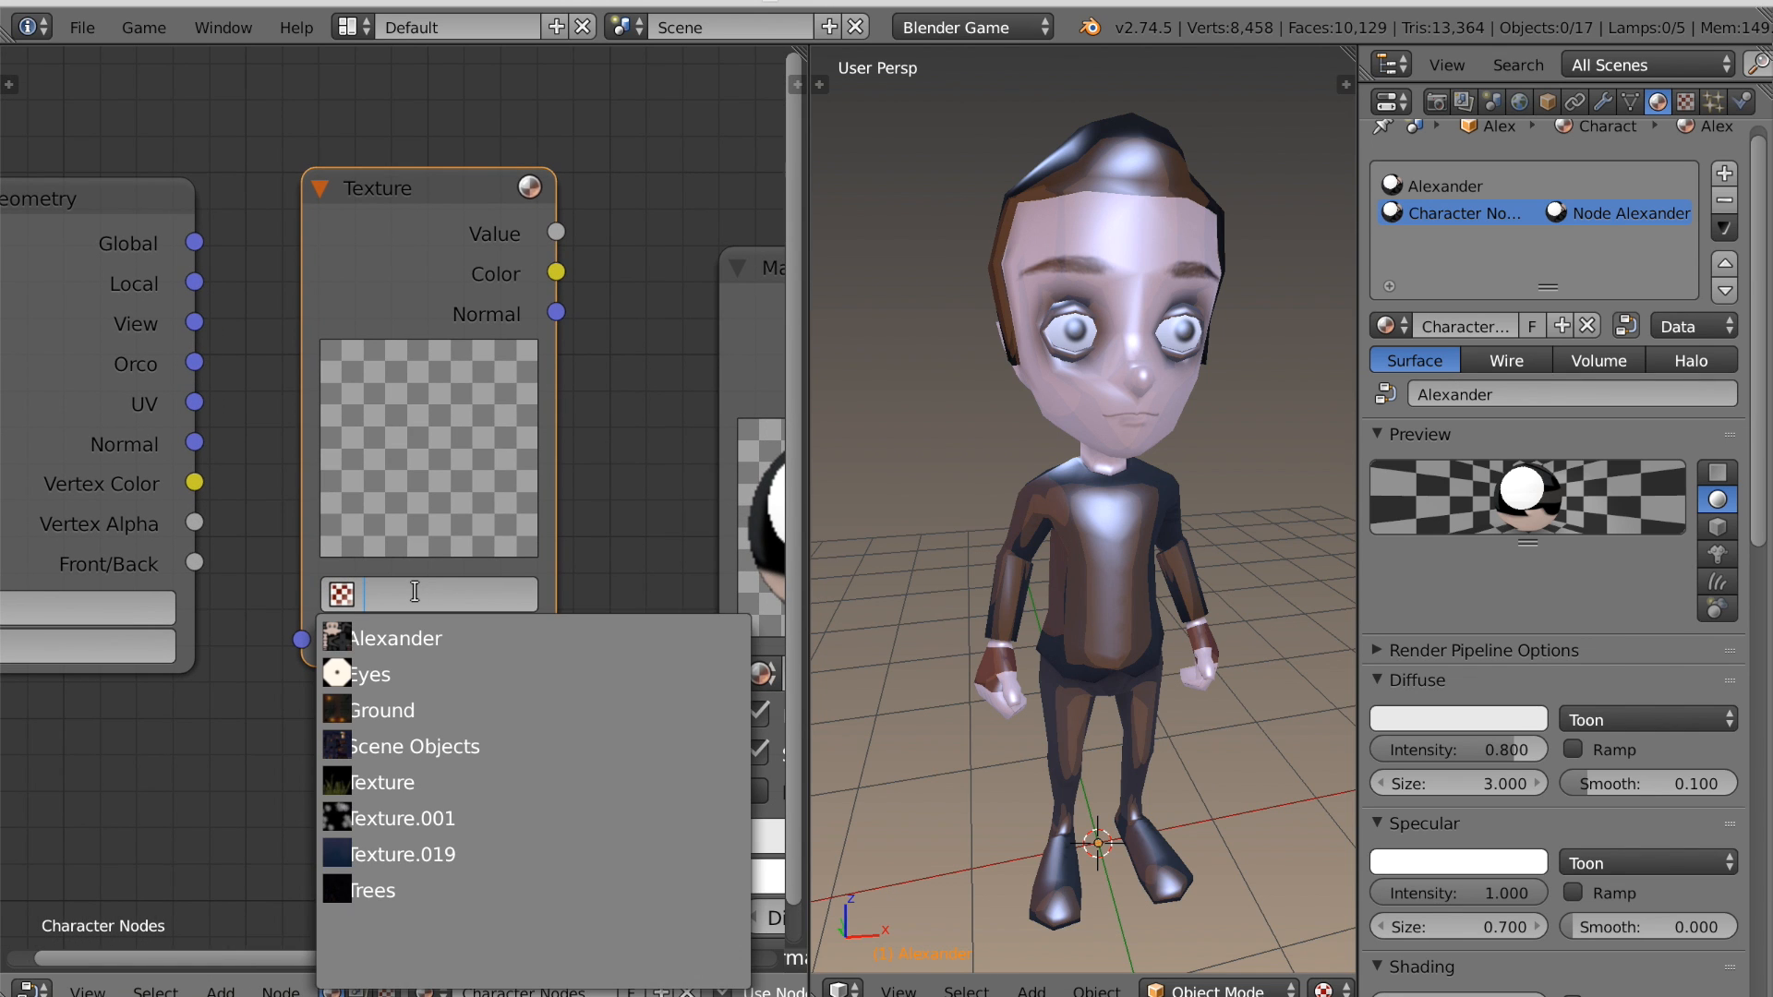
{"action": "left_click", "coordinate": [394, 638]}
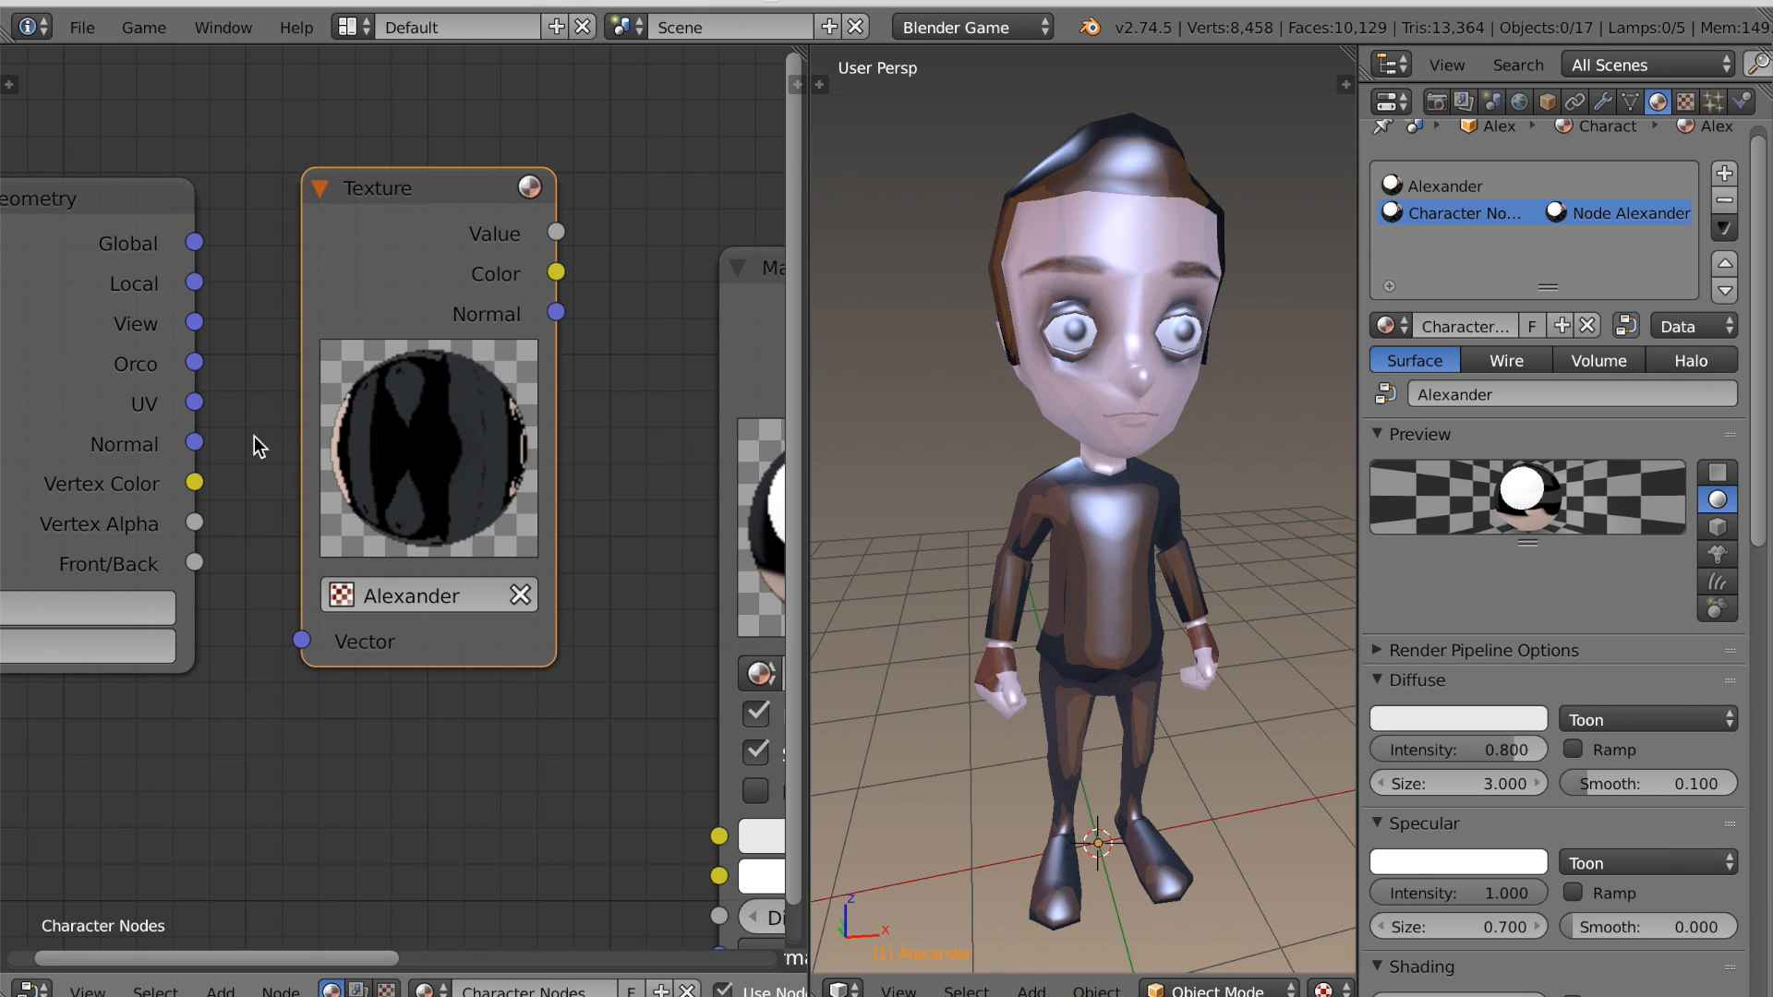
{"action": "left_click_drag", "start_coordinate": [195, 403], "coordinate": [232, 453]}
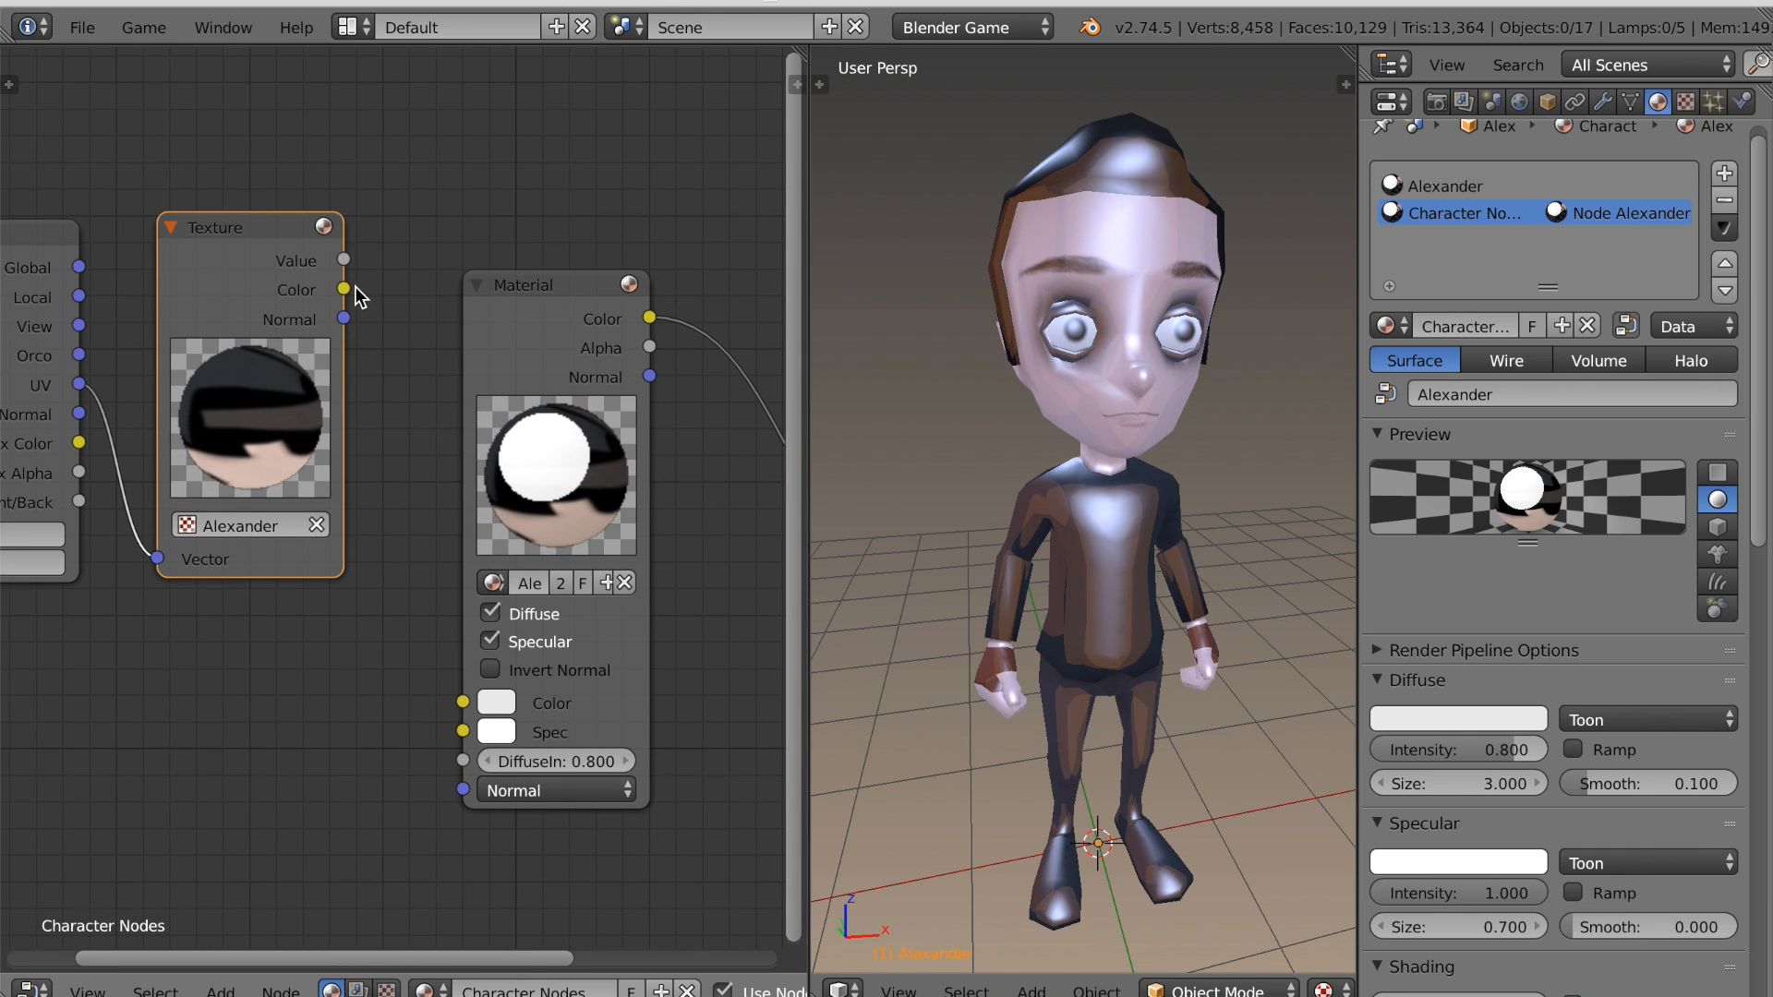
{"action": "left_click_drag", "start_coordinate": [344, 289], "coordinate": [401, 706]}
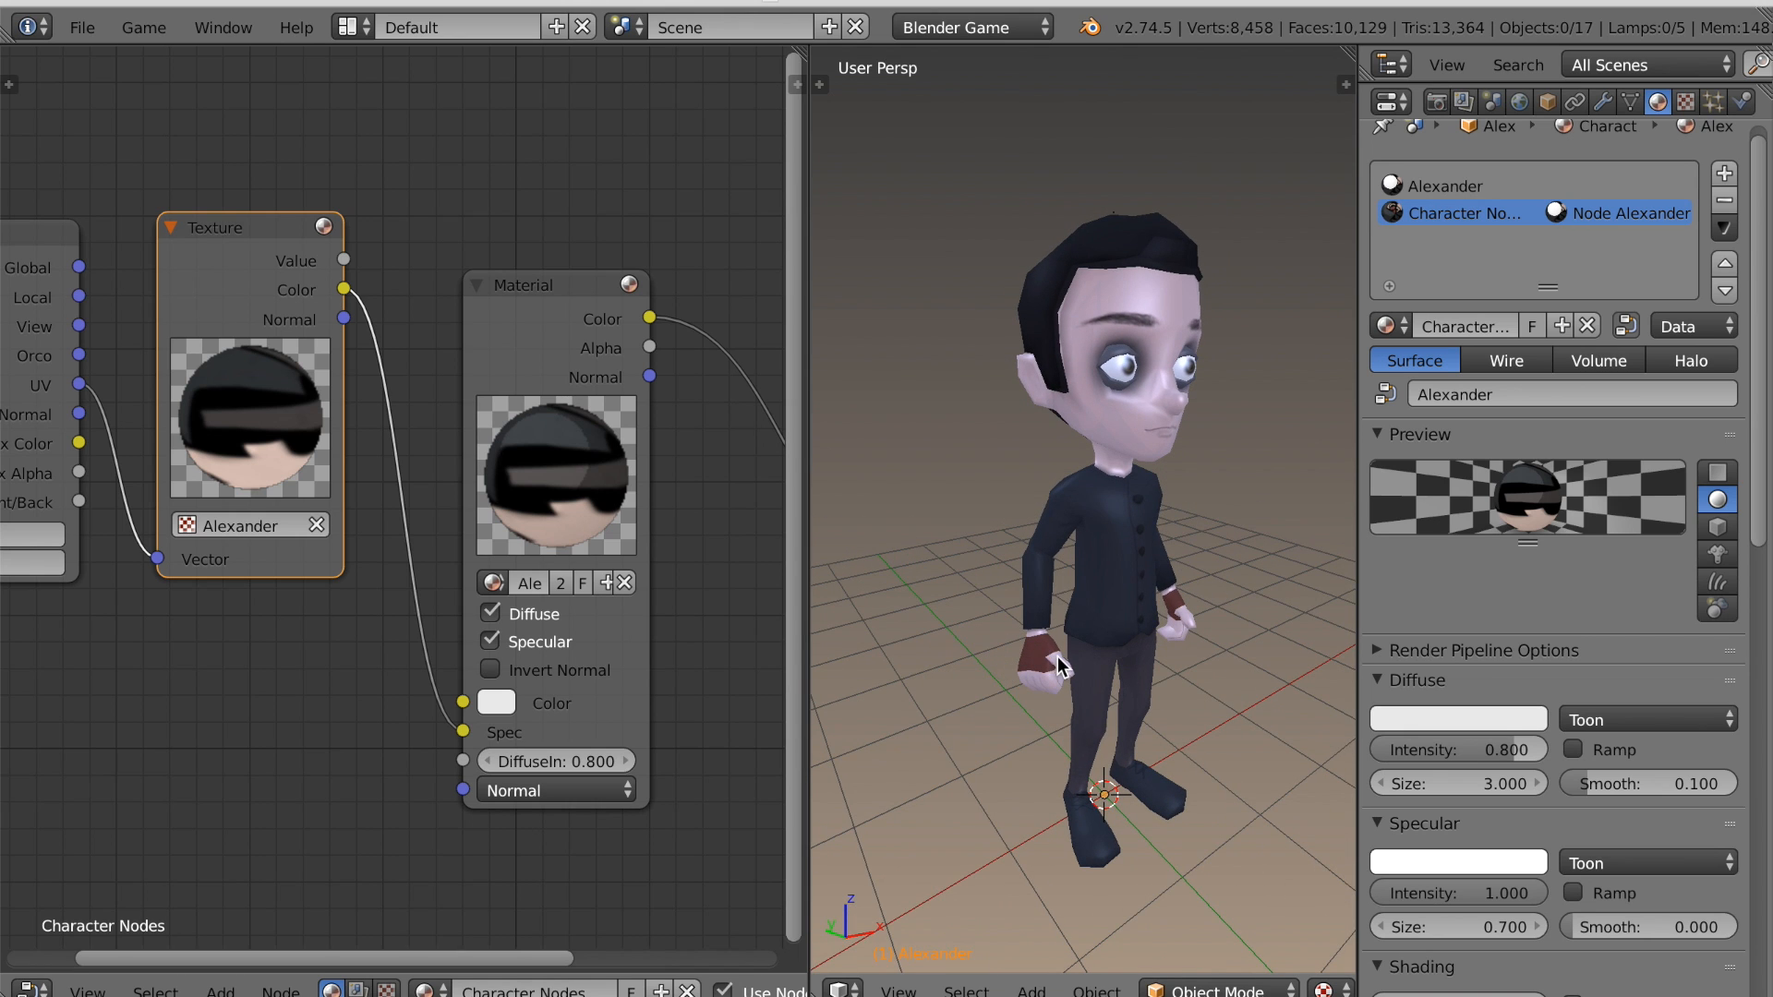
Add a point lamp beside Alexander's chest and shift the Material node right.
{"action": "left_click", "coordinate": [1027, 989]}
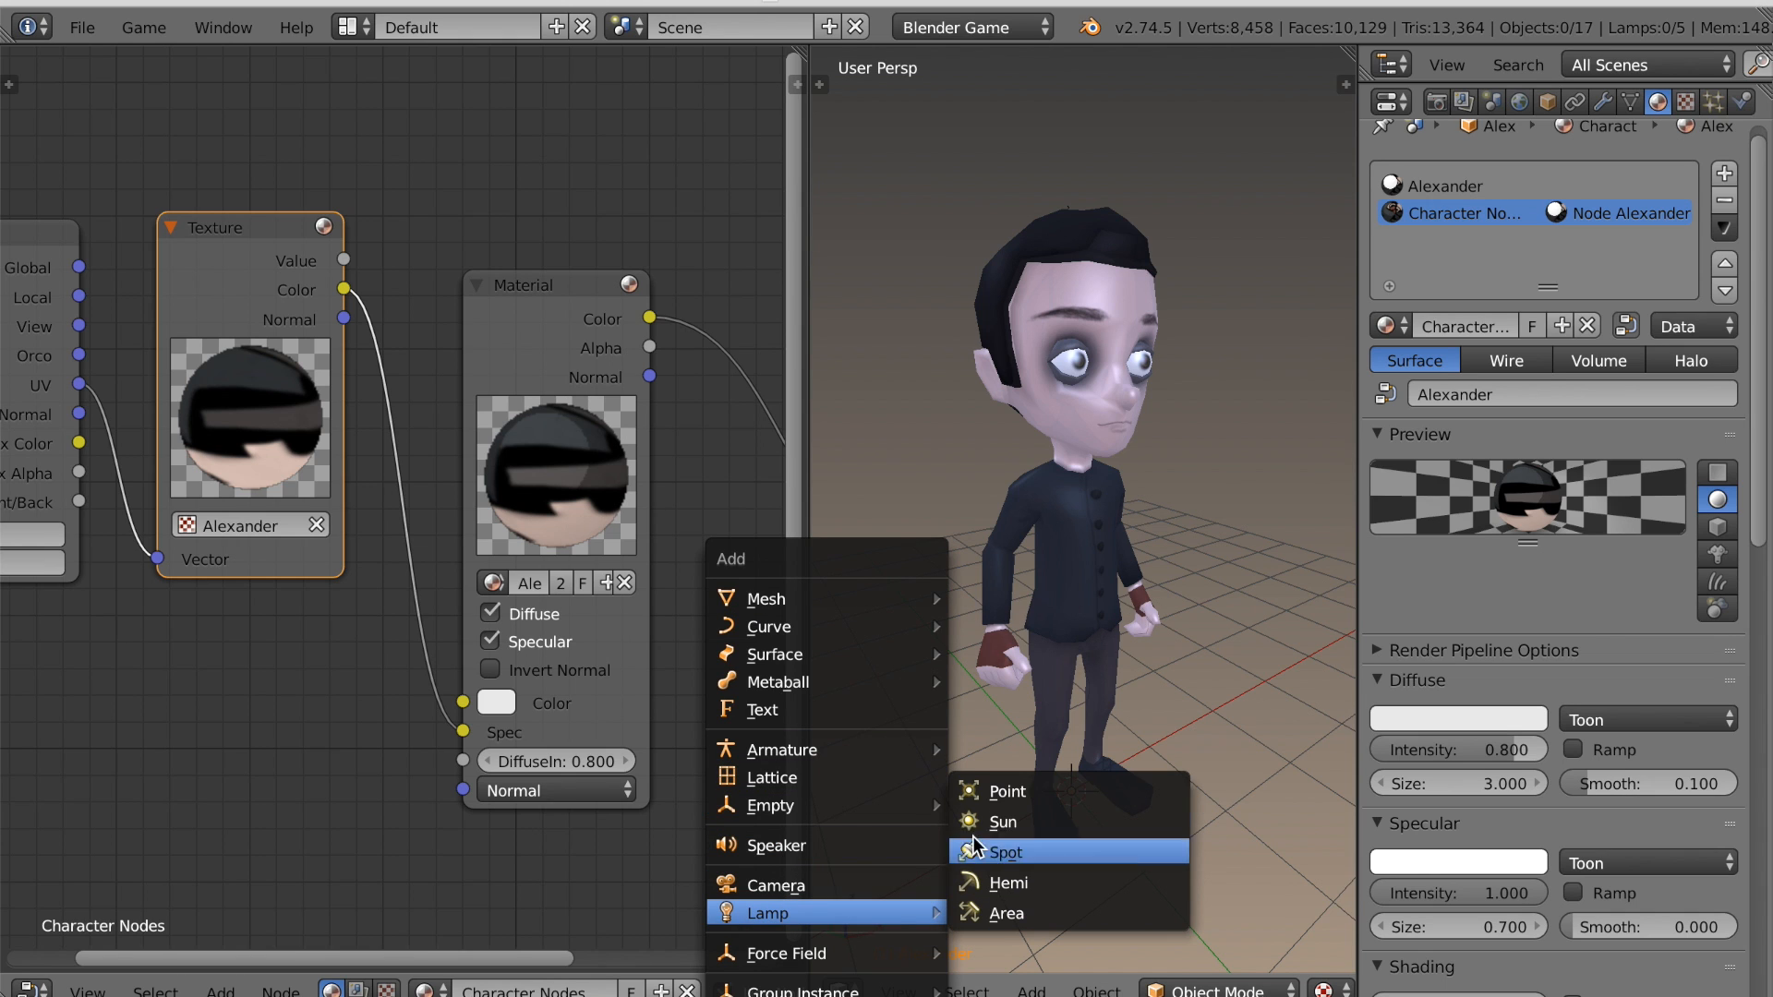
{"action": "left_click", "coordinate": [1001, 790]}
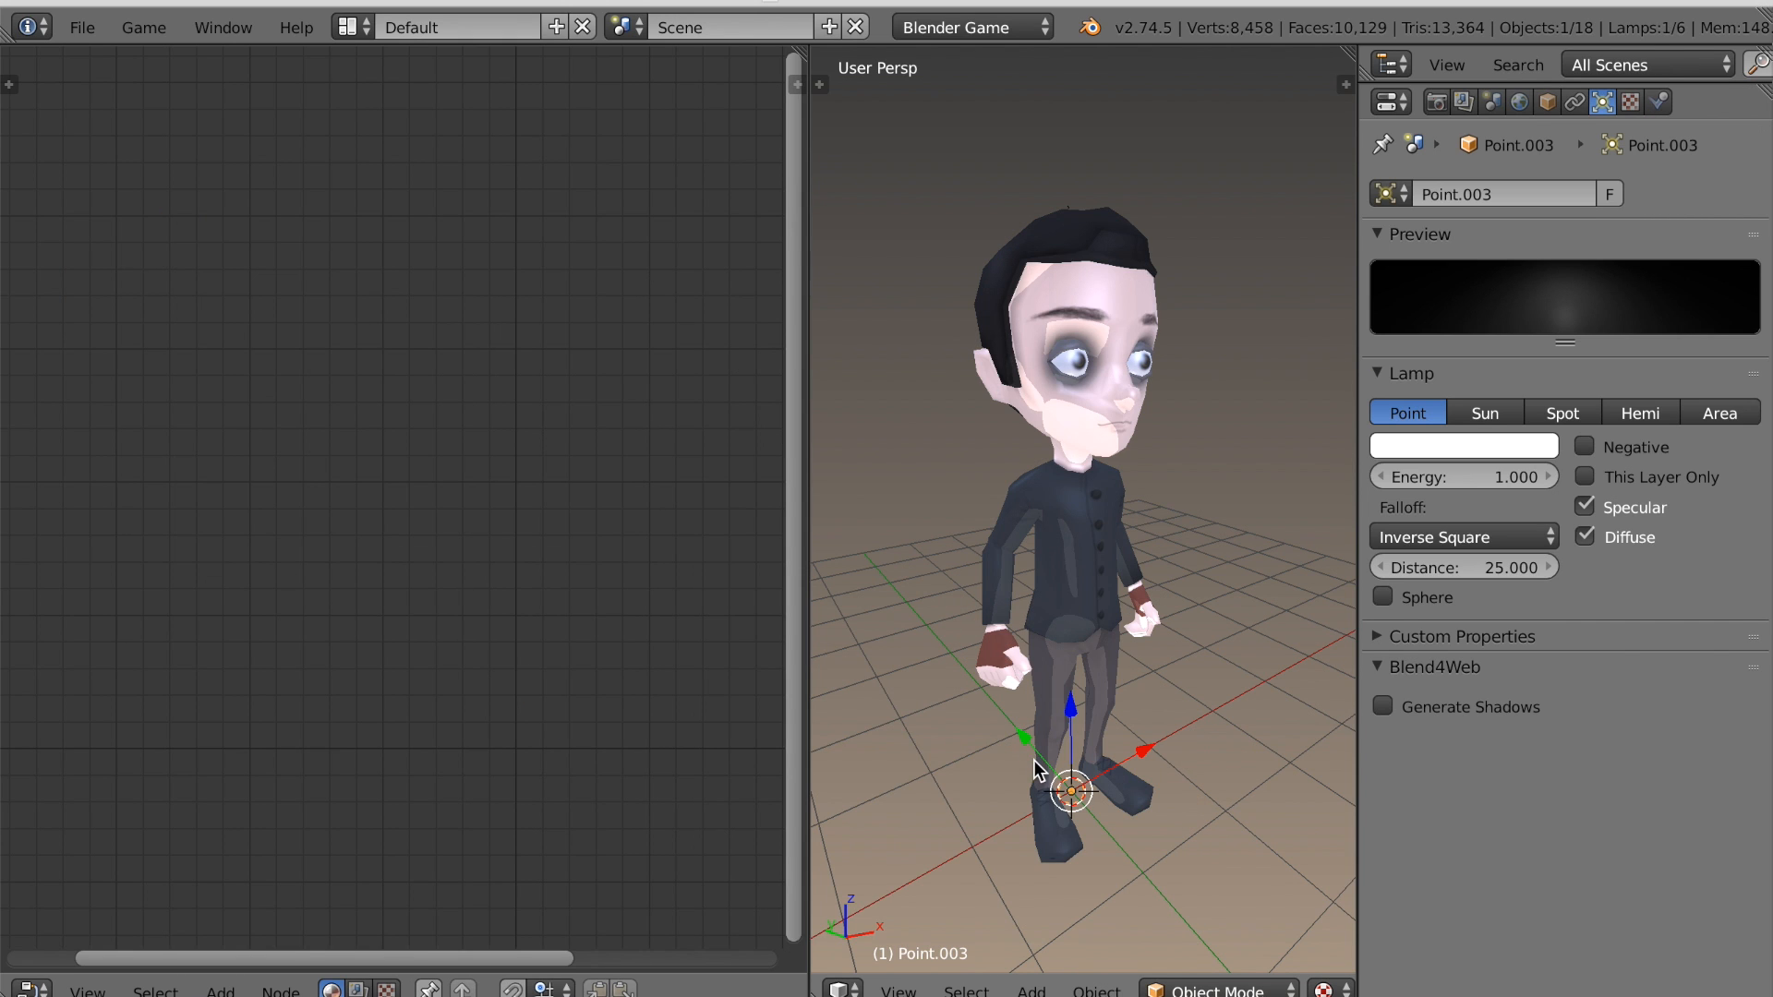
{"action": "left_click_drag", "start_coordinate": [1069, 786], "coordinate": [1106, 831]}
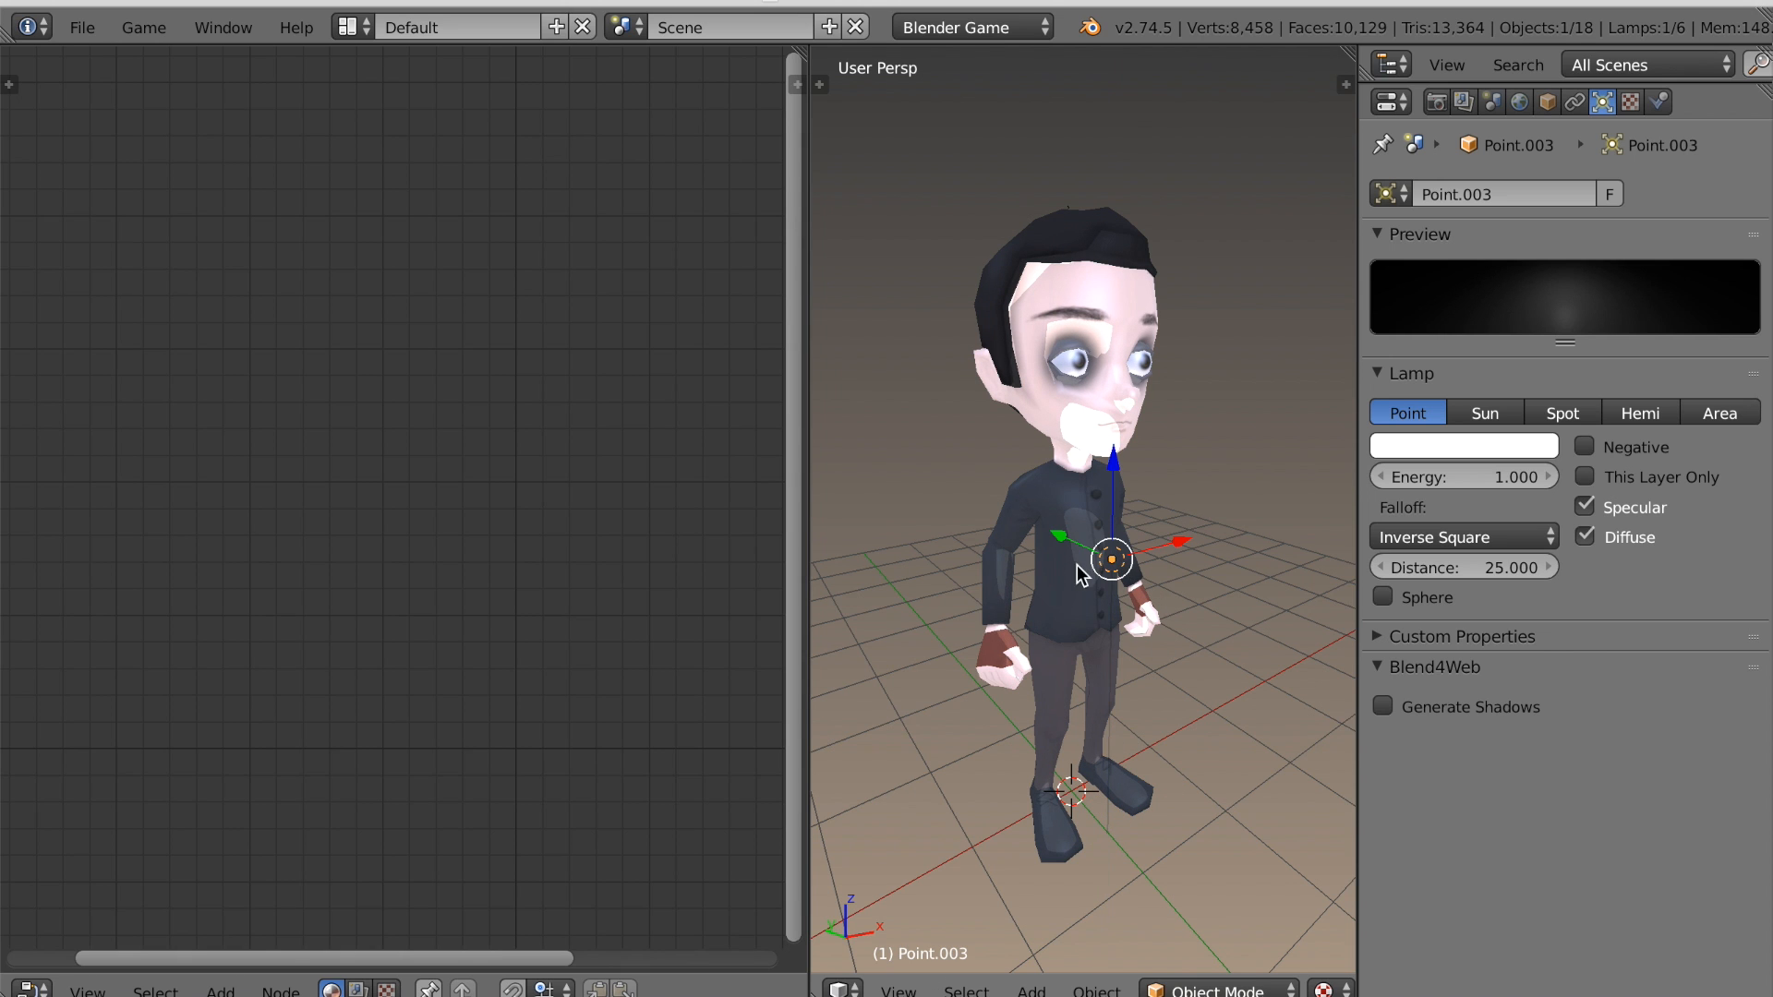
{"action": "left_click_drag", "start_coordinate": [1074, 565], "coordinate": [1289, 667]}
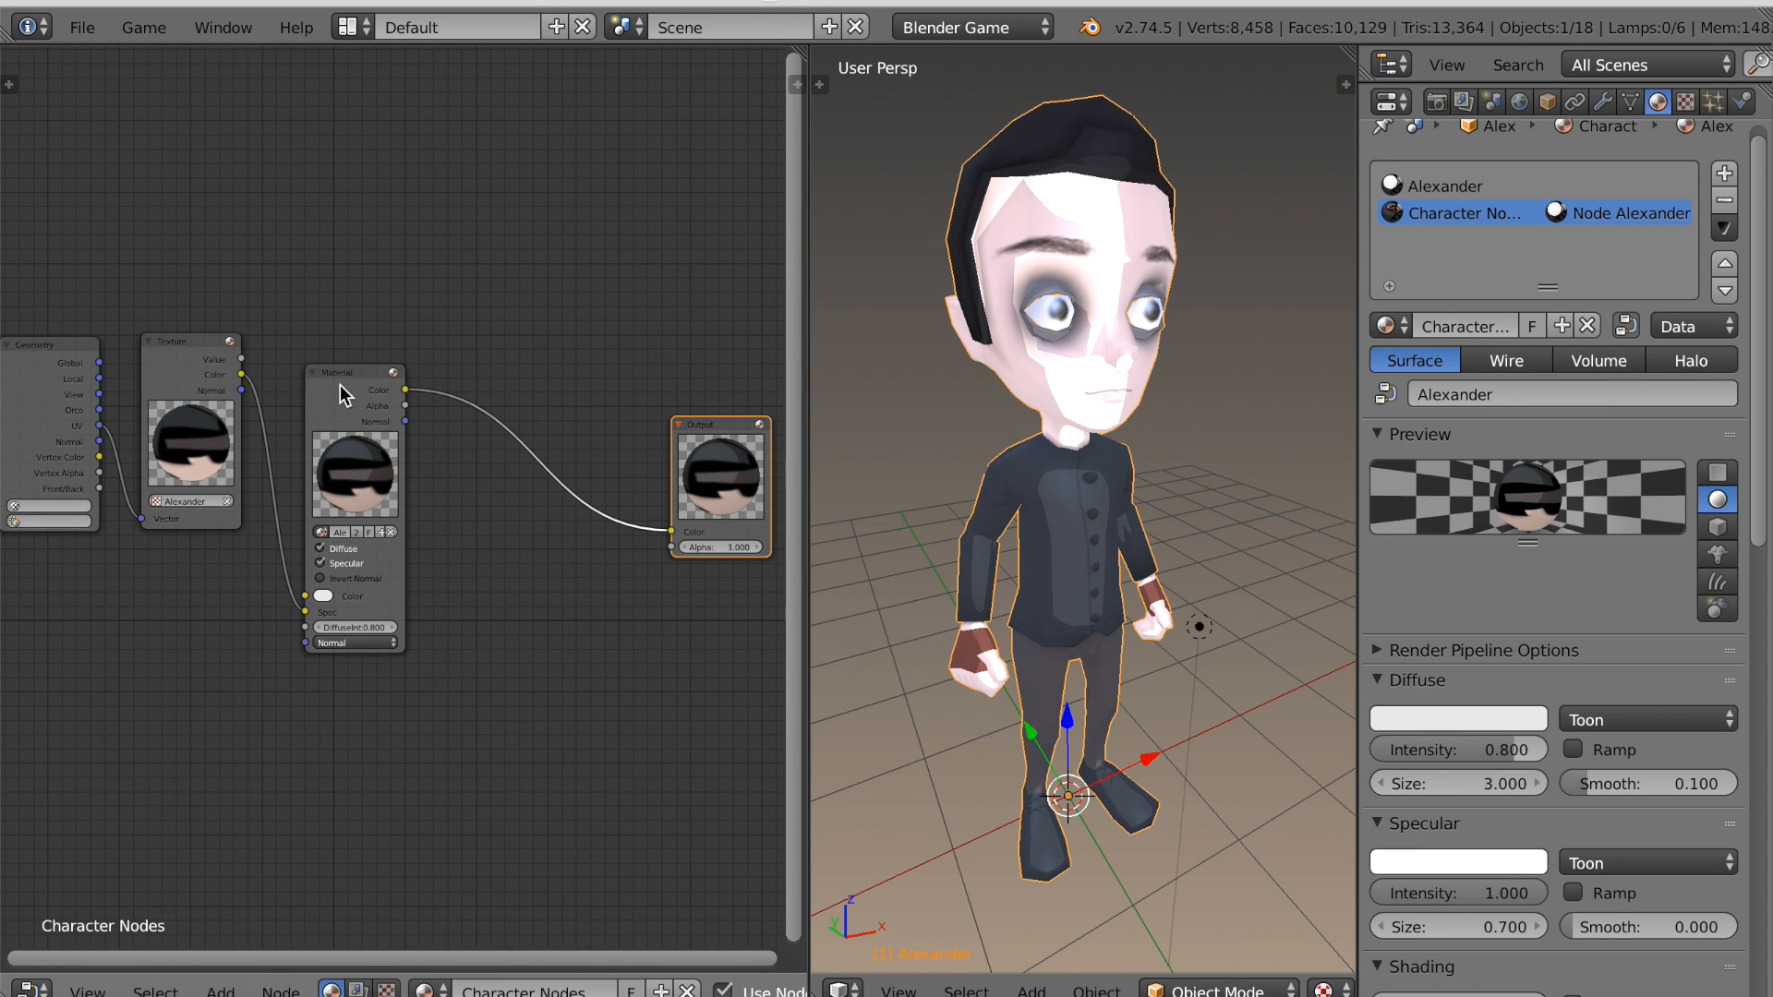
{"action": "left_click_drag", "start_coordinate": [354, 373], "coordinate": [546, 368]}
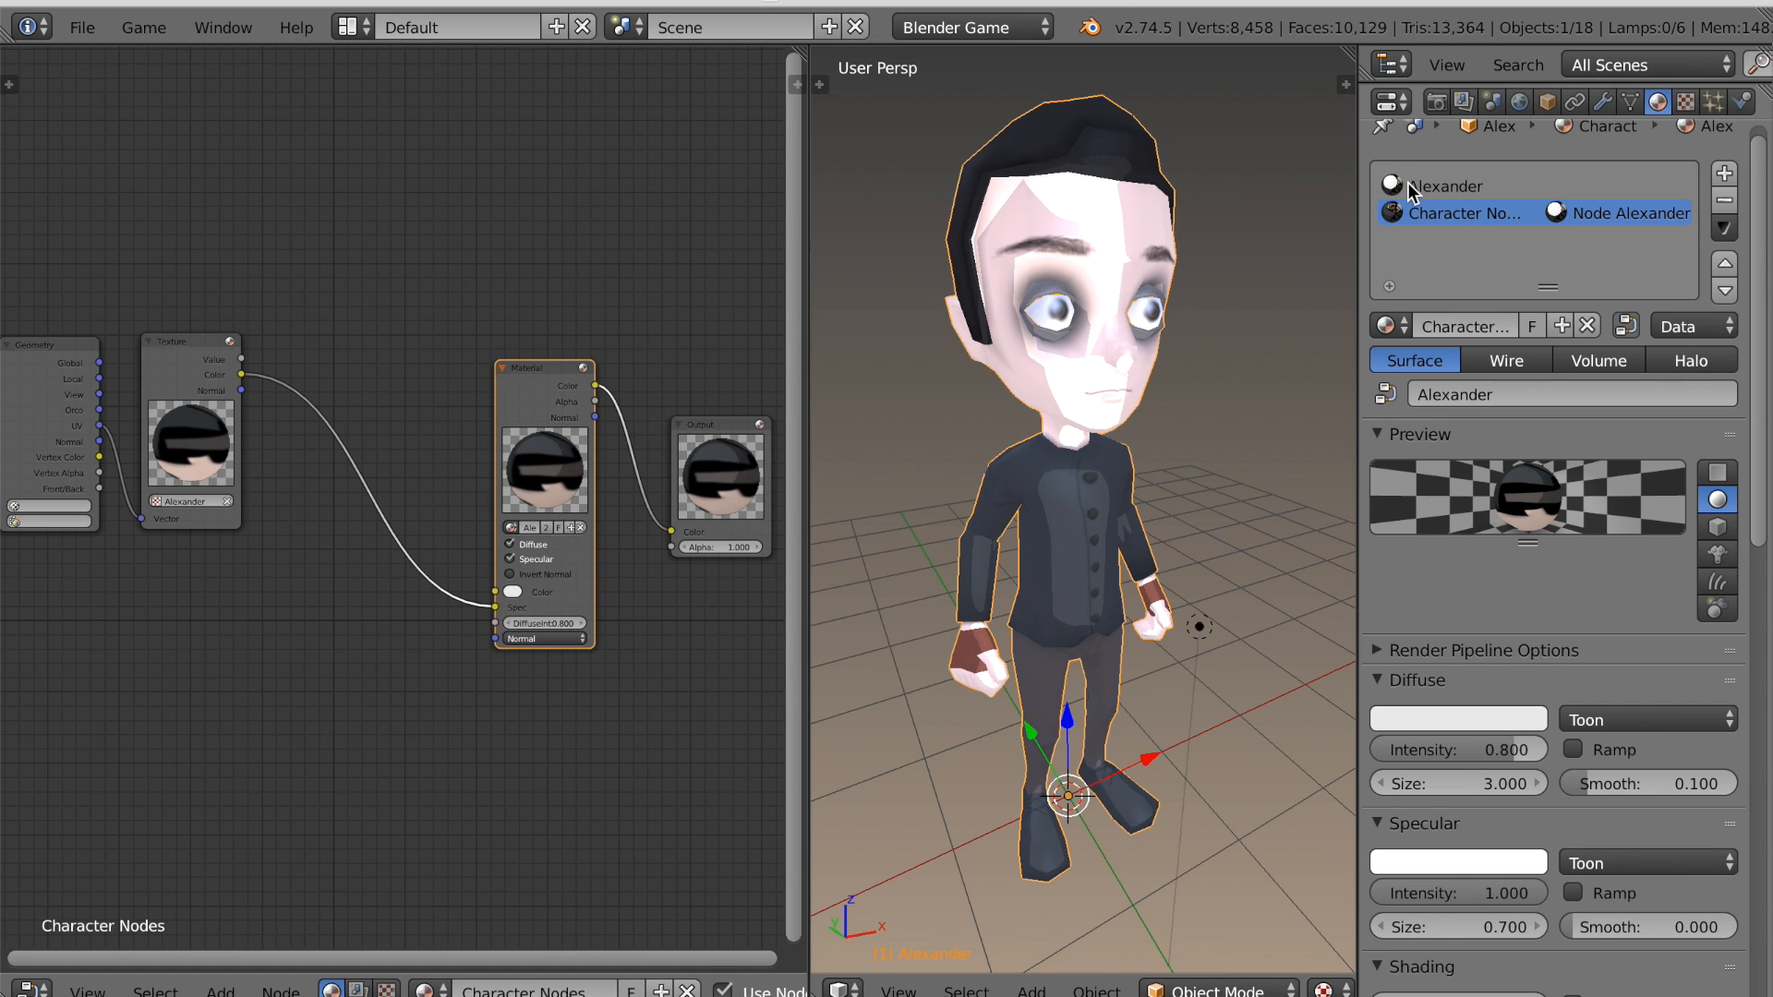
{"action": "left_click", "coordinate": [1683, 101]}
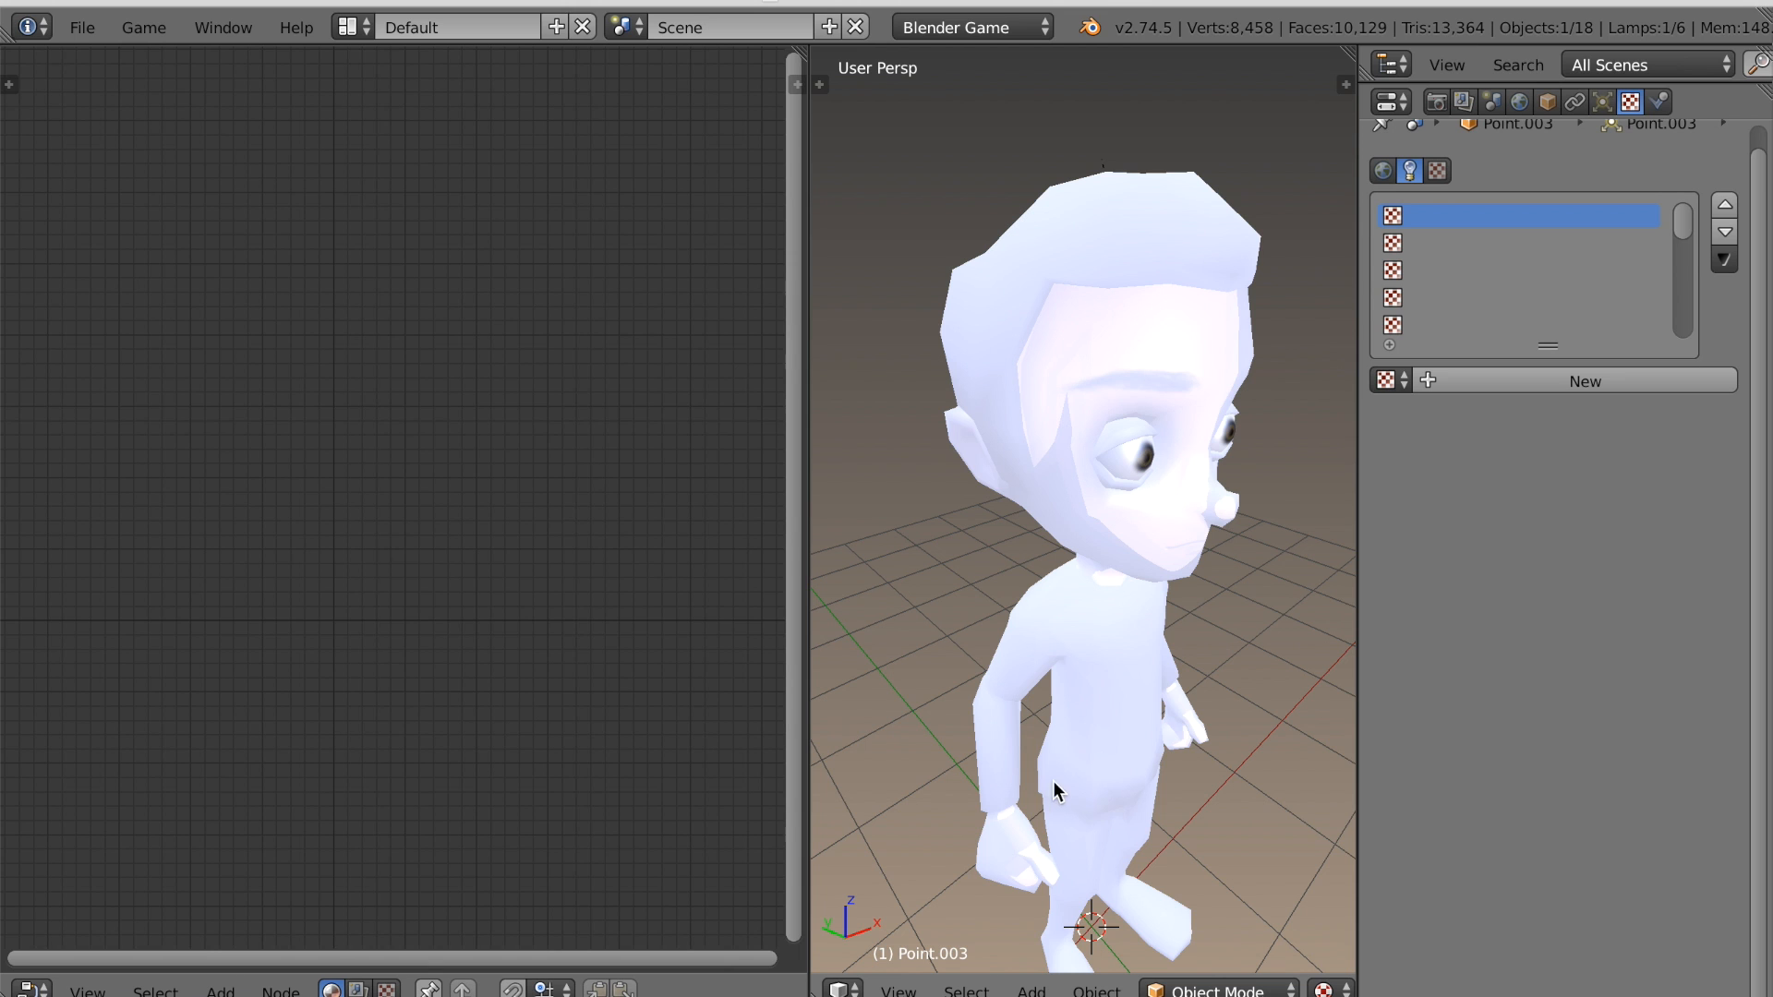
Rotate the view to face Alexander and reselect the Character Nodes material.
{"action": "left_click_drag", "start_coordinate": [1057, 789], "coordinate": [993, 684]}
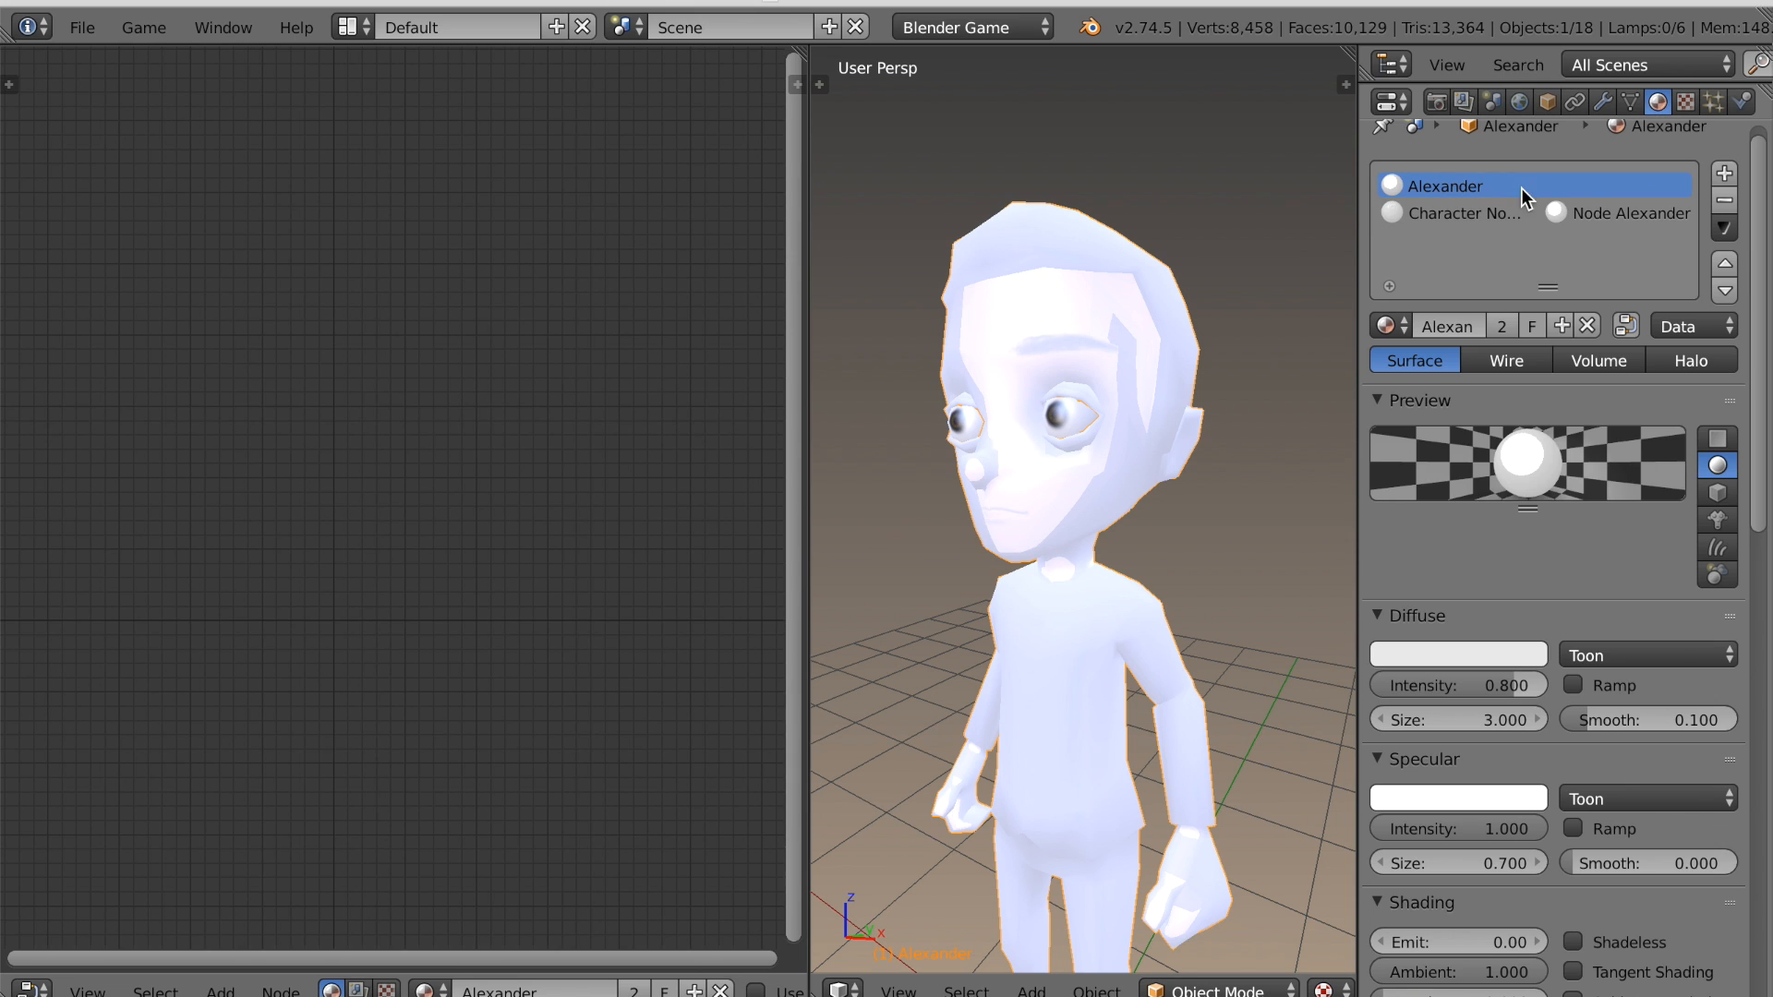
{"action": "left_click", "coordinate": [1466, 212]}
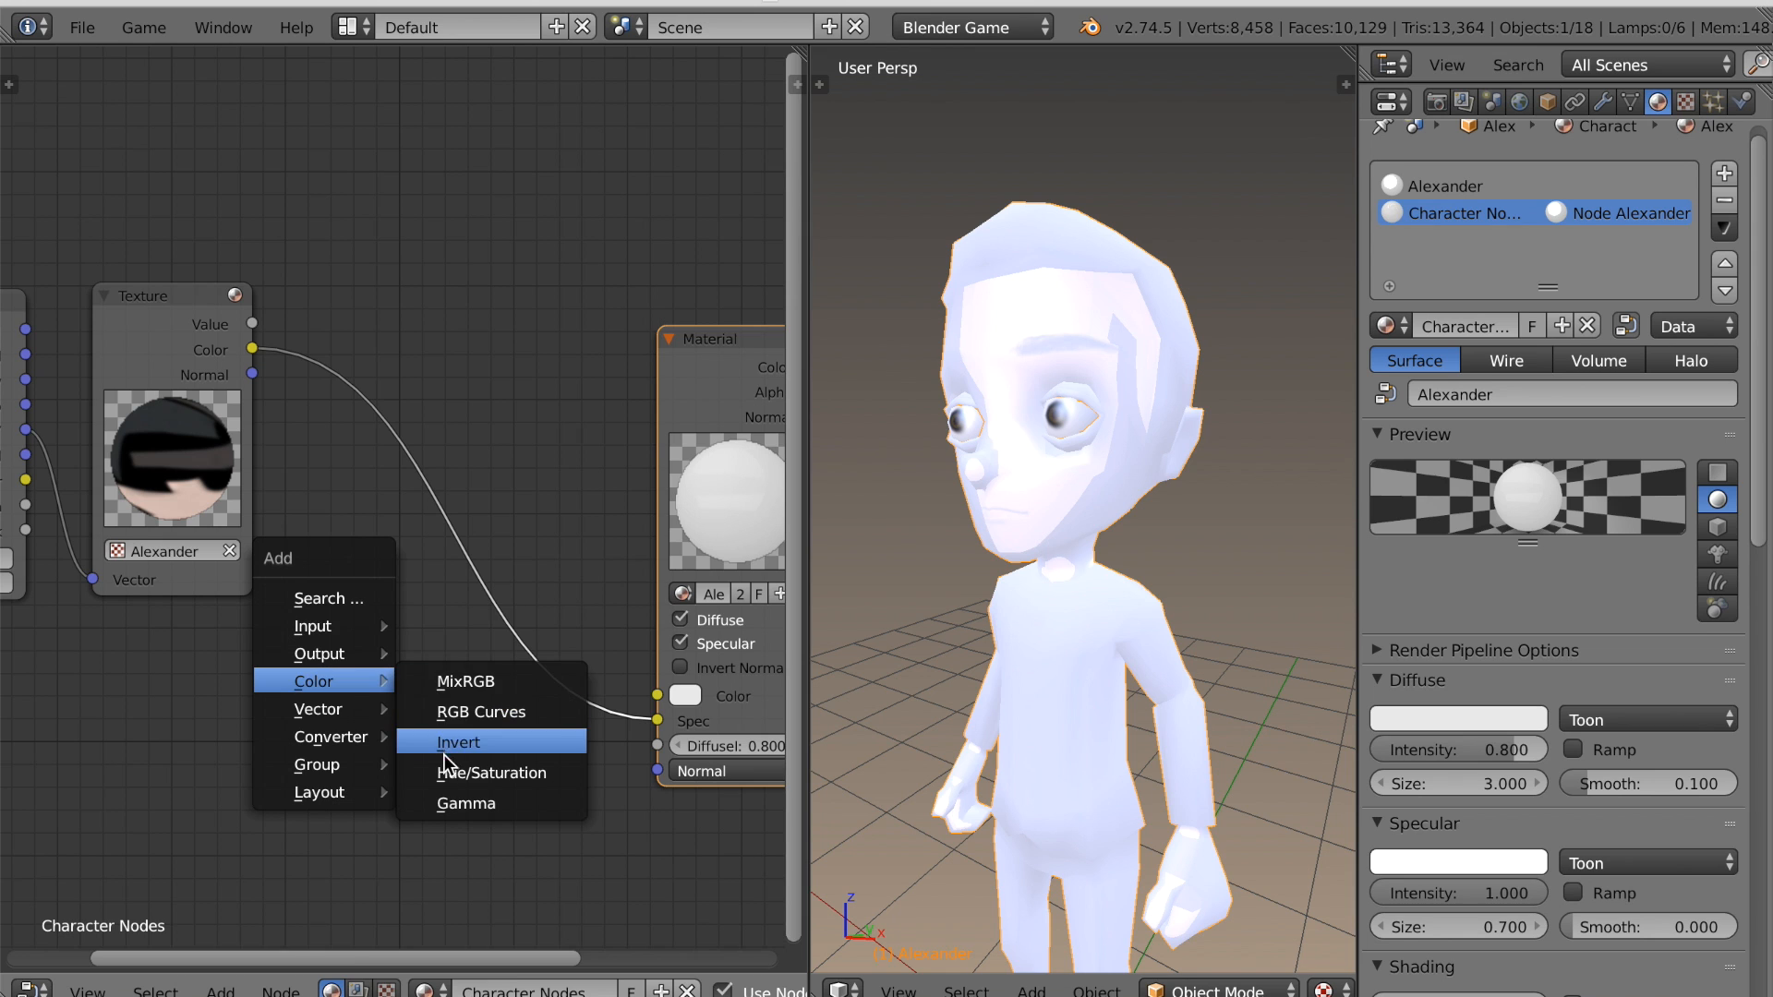
Add a Hue Saturation Value node and move the Geometry node below the texture.
{"action": "left_click", "coordinate": [491, 772]}
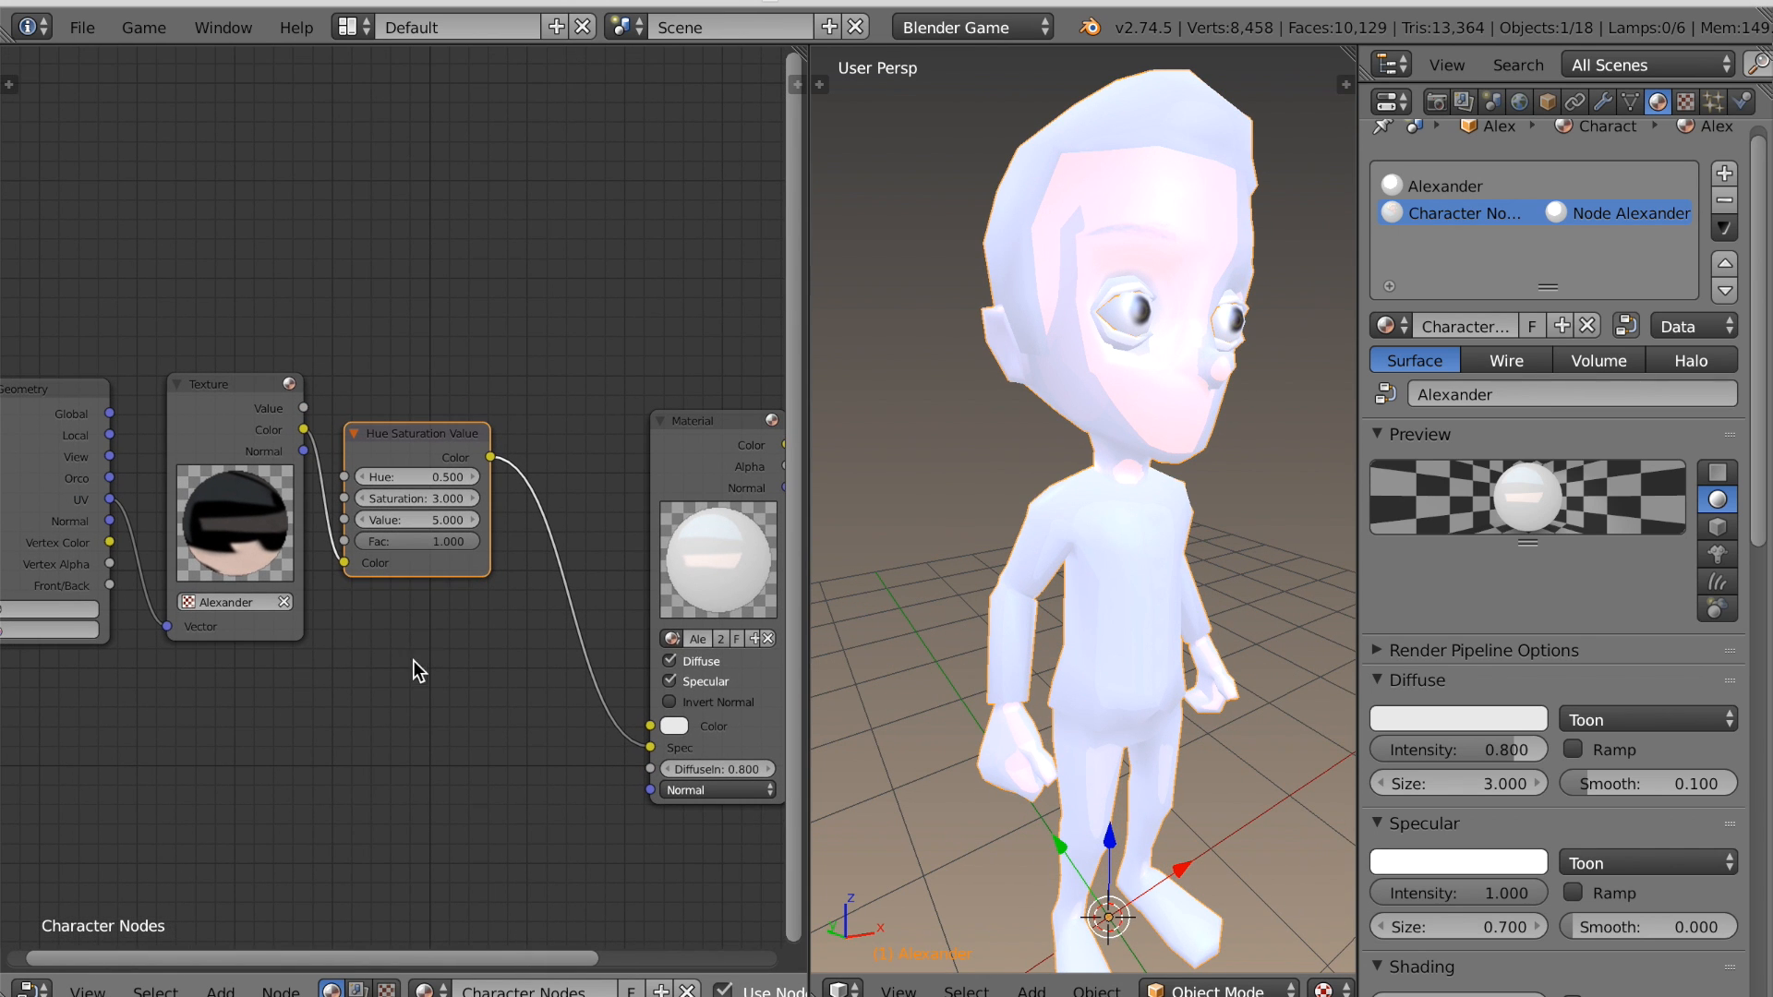
{"action": "left_click_drag", "start_coordinate": [415, 433], "coordinate": [452, 443]}
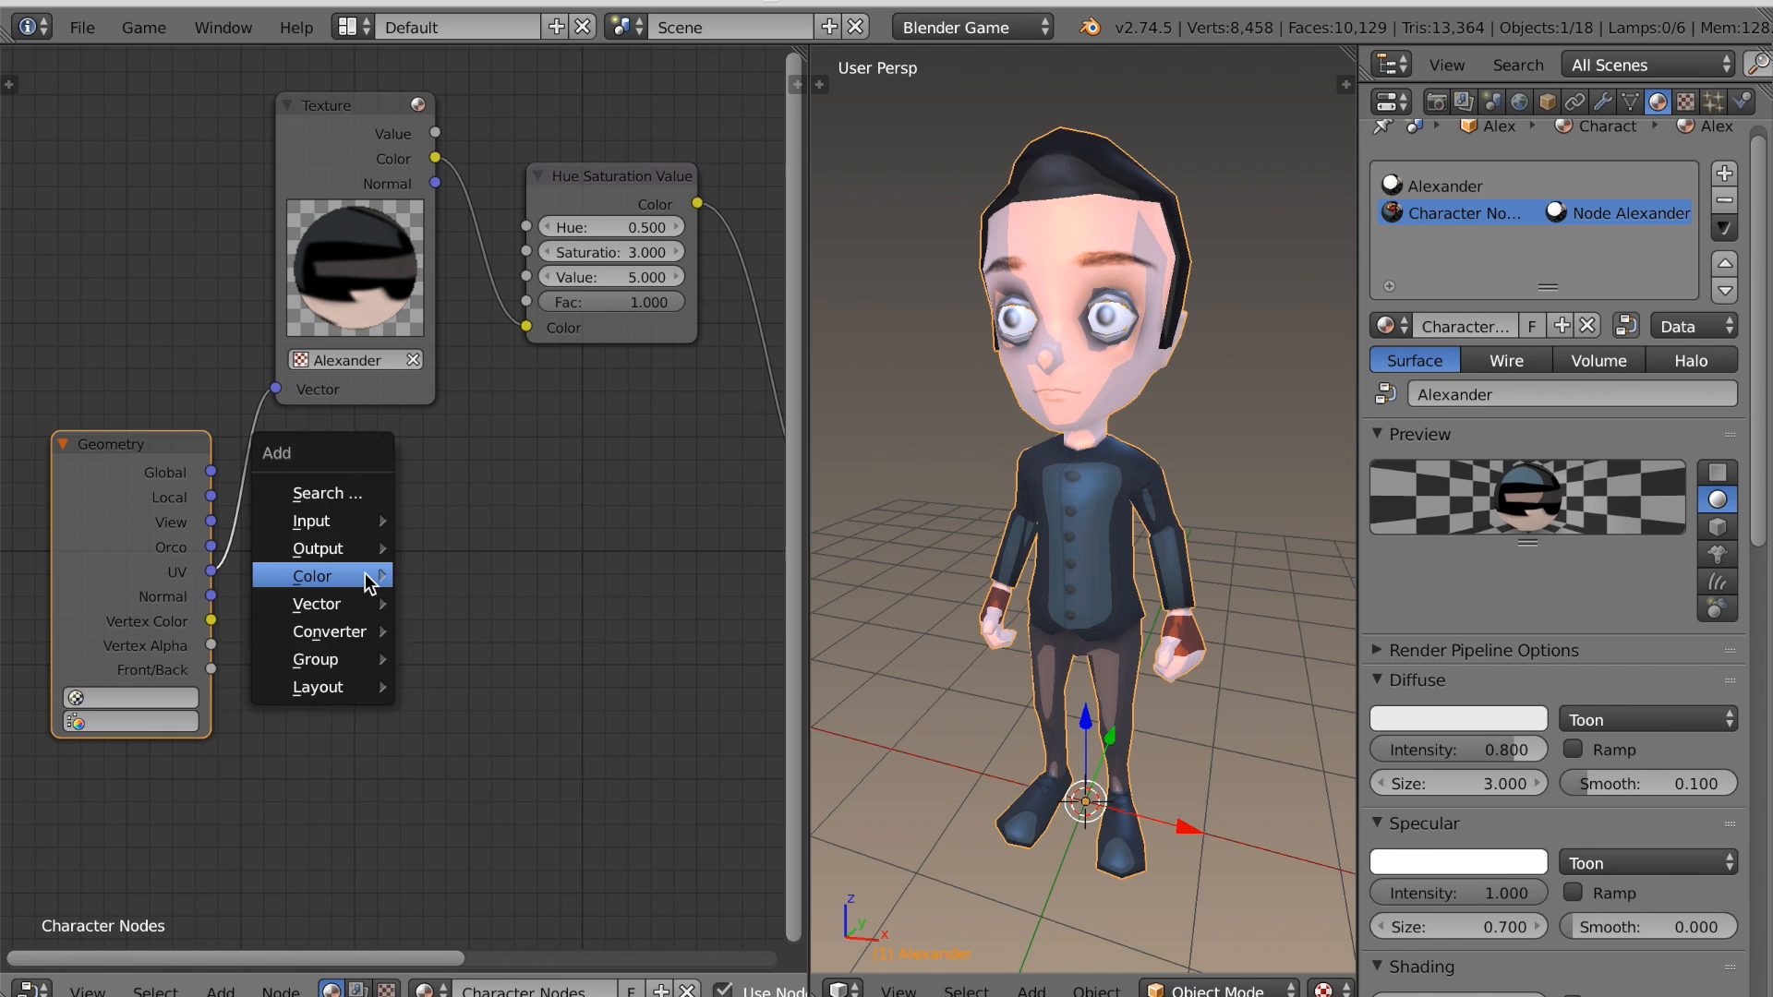
Add a Normal node fed by Geometry Normal, with its Dot output into Material Normal.
{"action": "left_click", "coordinate": [312, 576]}
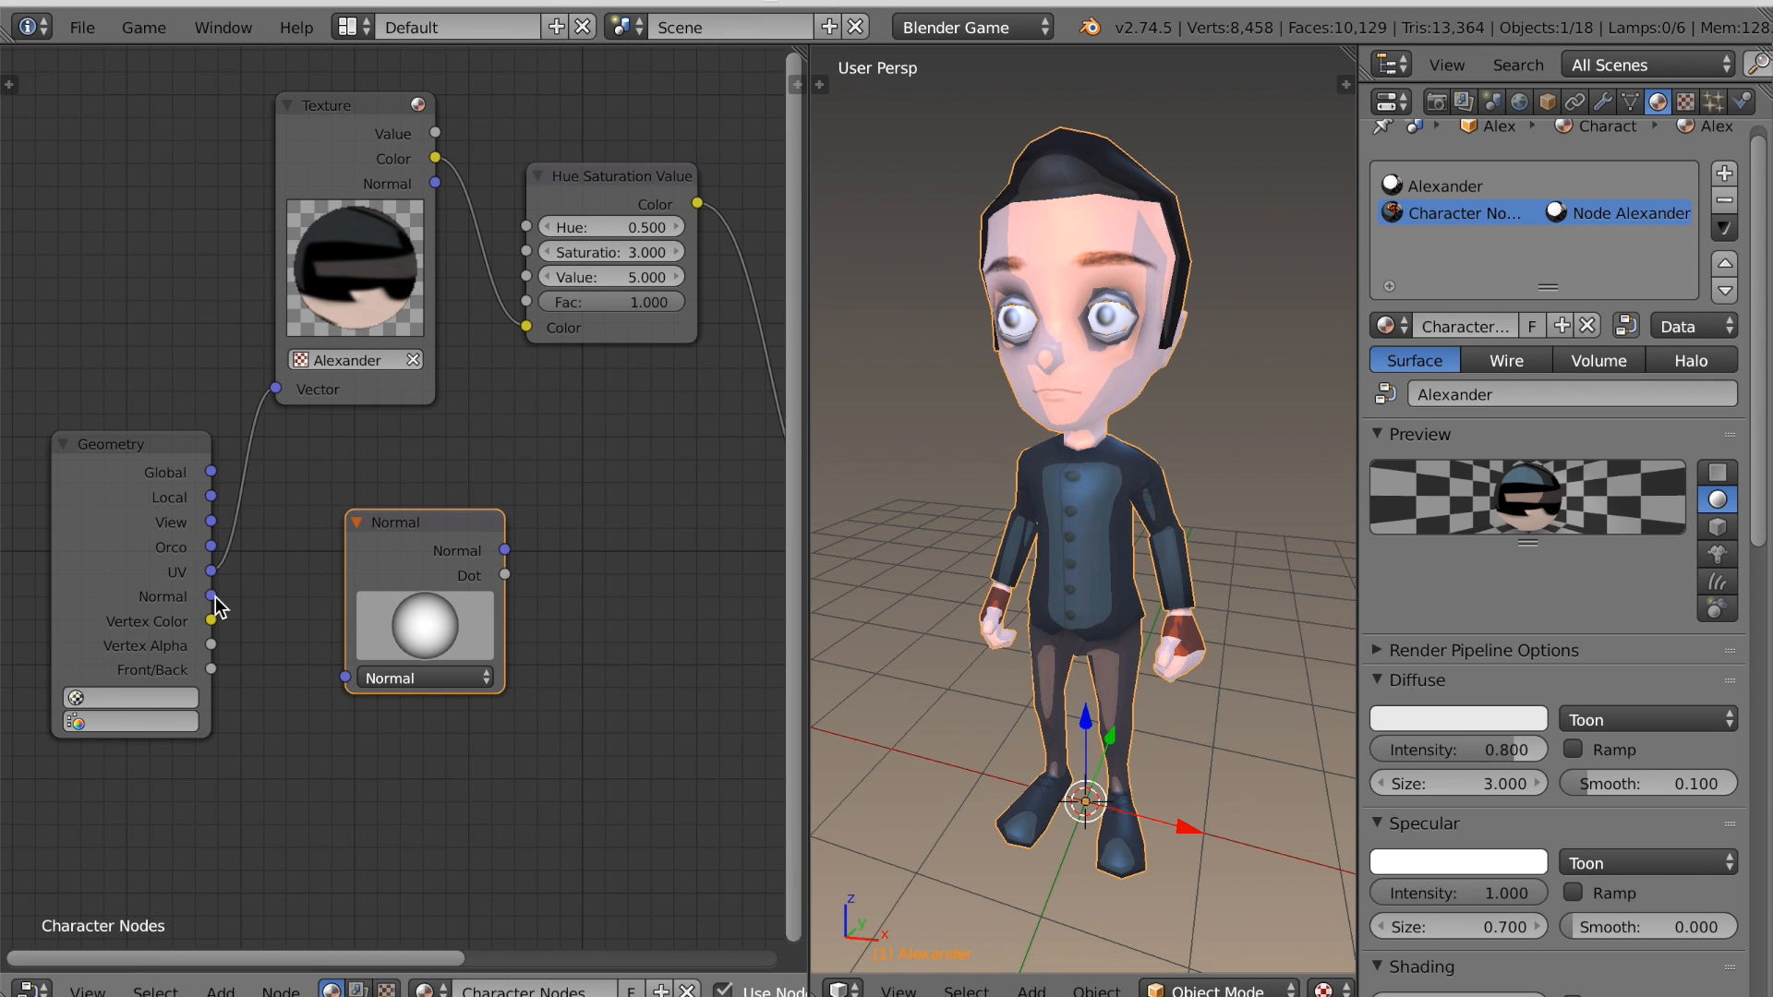
{"action": "left_click_drag", "start_coordinate": [212, 596], "coordinate": [348, 676]}
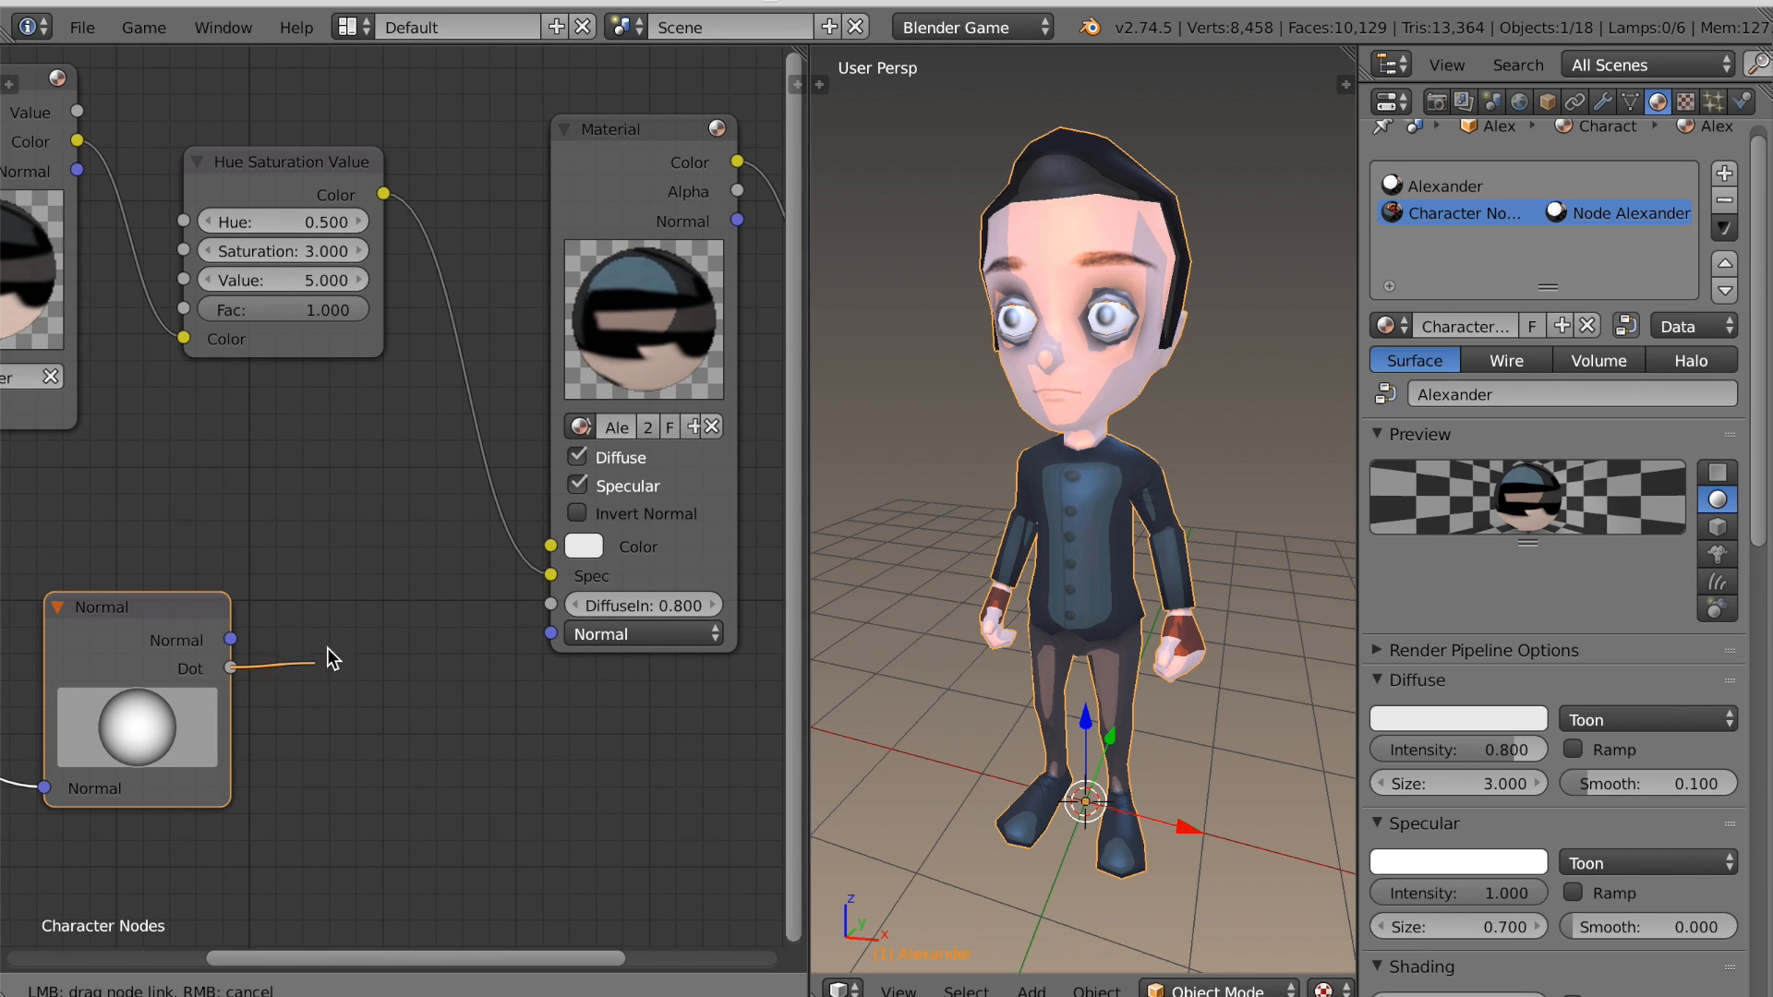
{"action": "left_click_drag", "start_coordinate": [232, 639], "coordinate": [549, 633]}
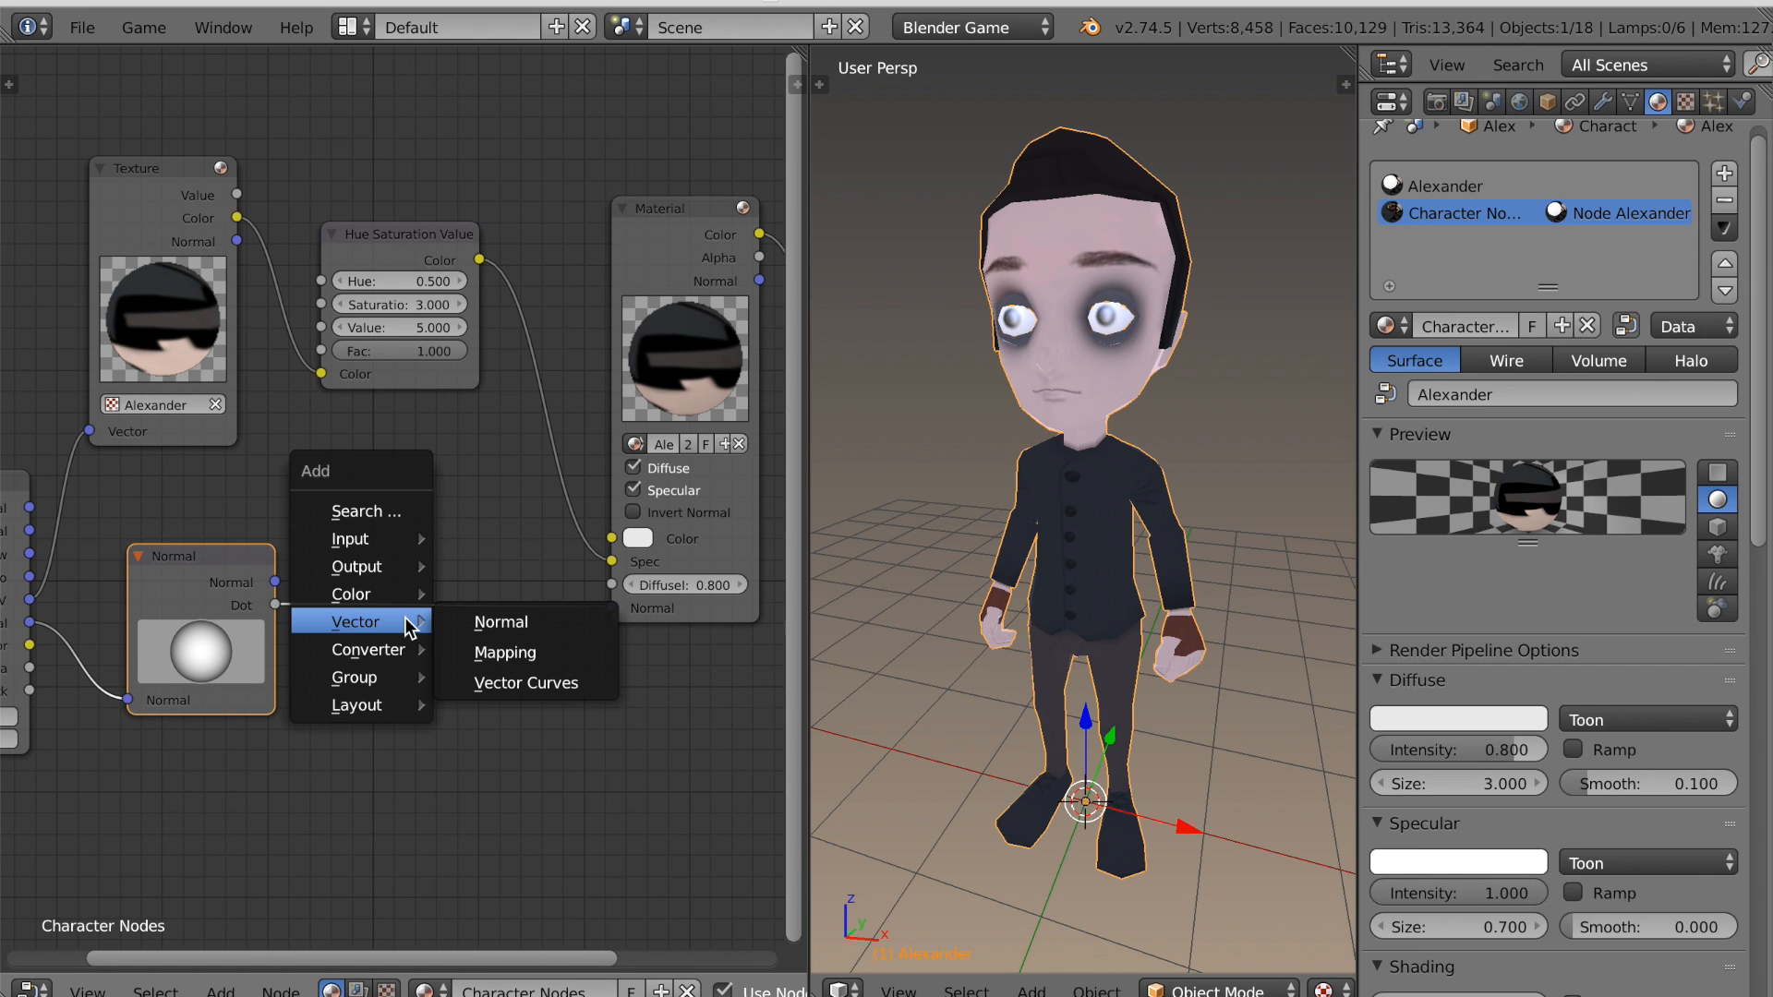
{"action": "mouse_move", "coordinate": [367, 649]}
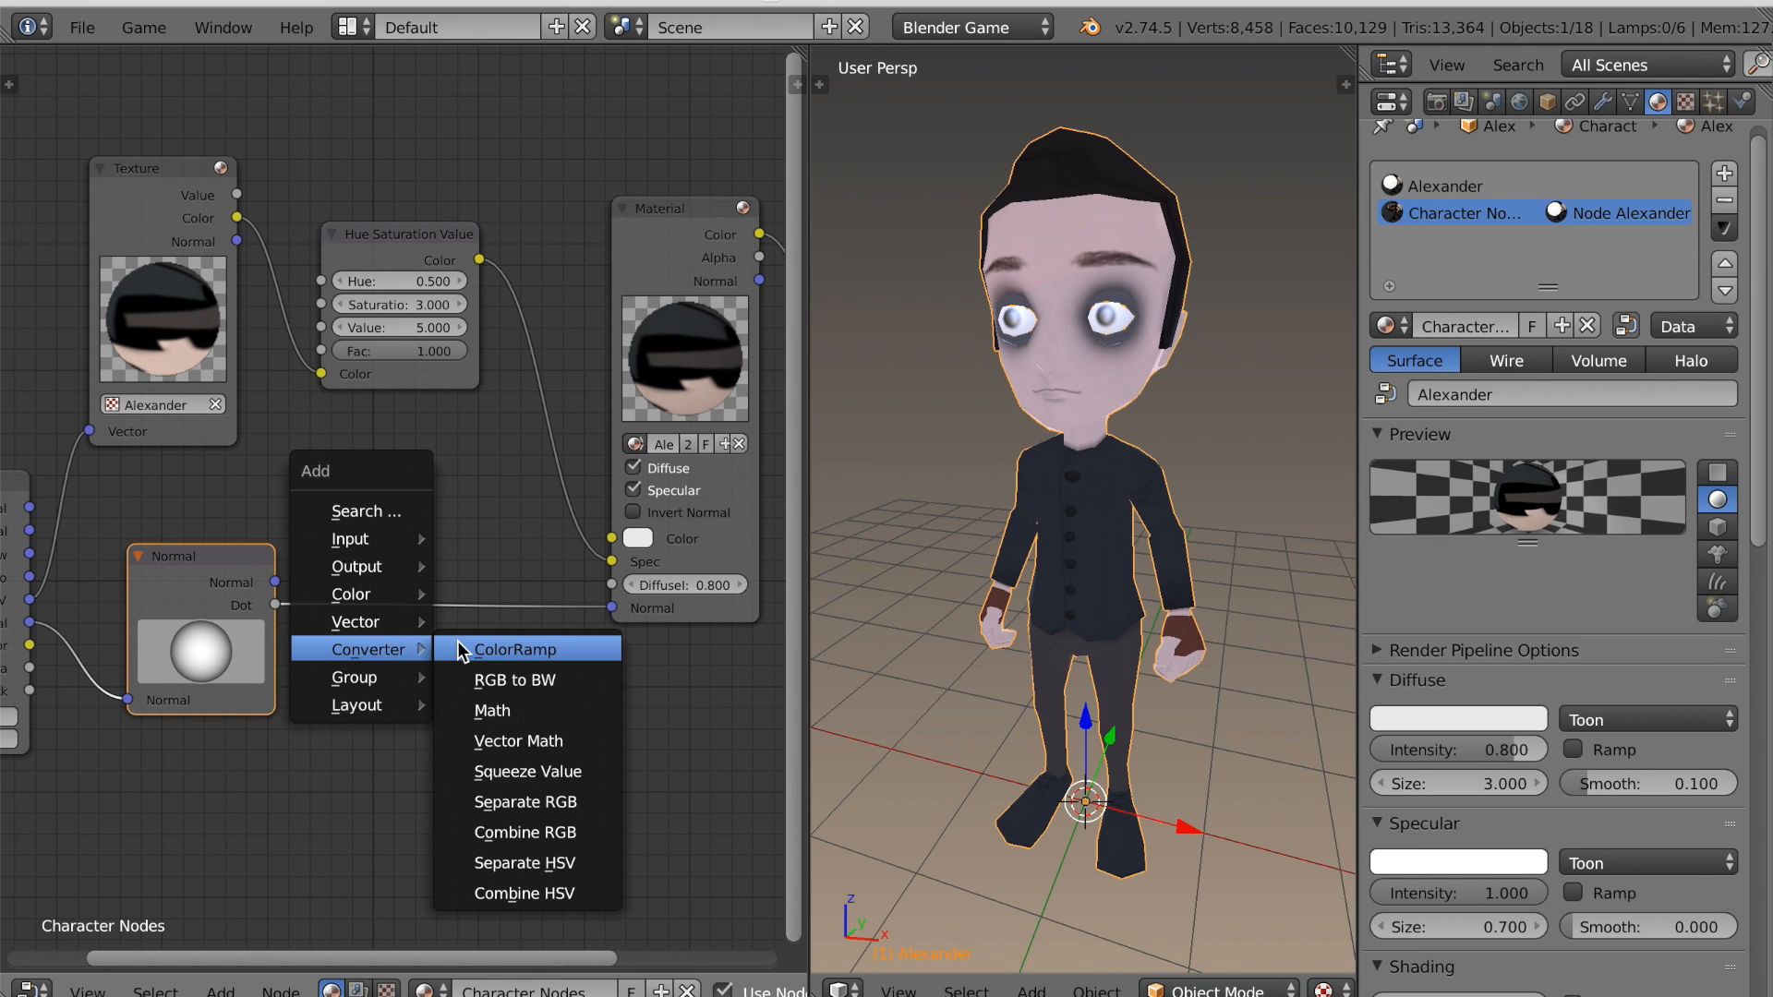
Add a ColorRamp node and slide its black stop to about 0.42.
{"action": "left_click", "coordinate": [515, 649]}
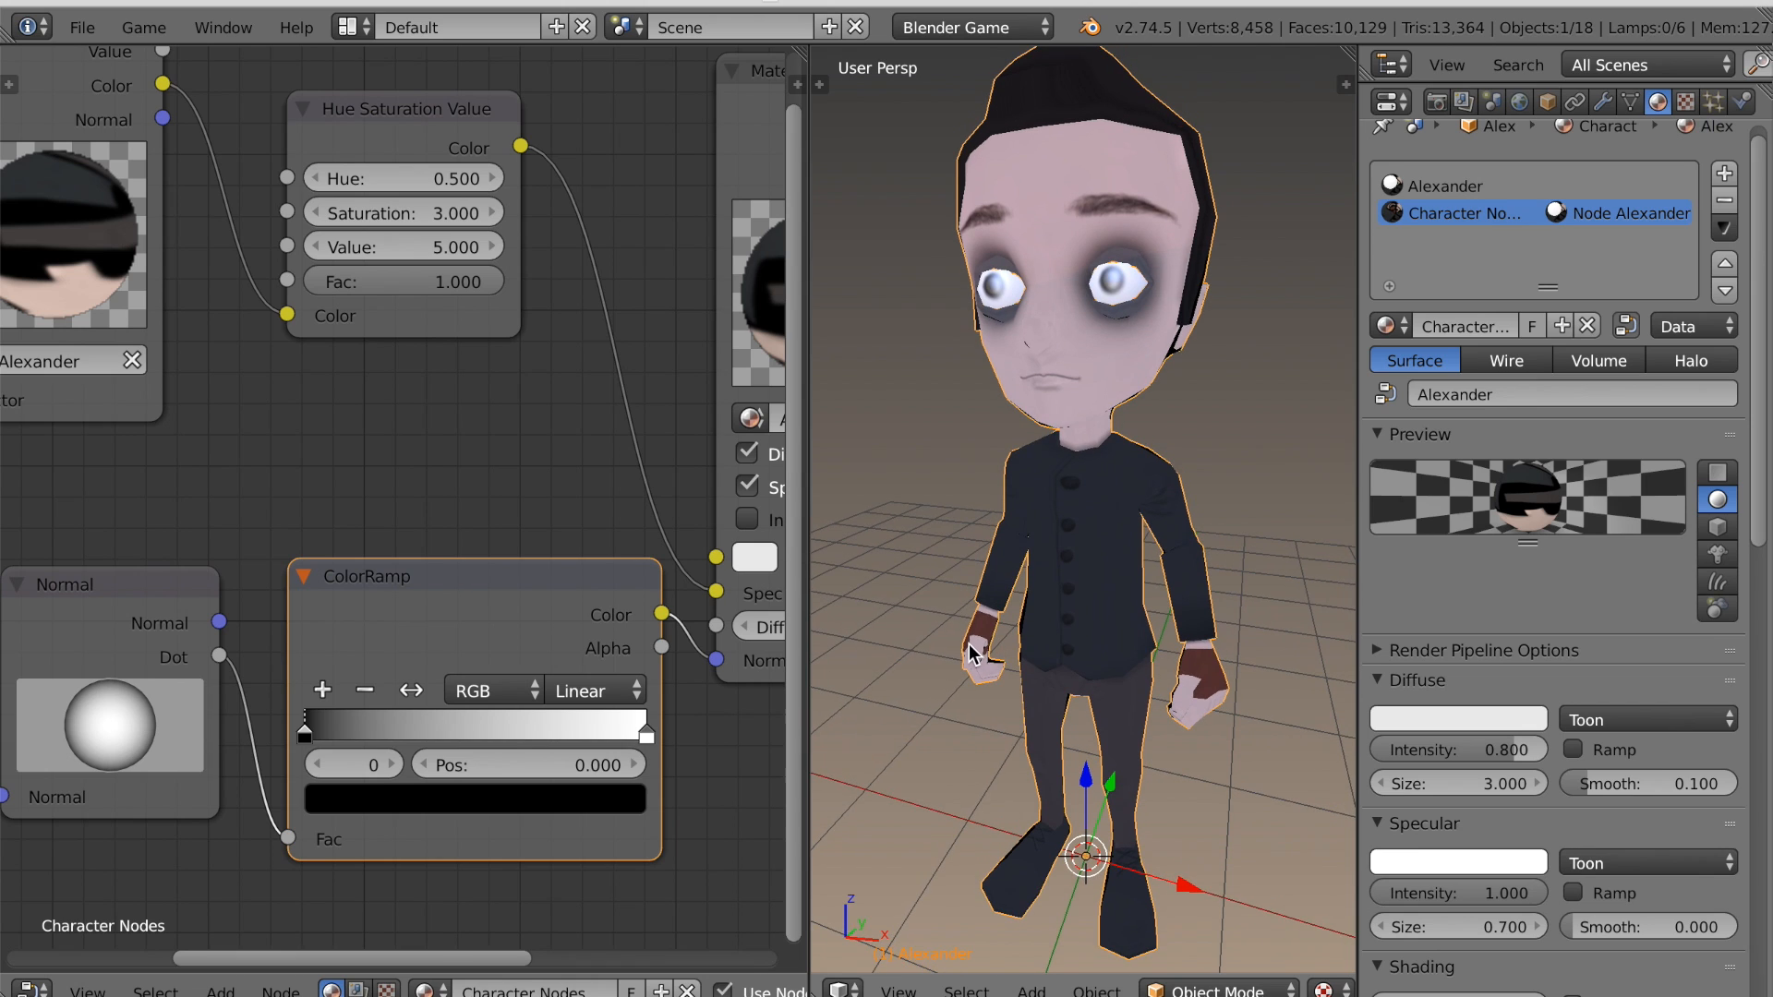
{"action": "left_click_drag", "start_coordinate": [306, 726], "coordinate": [314, 727]}
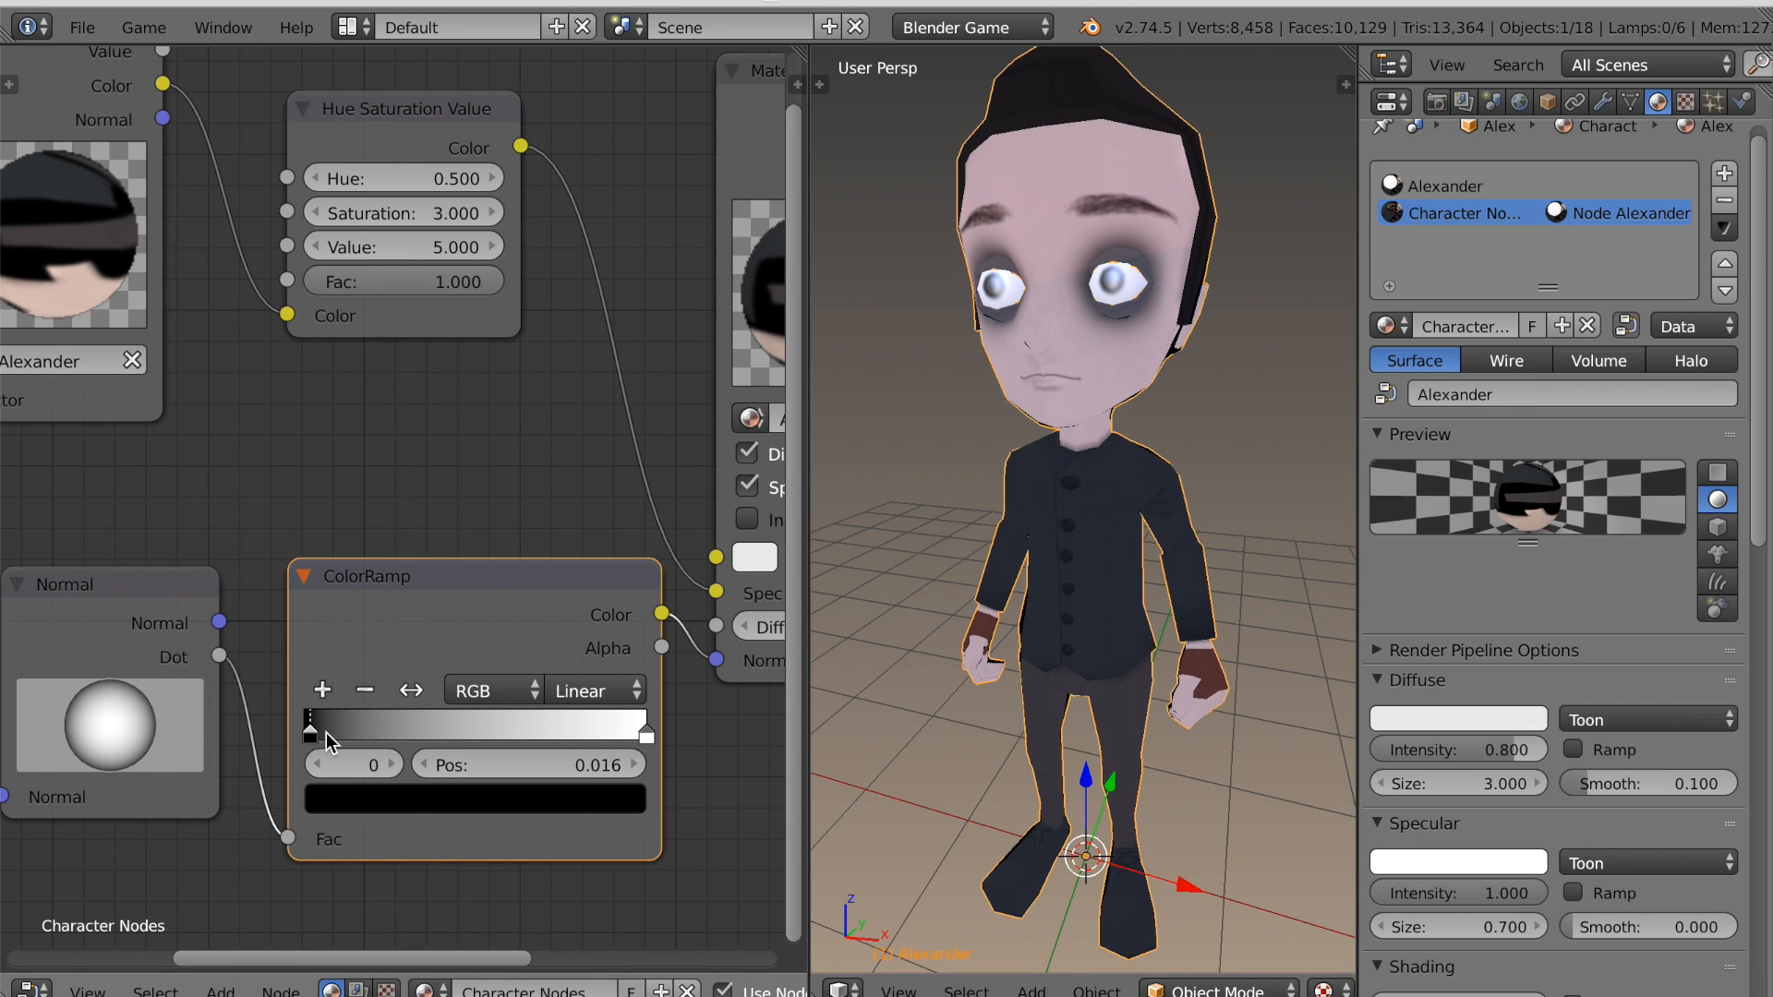
{"action": "left_click_drag", "start_coordinate": [311, 724], "coordinate": [359, 724]}
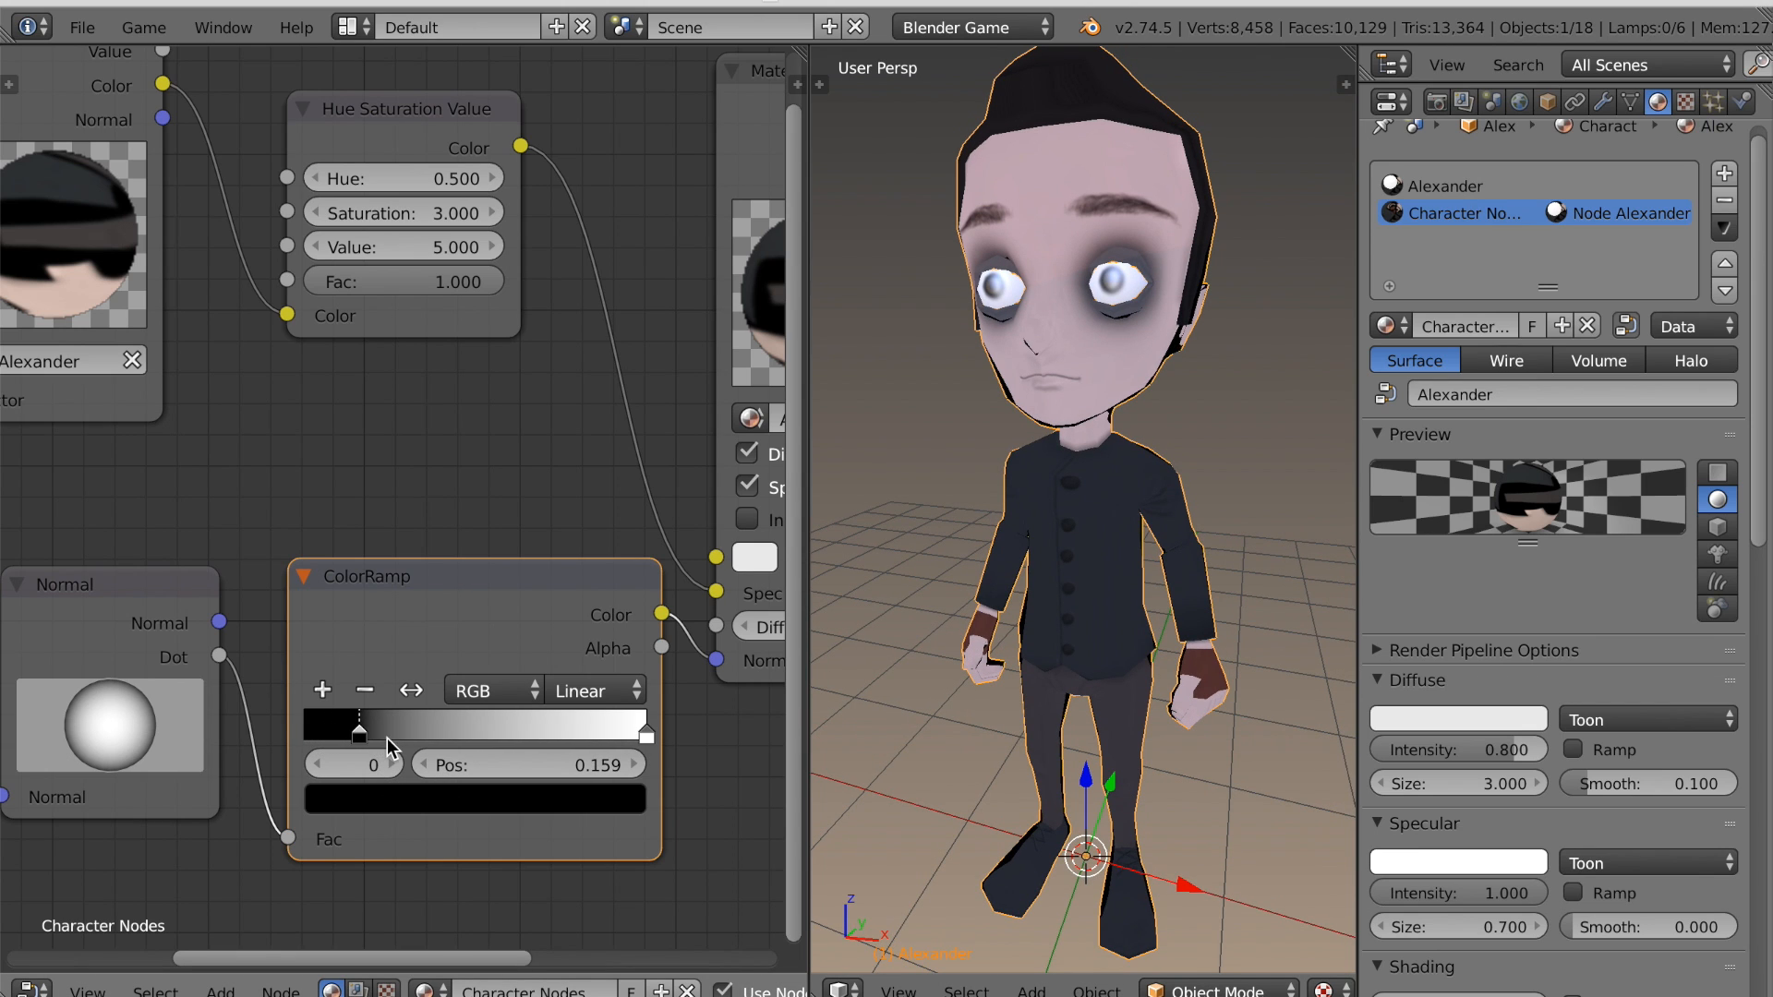
{"action": "left_click_drag", "start_coordinate": [359, 725], "coordinate": [384, 726]}
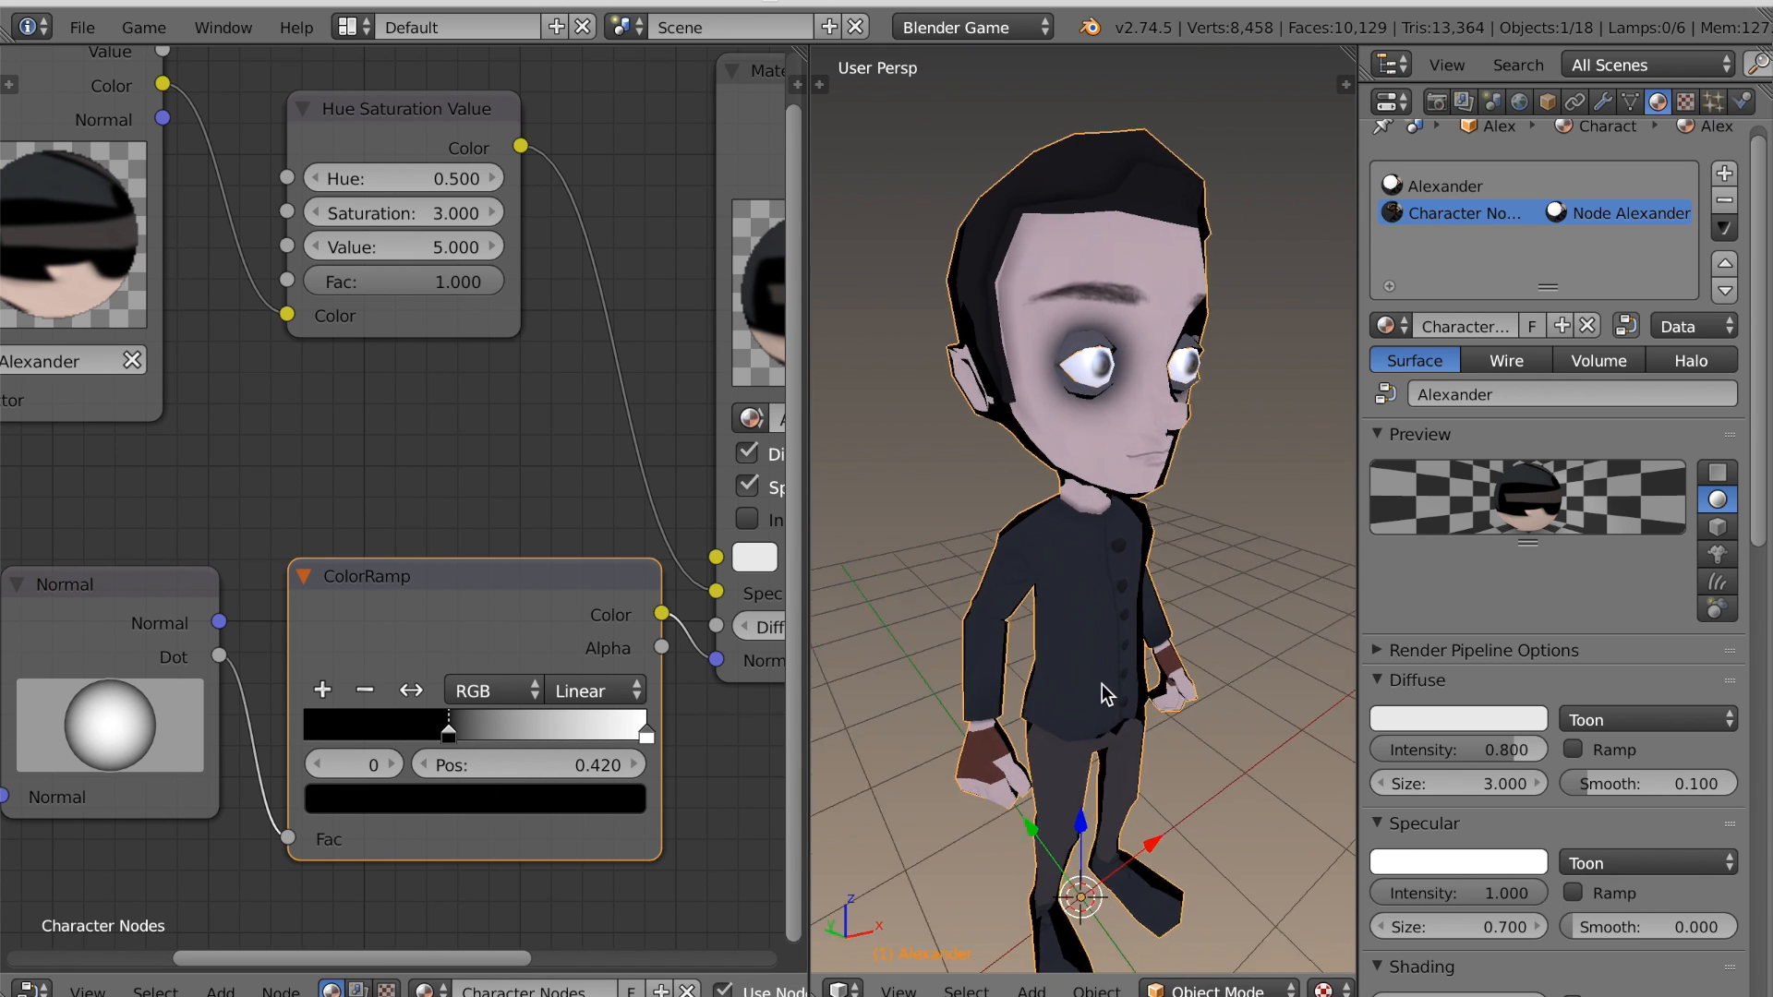
Change the ColorRamp interpolation from Cardinal to Ease.
{"action": "left_click", "coordinate": [593, 690]}
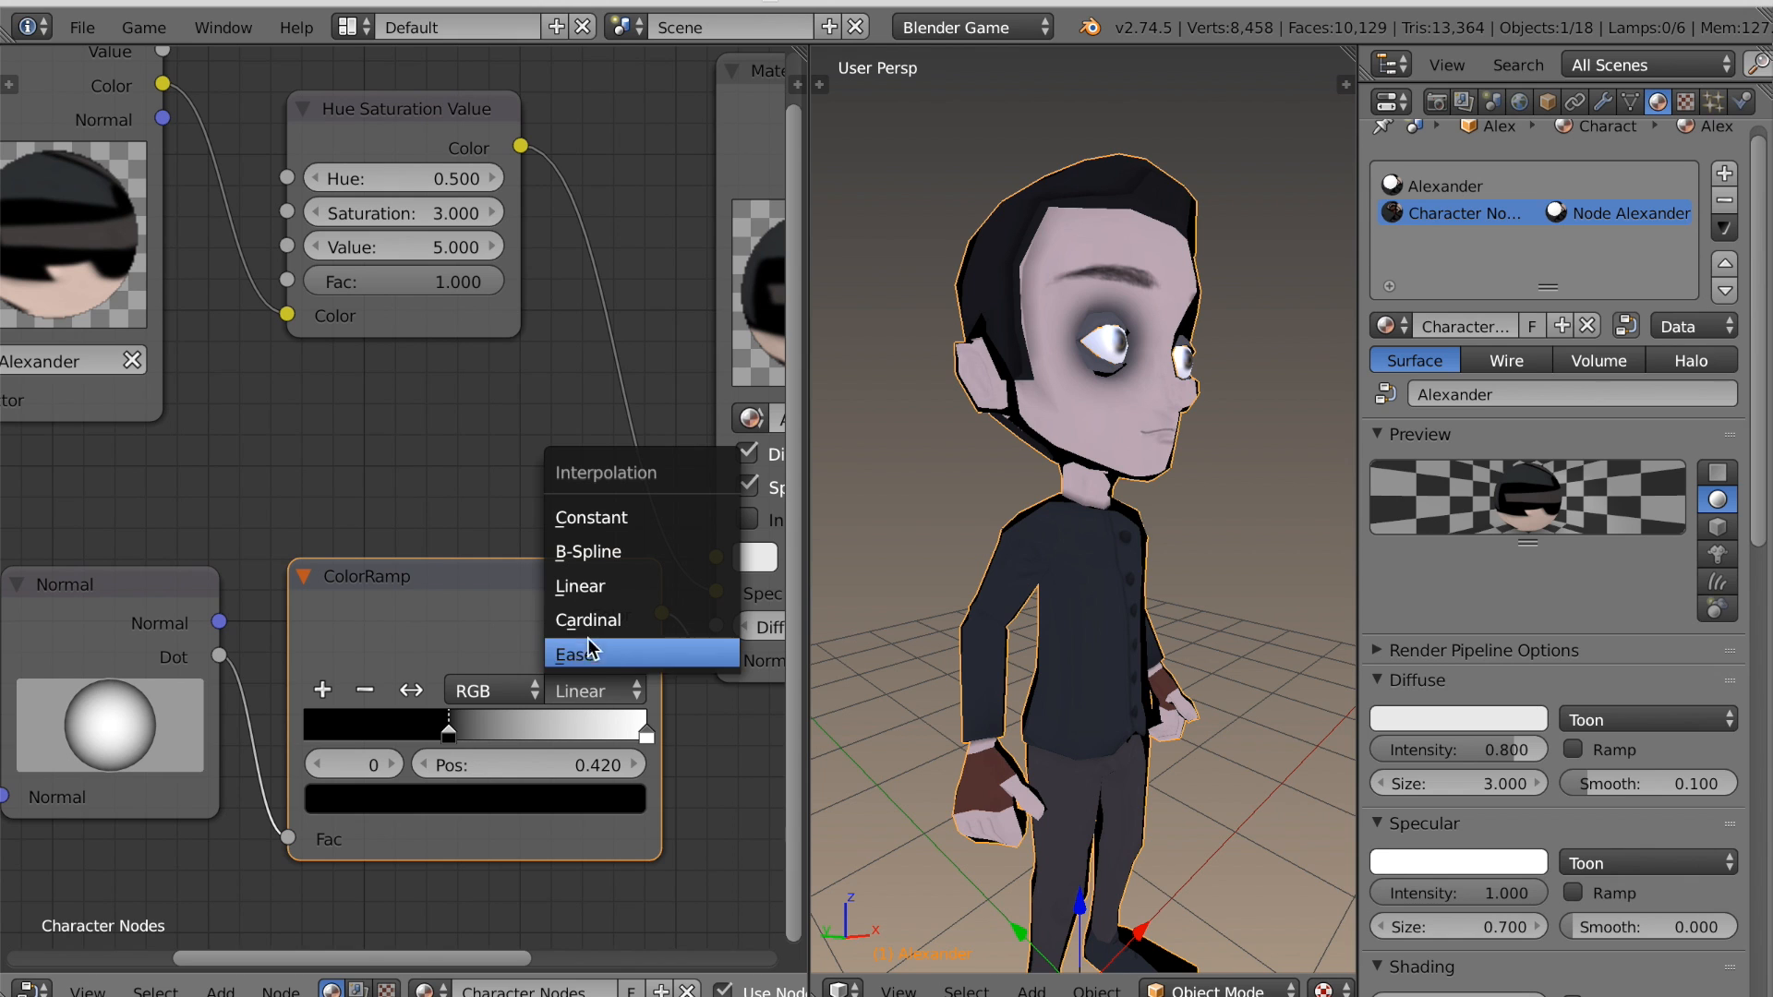
{"action": "left_click", "coordinate": [587, 620]}
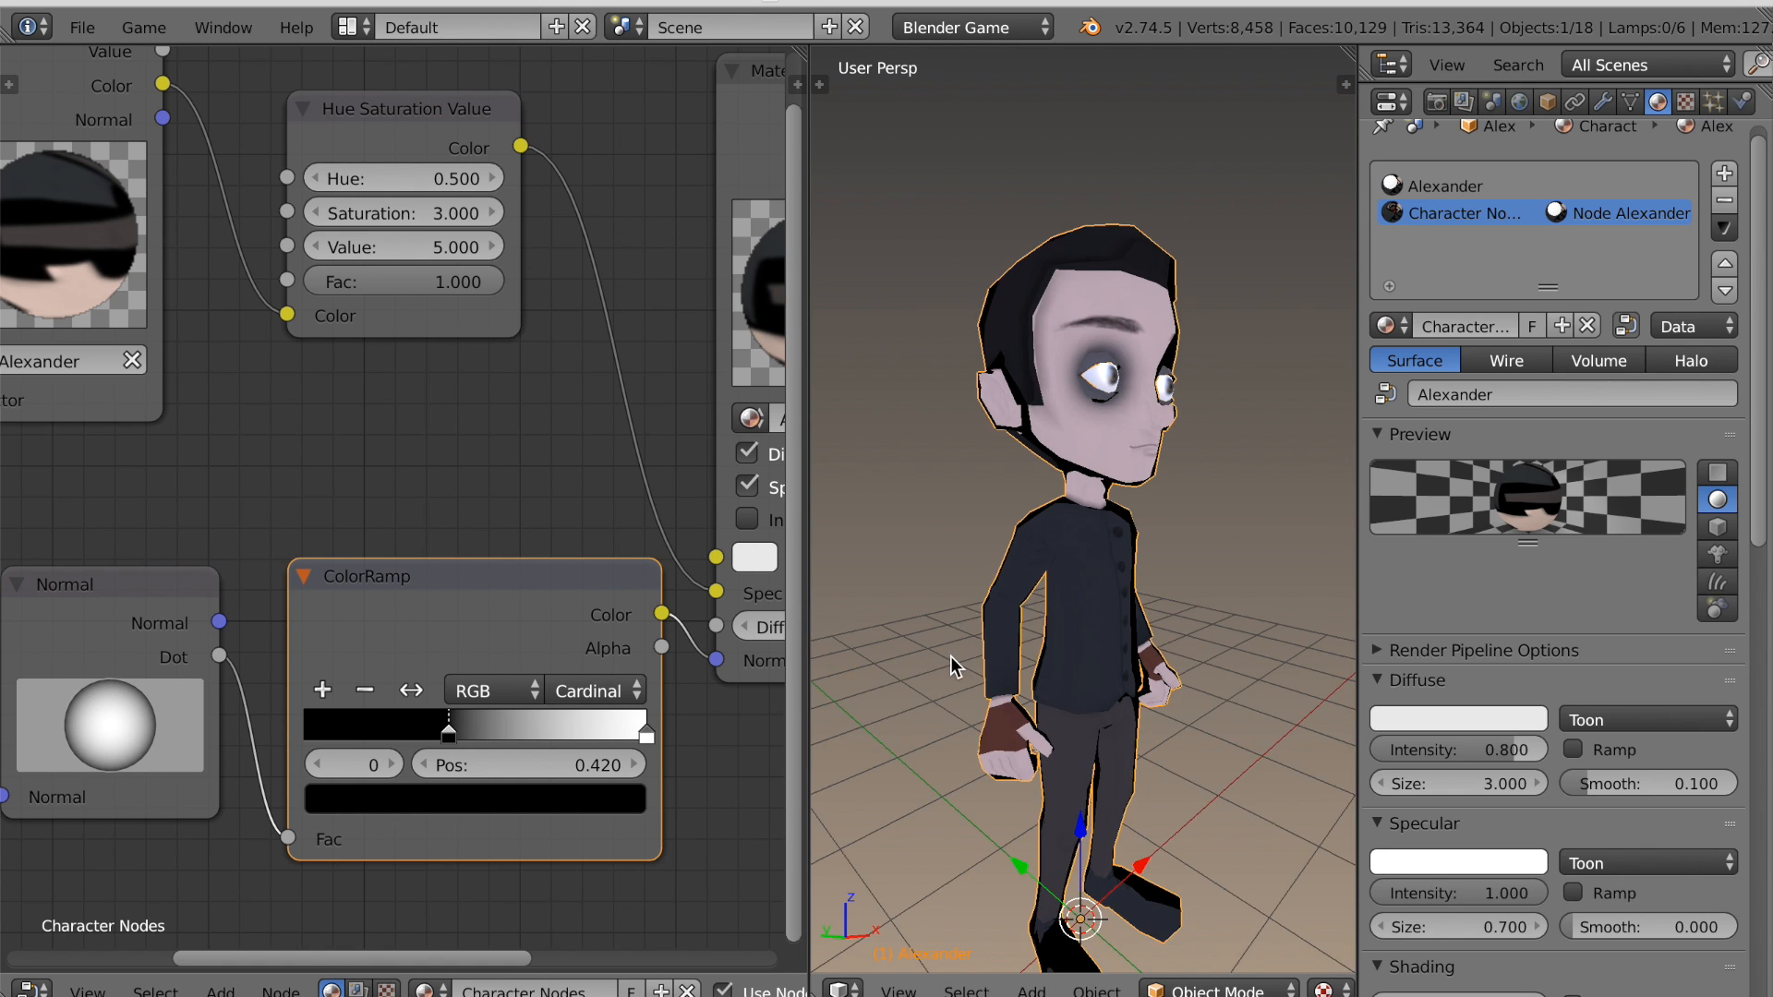
{"action": "left_click", "coordinate": [593, 691]}
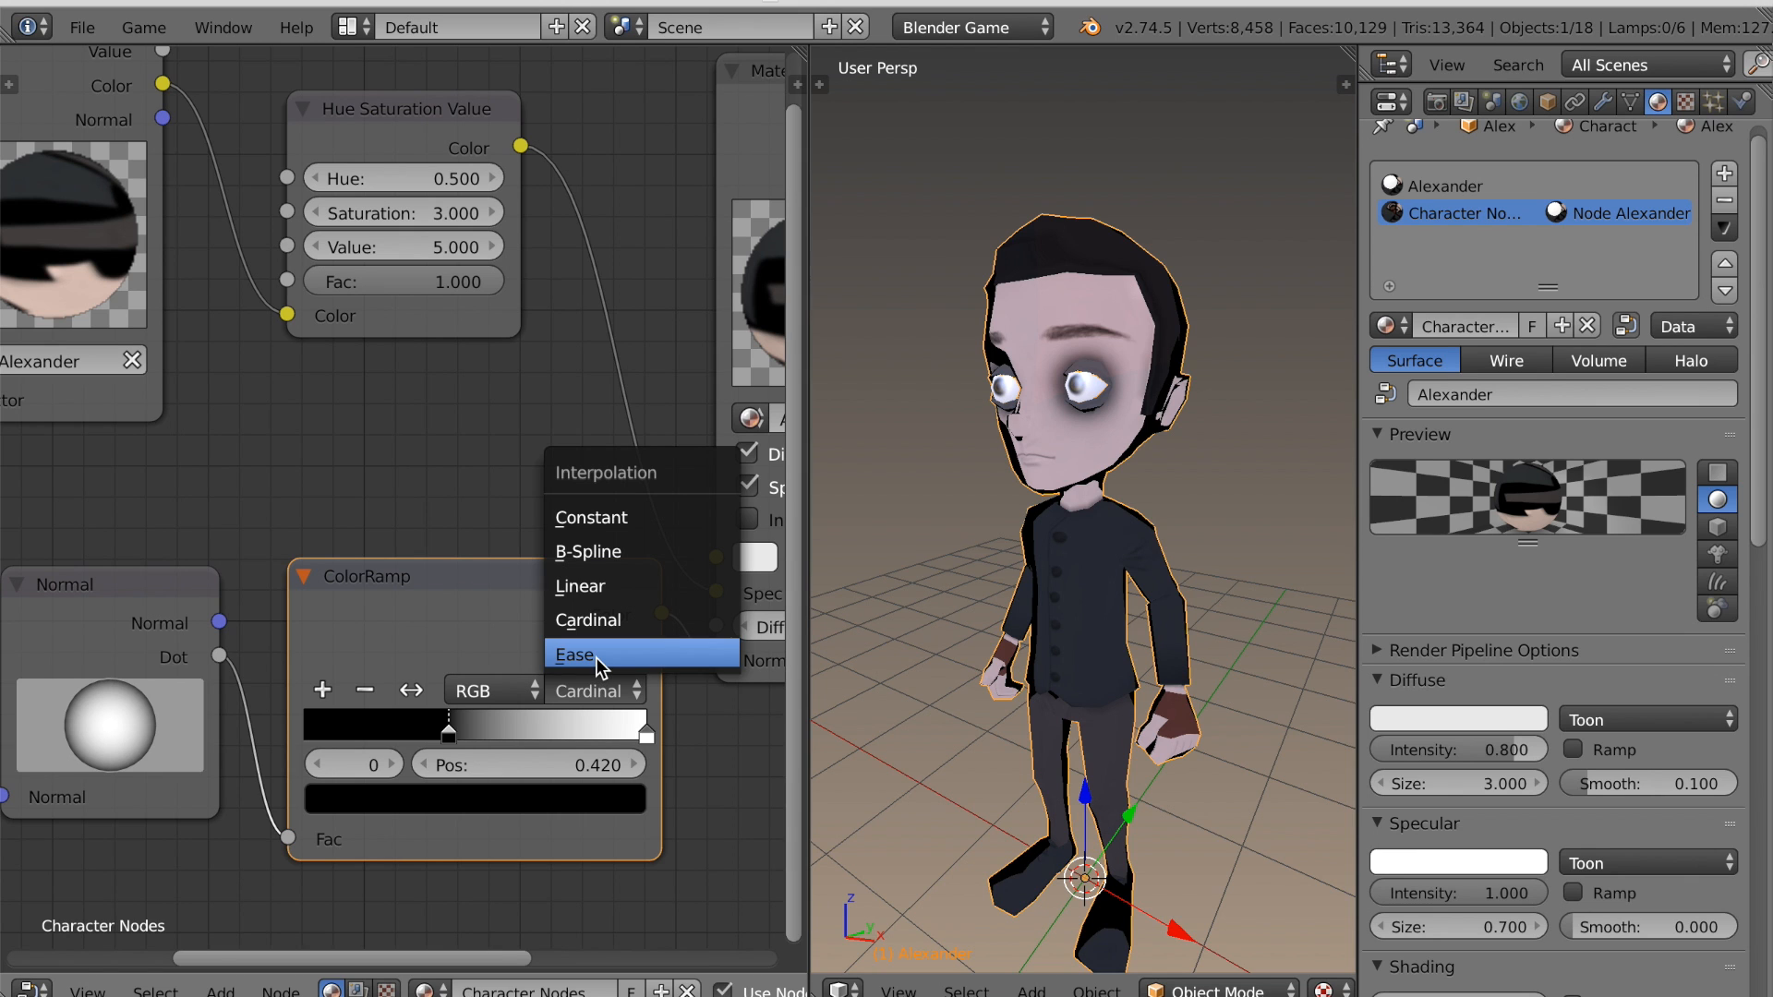
{"action": "left_click", "coordinate": [574, 654]}
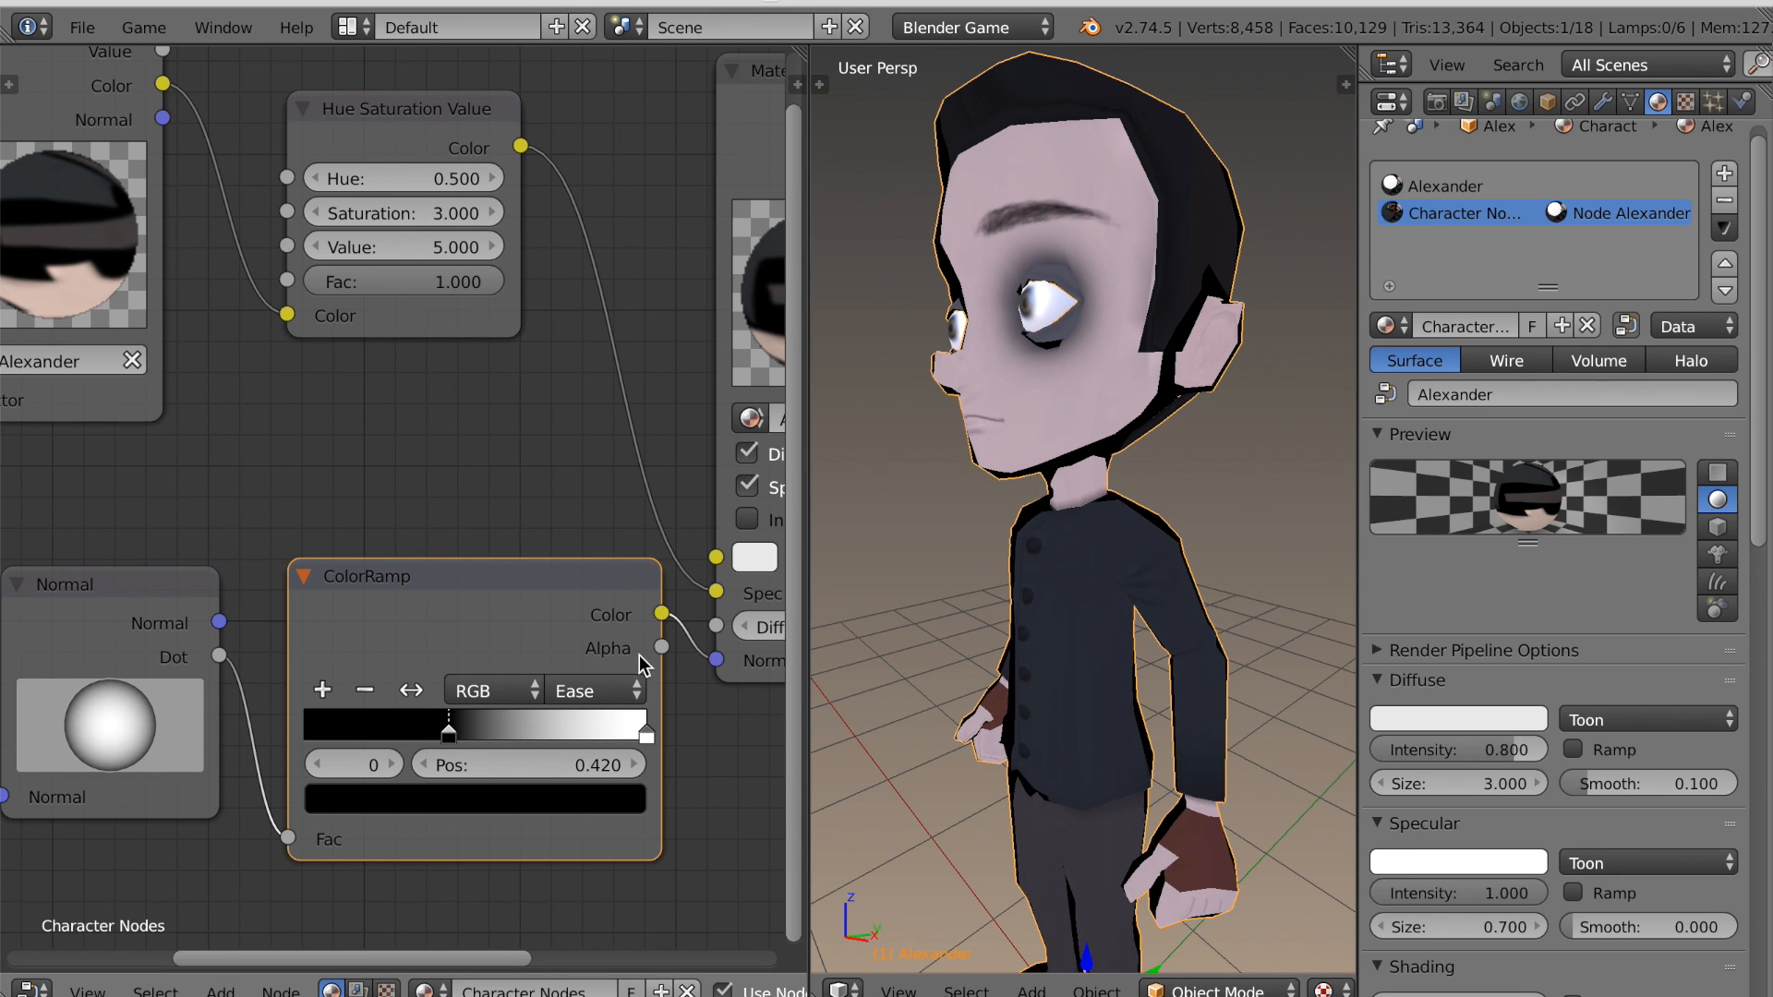
{"action": "left_click", "coordinate": [594, 691]}
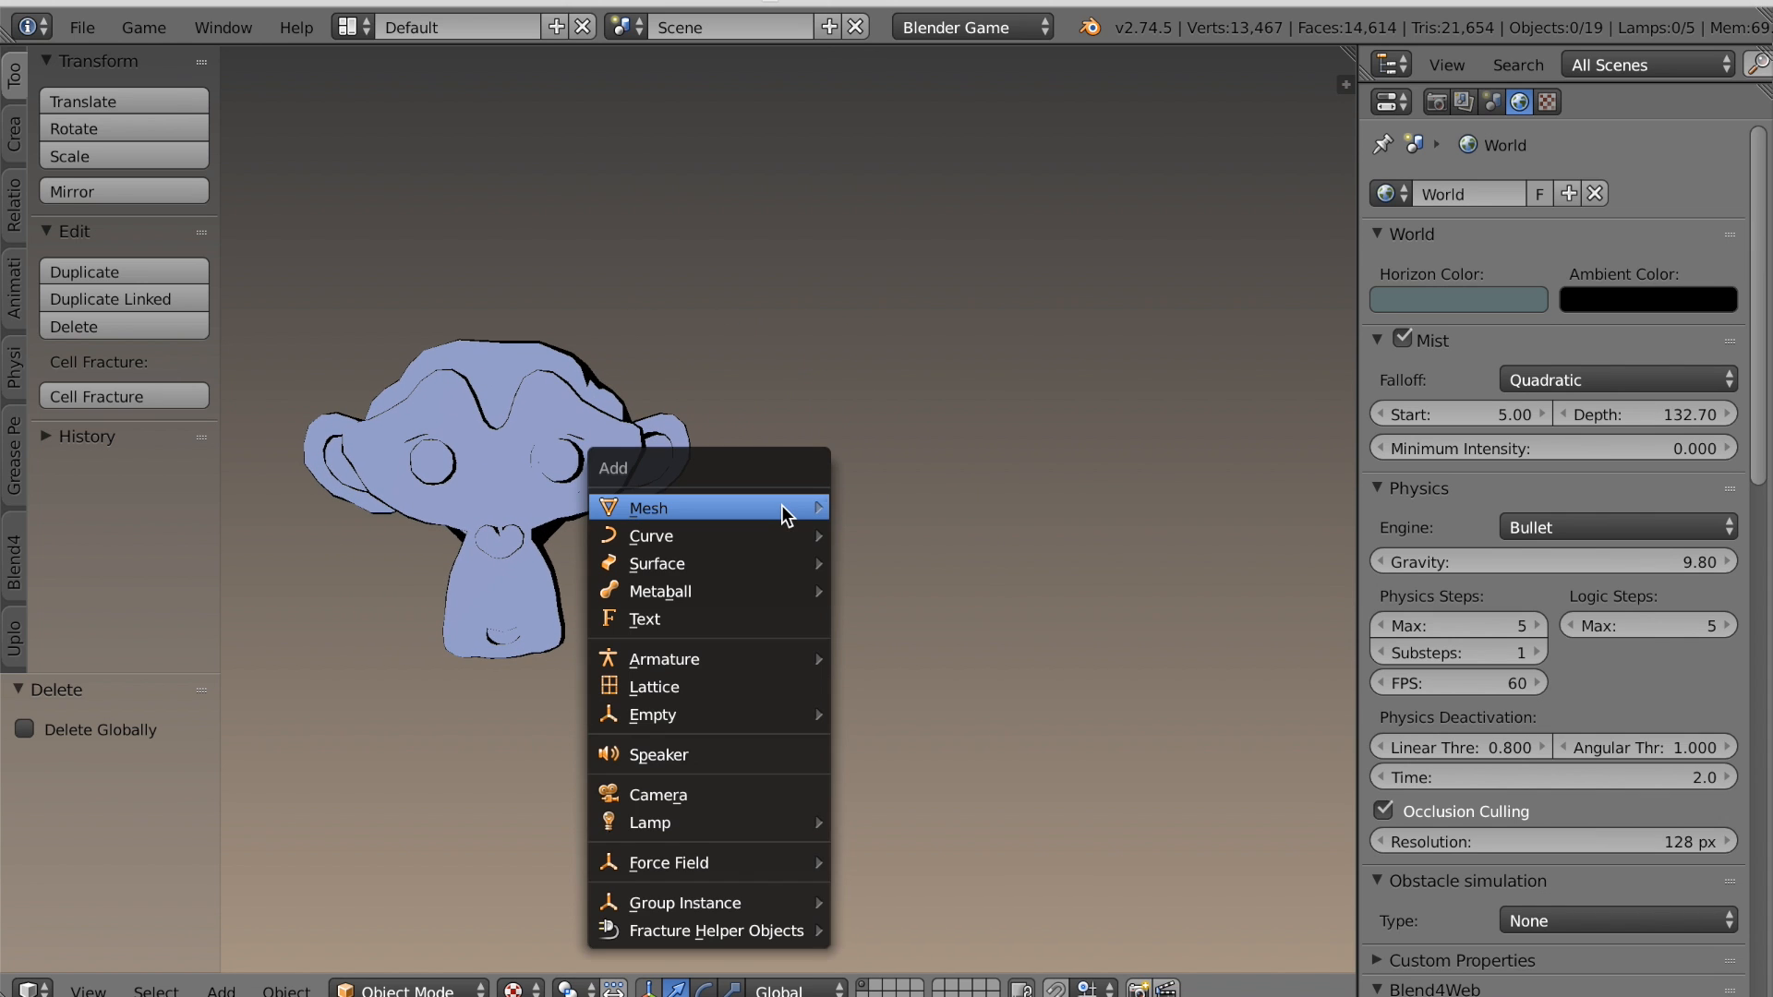
{"action": "mouse_move", "coordinate": [649, 507]}
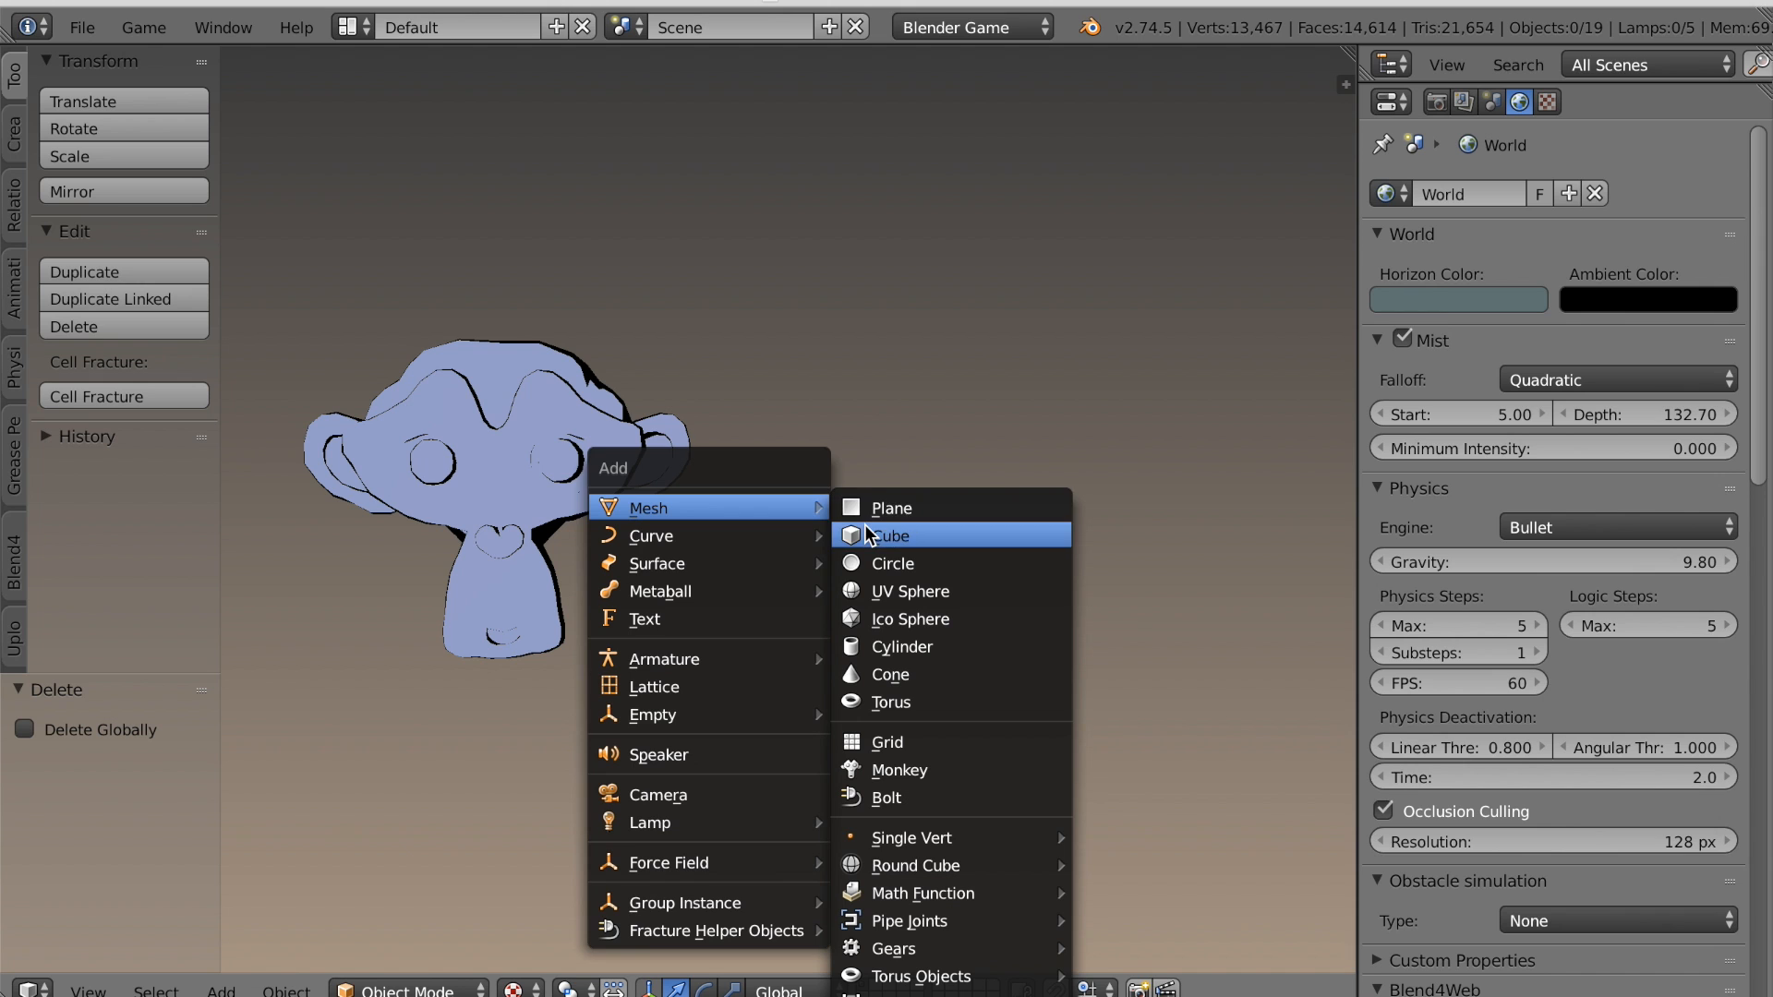
Add a cube and link the monkey head's materials to it with Ctrl+L.
{"action": "left_click", "coordinate": [887, 535]}
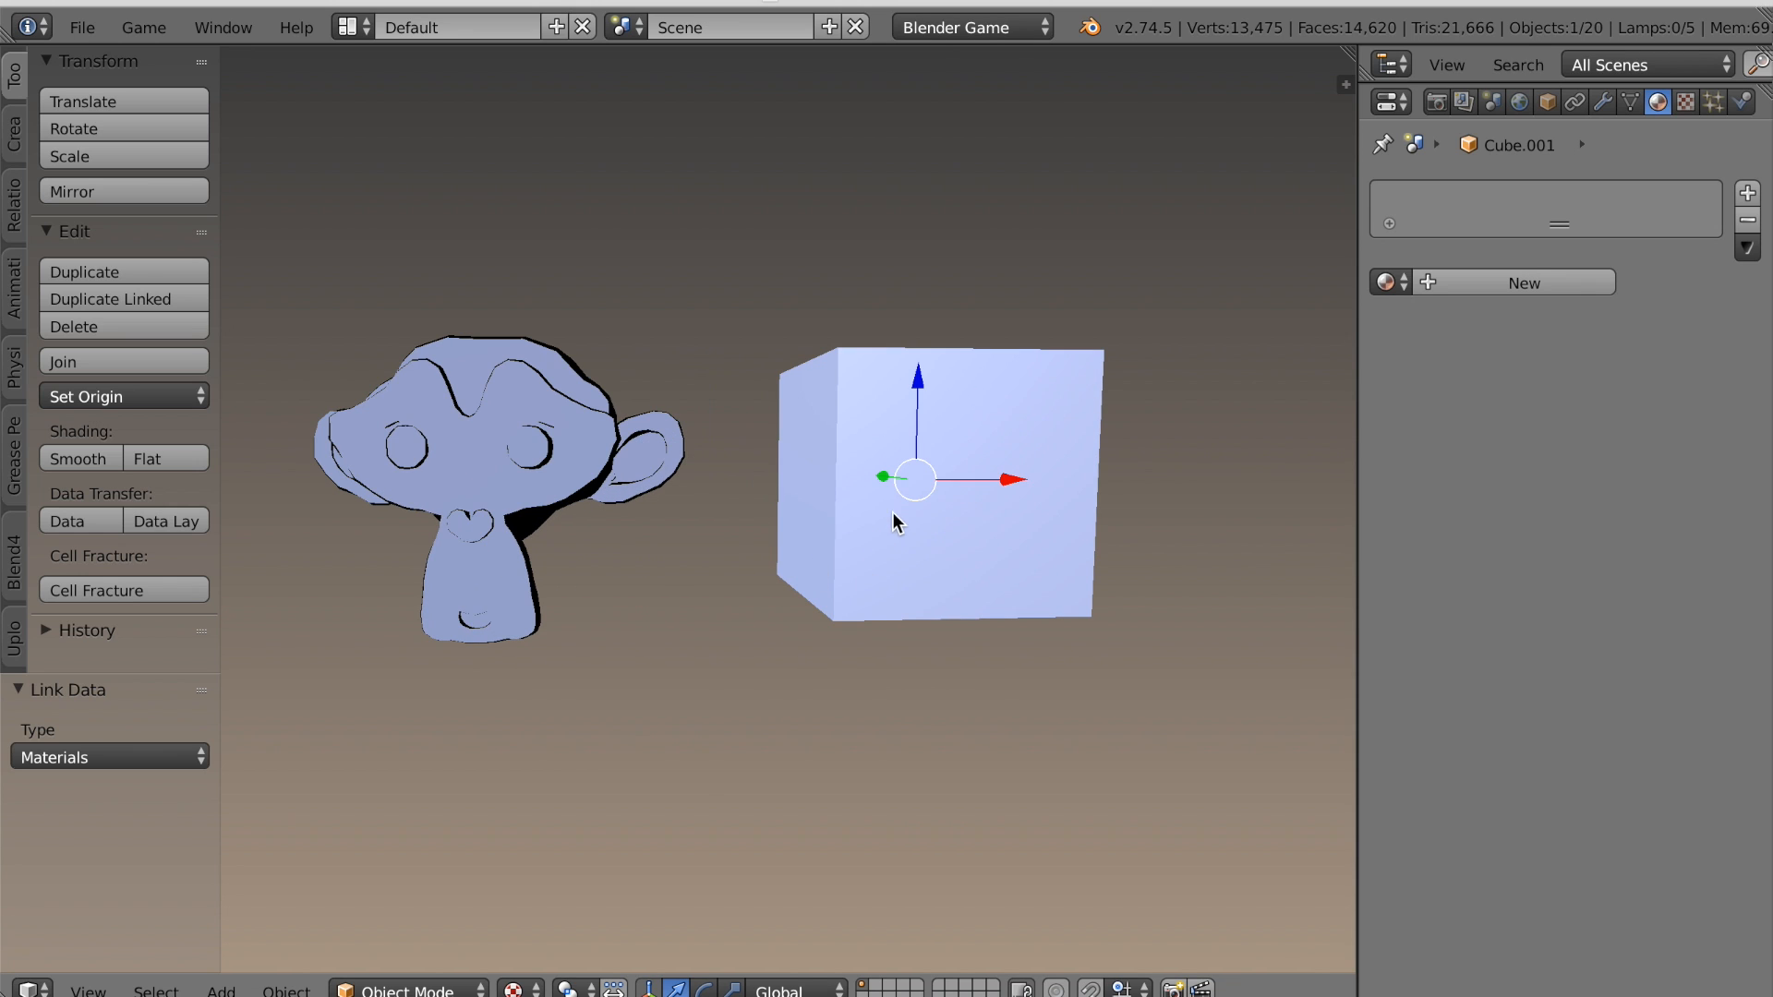
{"action": "mouse_move", "coordinate": [583, 537]}
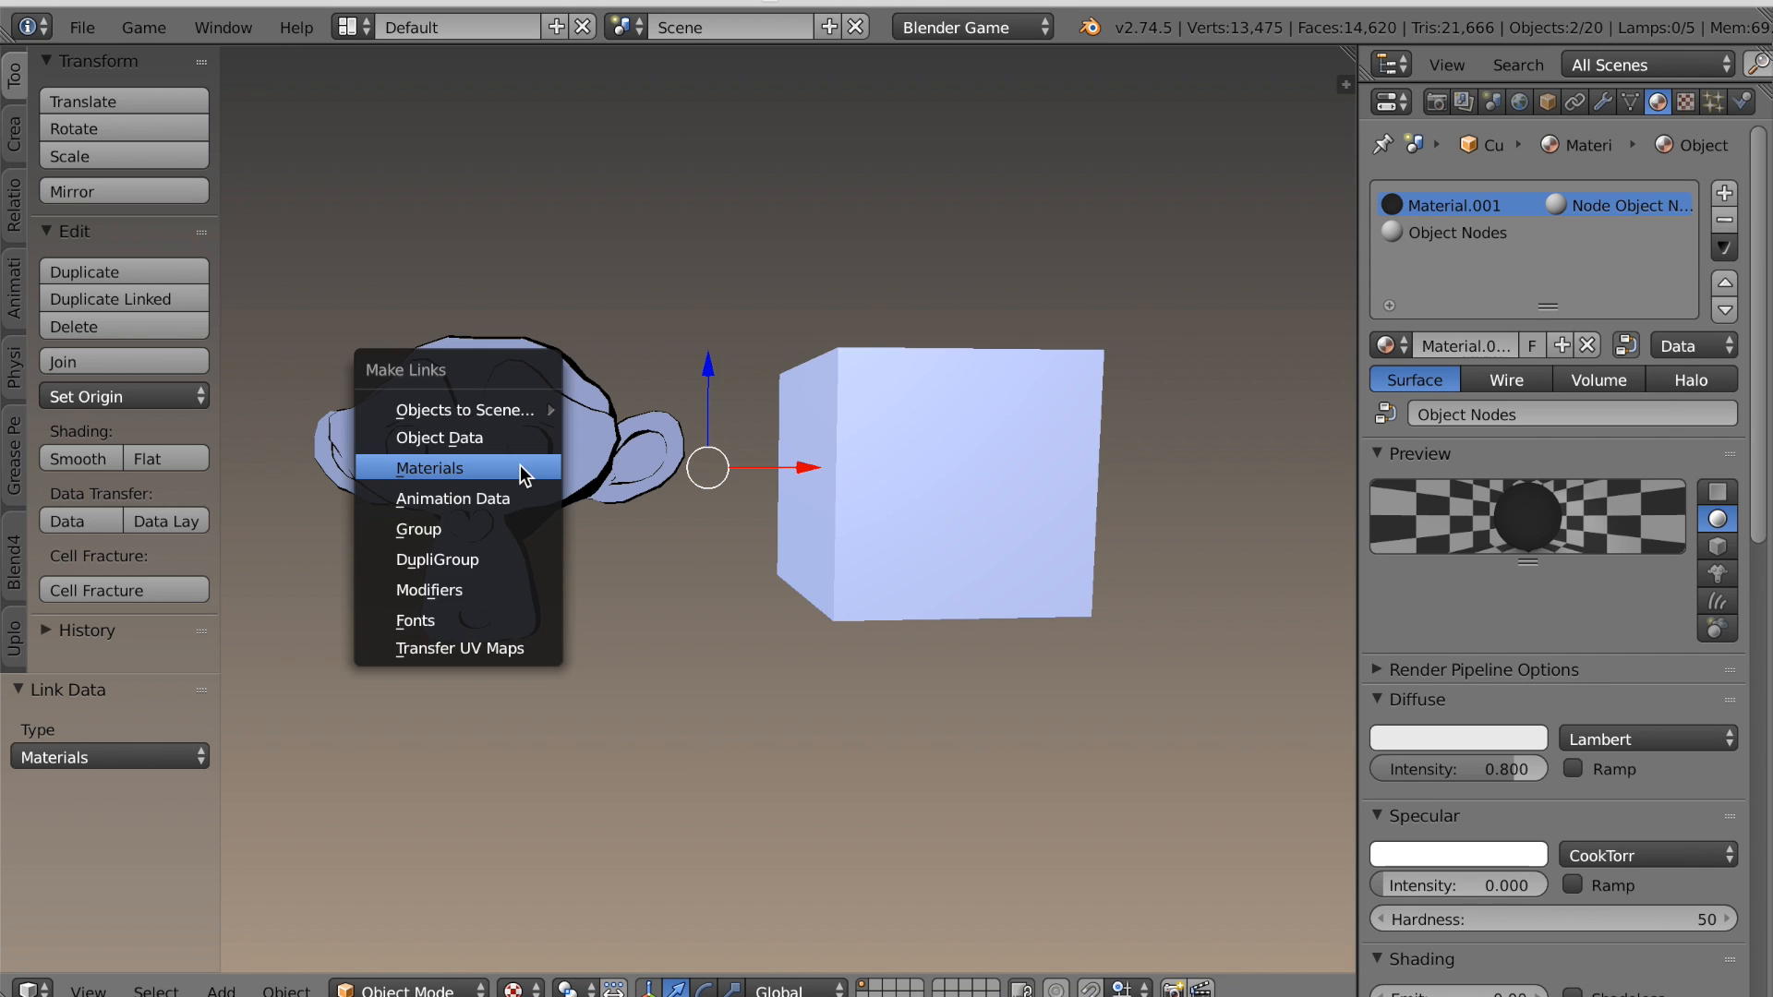
{"action": "left_click", "coordinate": [432, 467]}
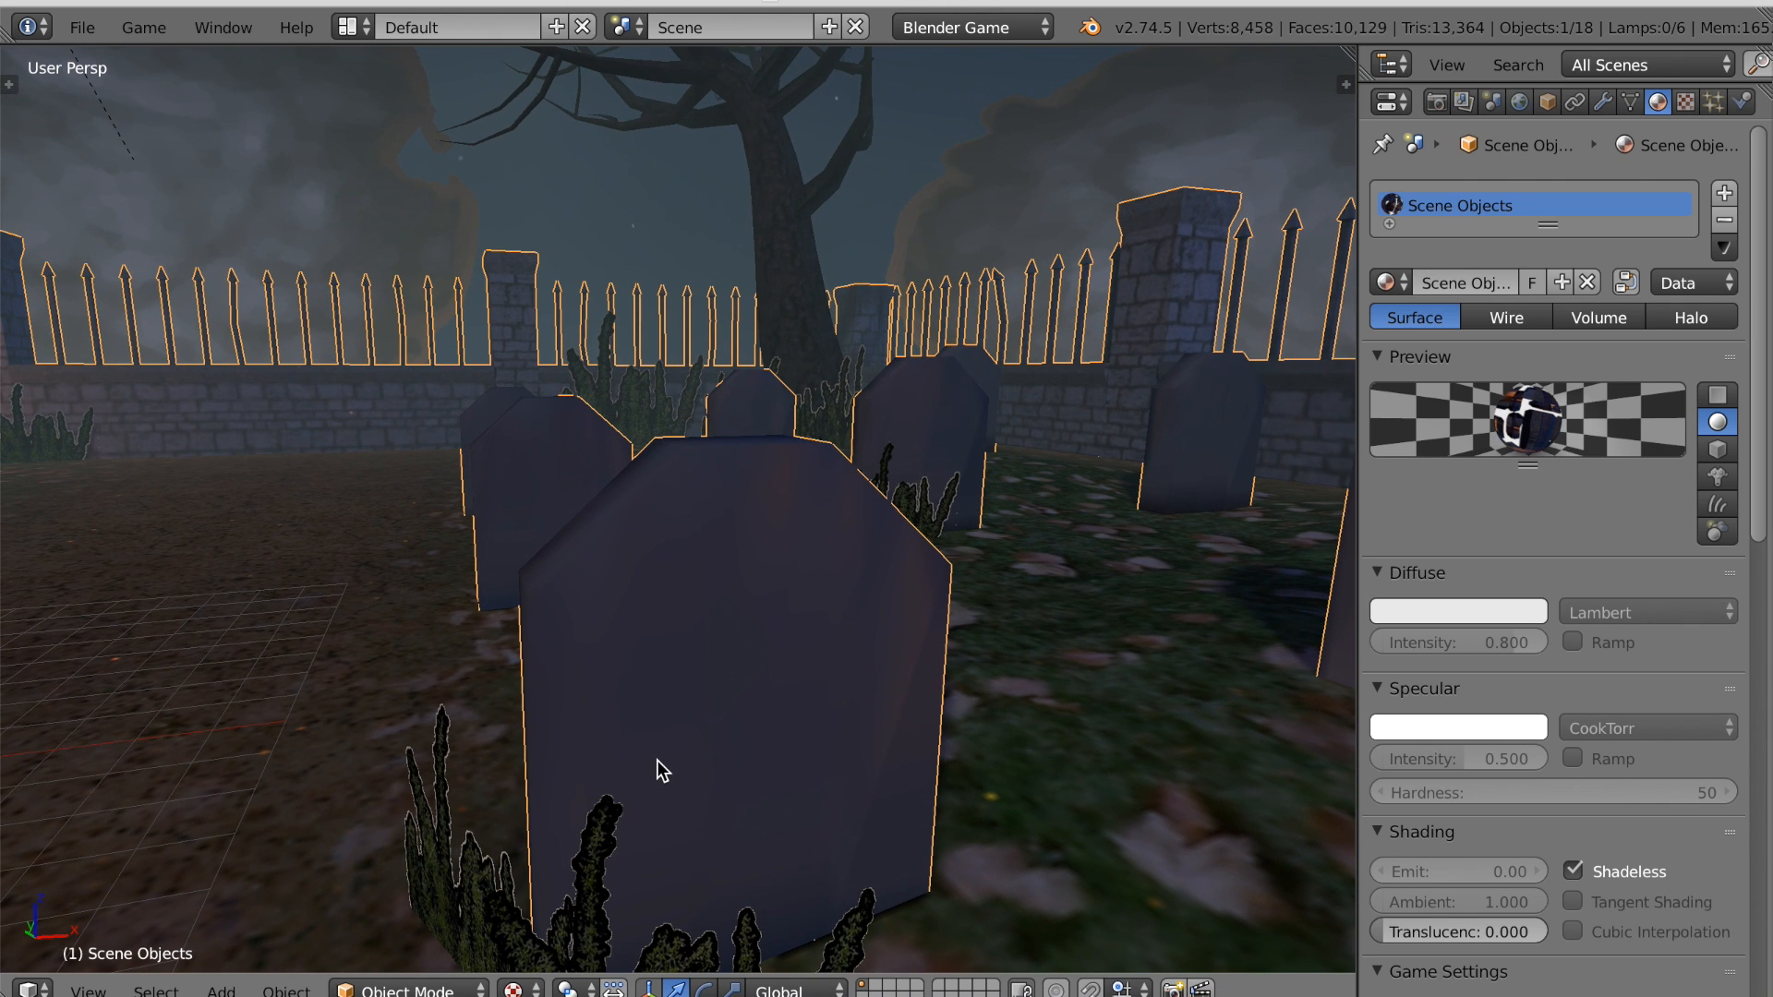
{"action": "mouse_move", "coordinate": [694, 682]}
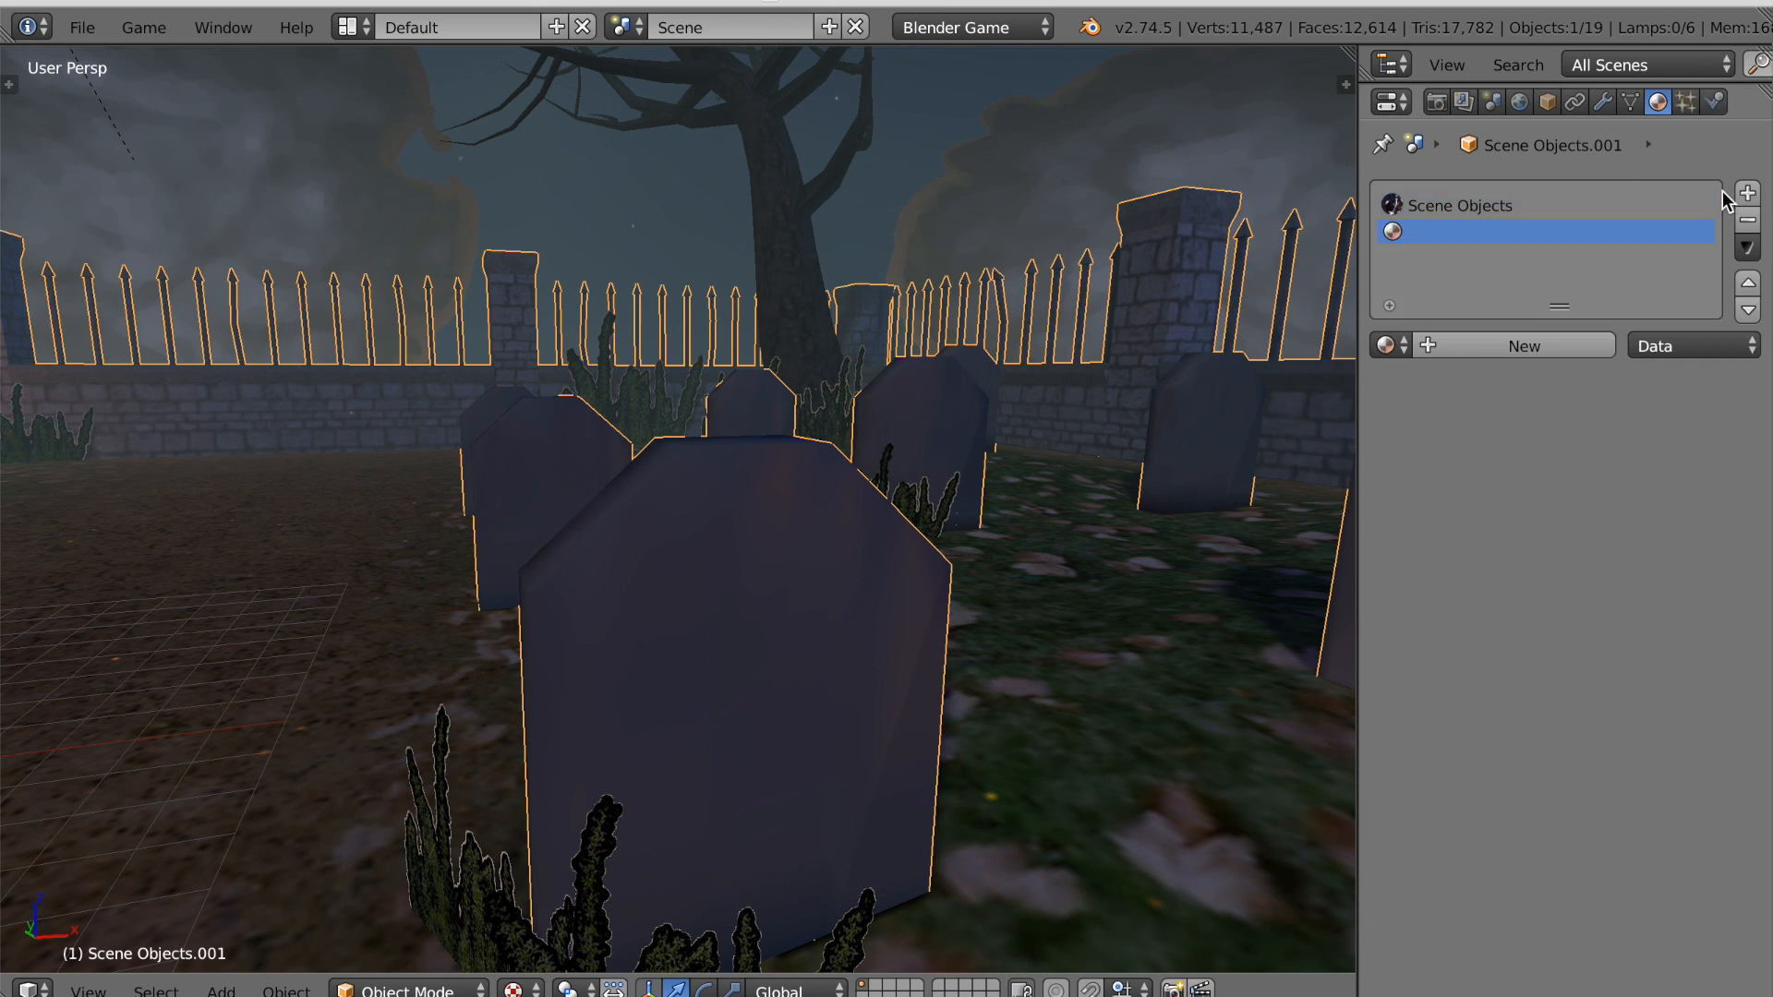
Give the duplicate's empty slot a new black shadeless material and select all geometry.
{"action": "left_click", "coordinate": [1523, 346]}
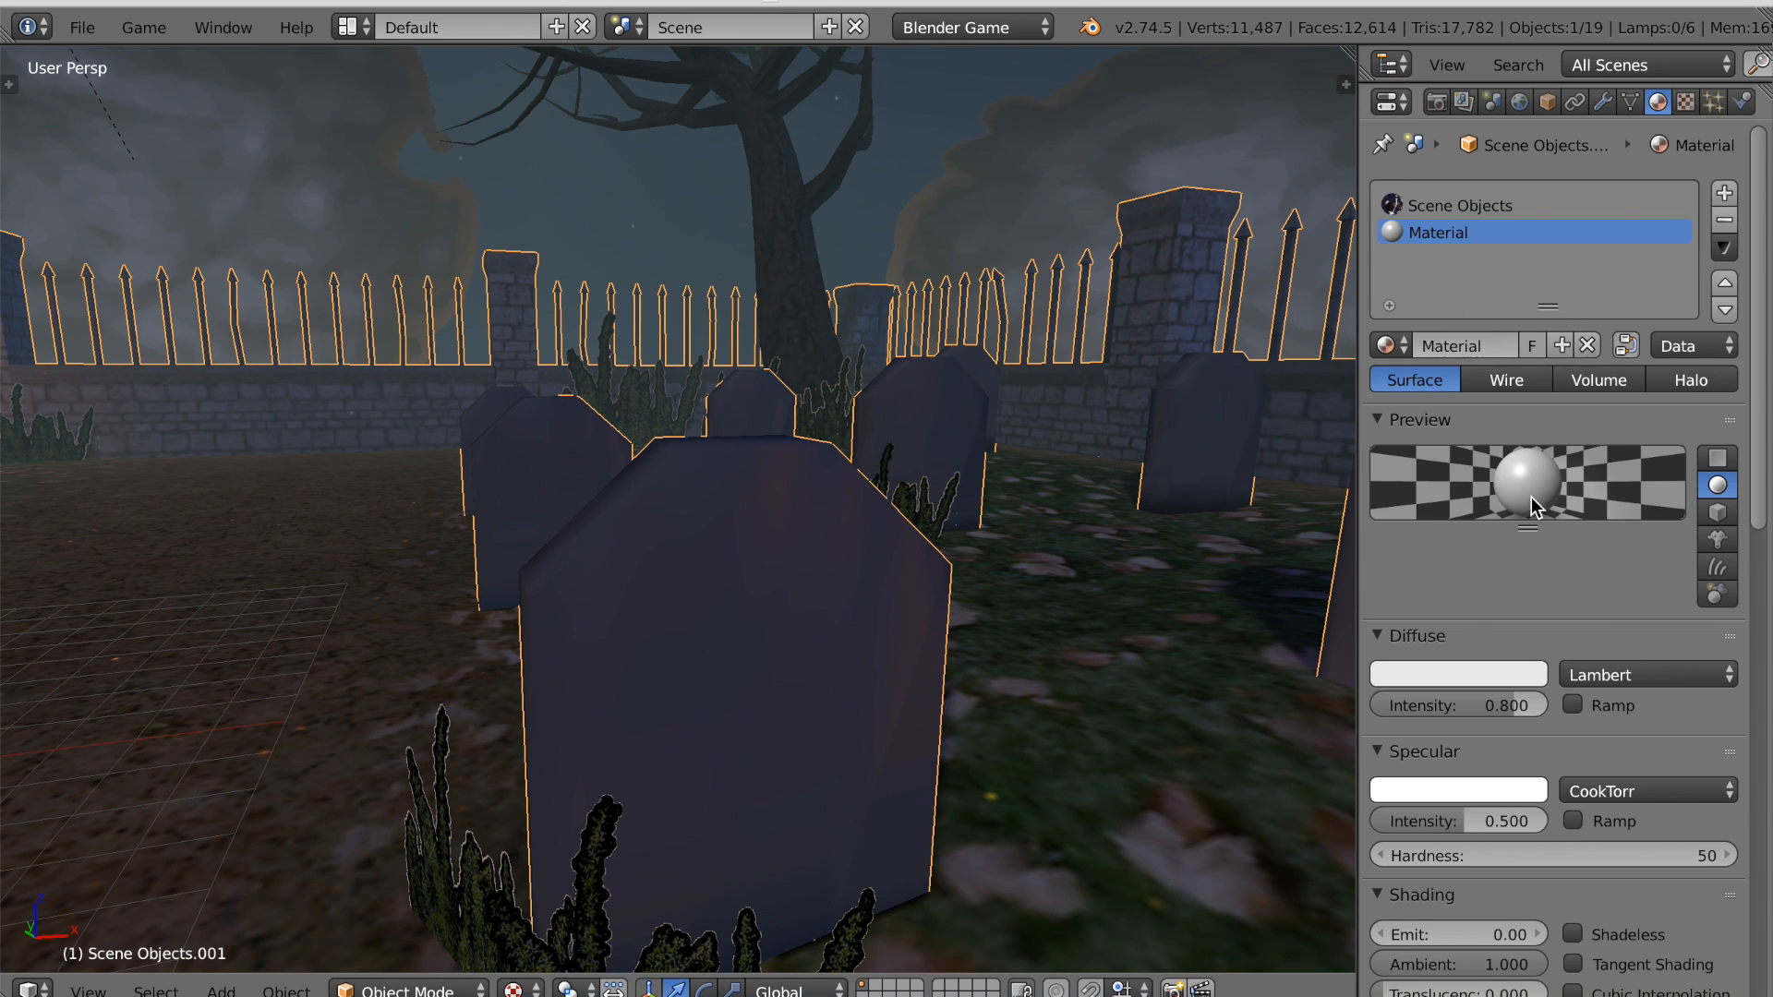
{"action": "left_click", "coordinate": [1457, 674]}
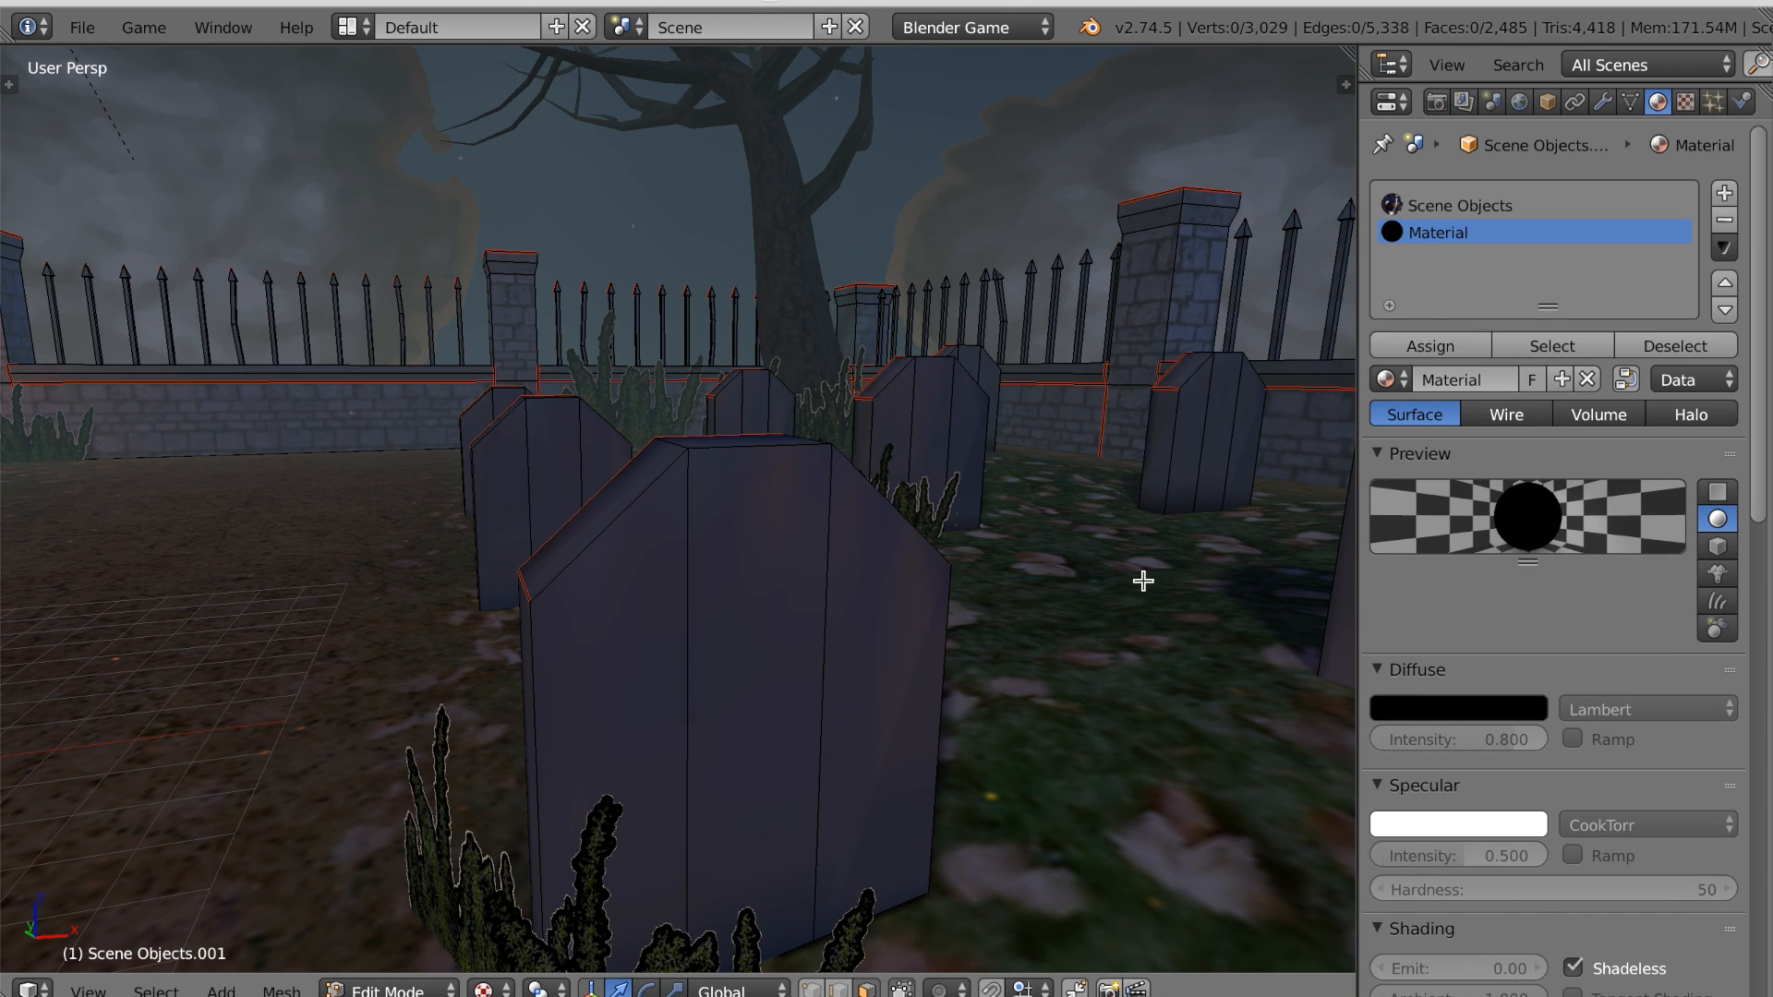
{"action": "key", "text": "a"}
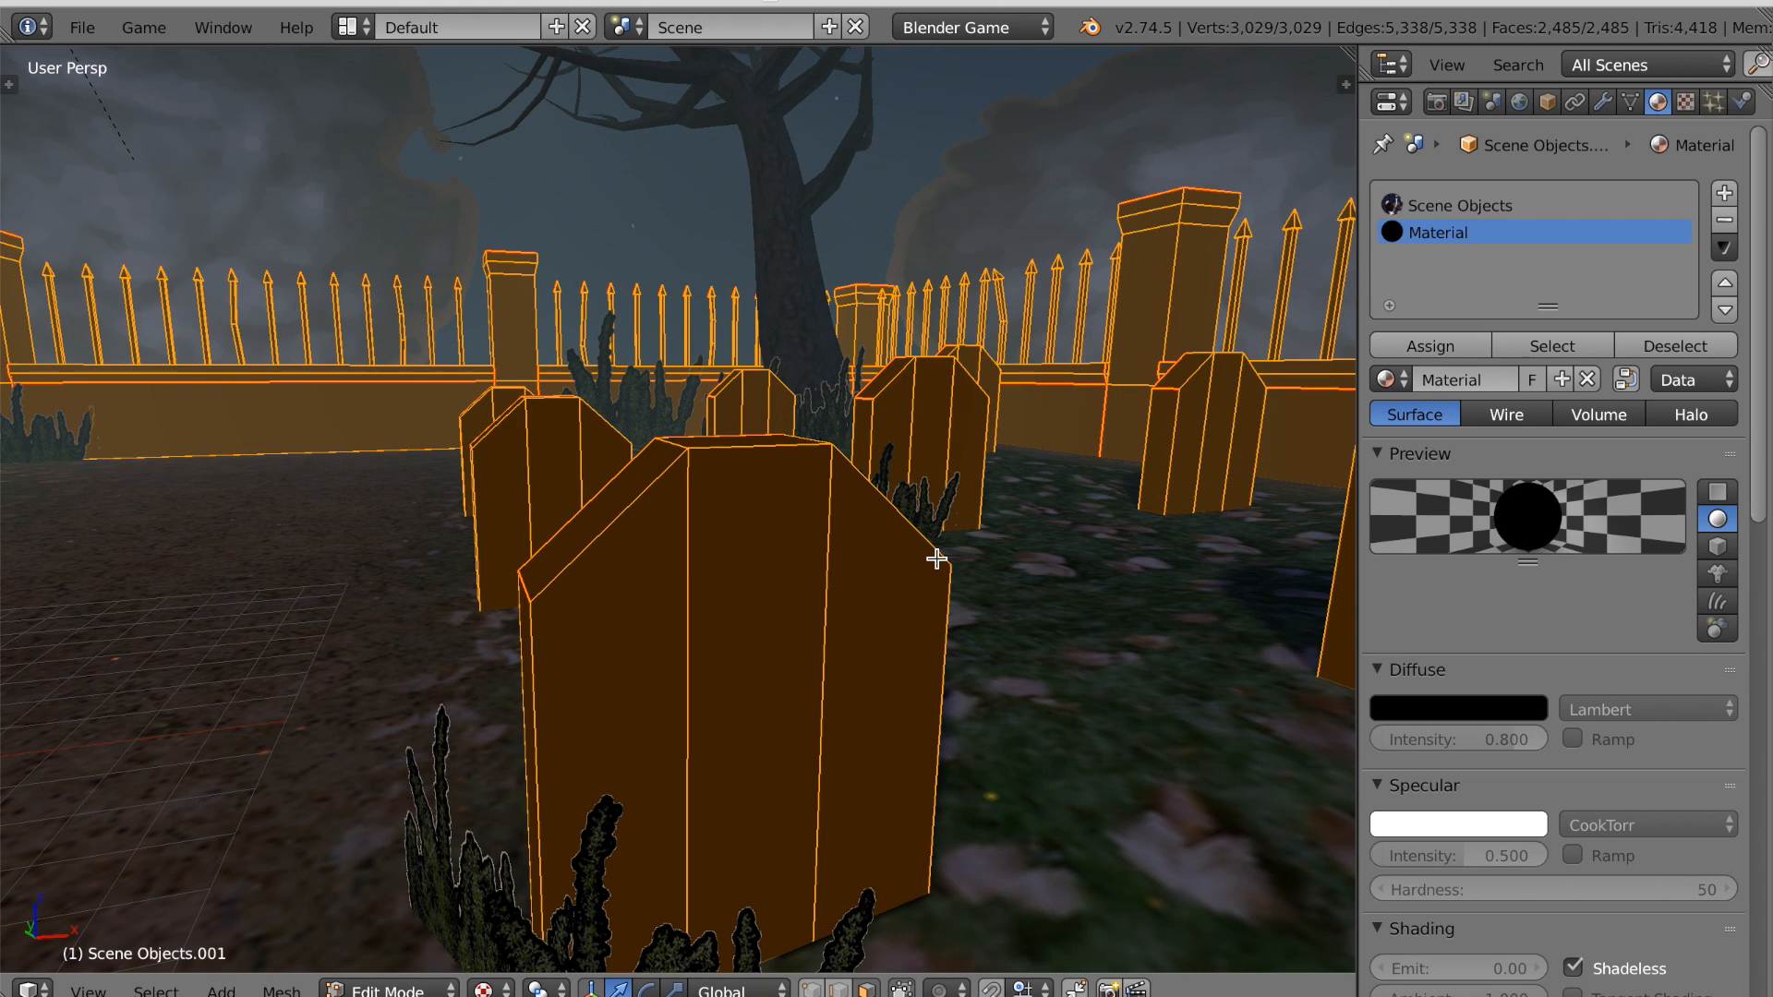
Turn on backface culling in the viewport properties sidebar.
{"action": "key", "text": "n"}
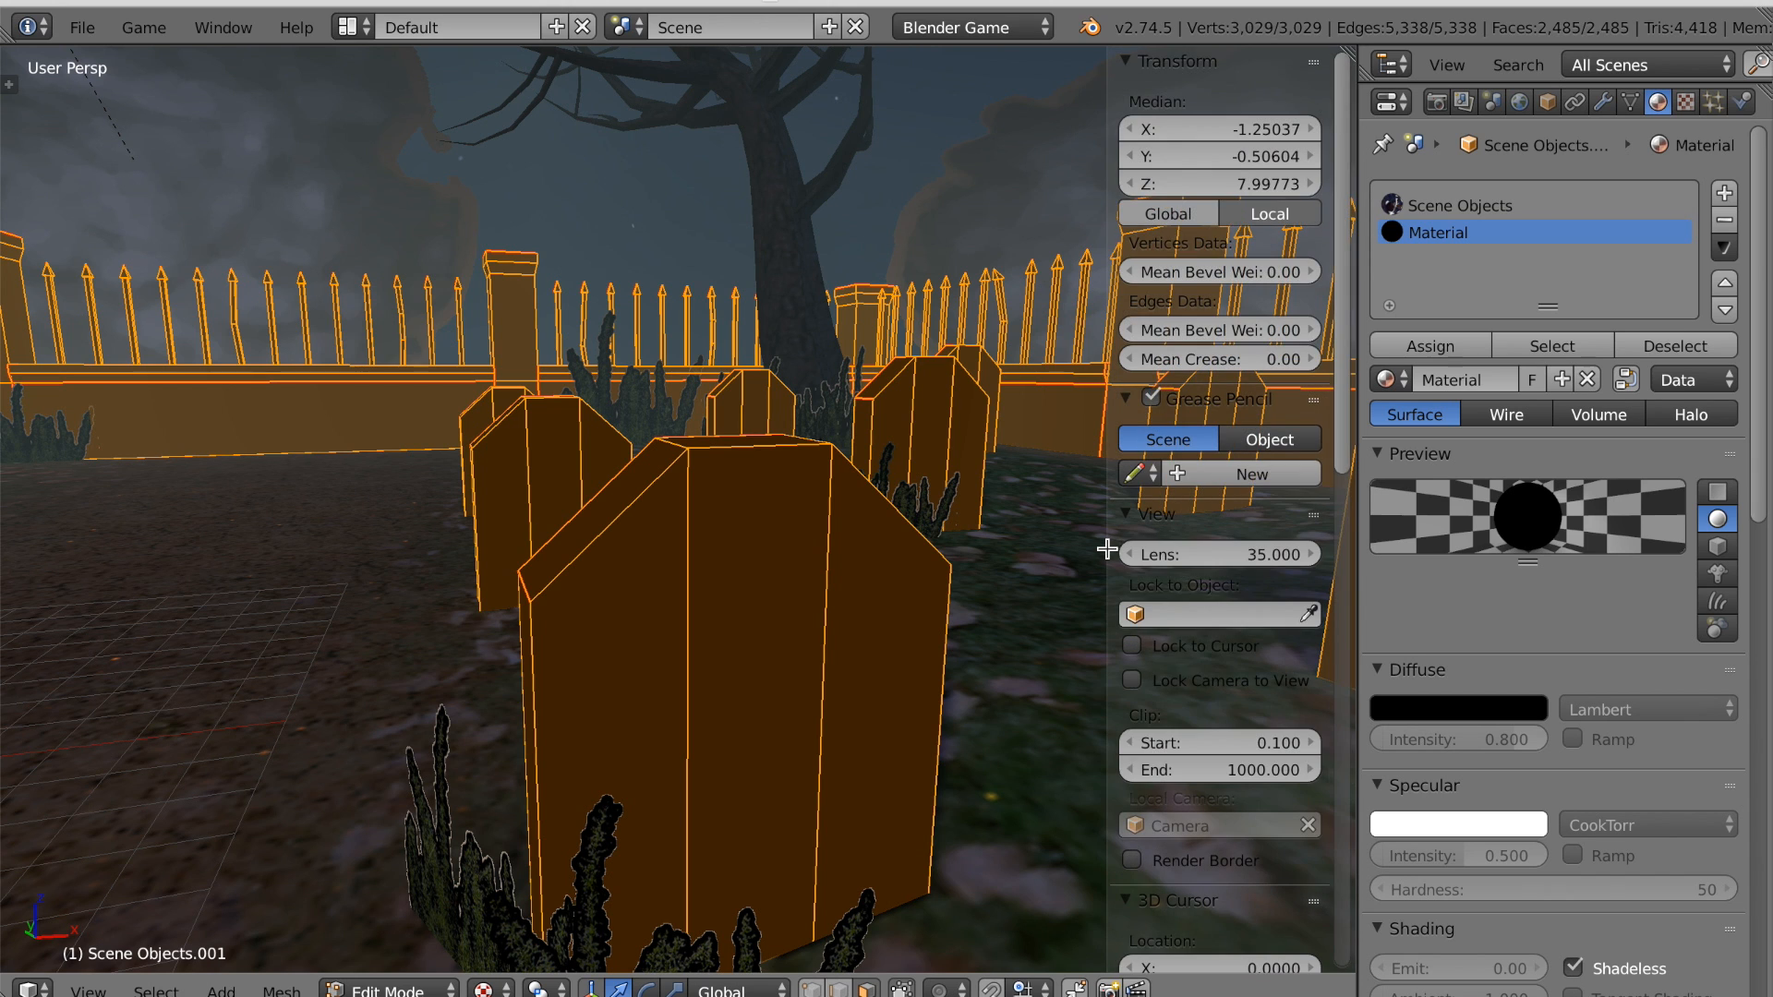
{"action": "scroll", "scroll_direction": "down", "scroll_amount": 3}
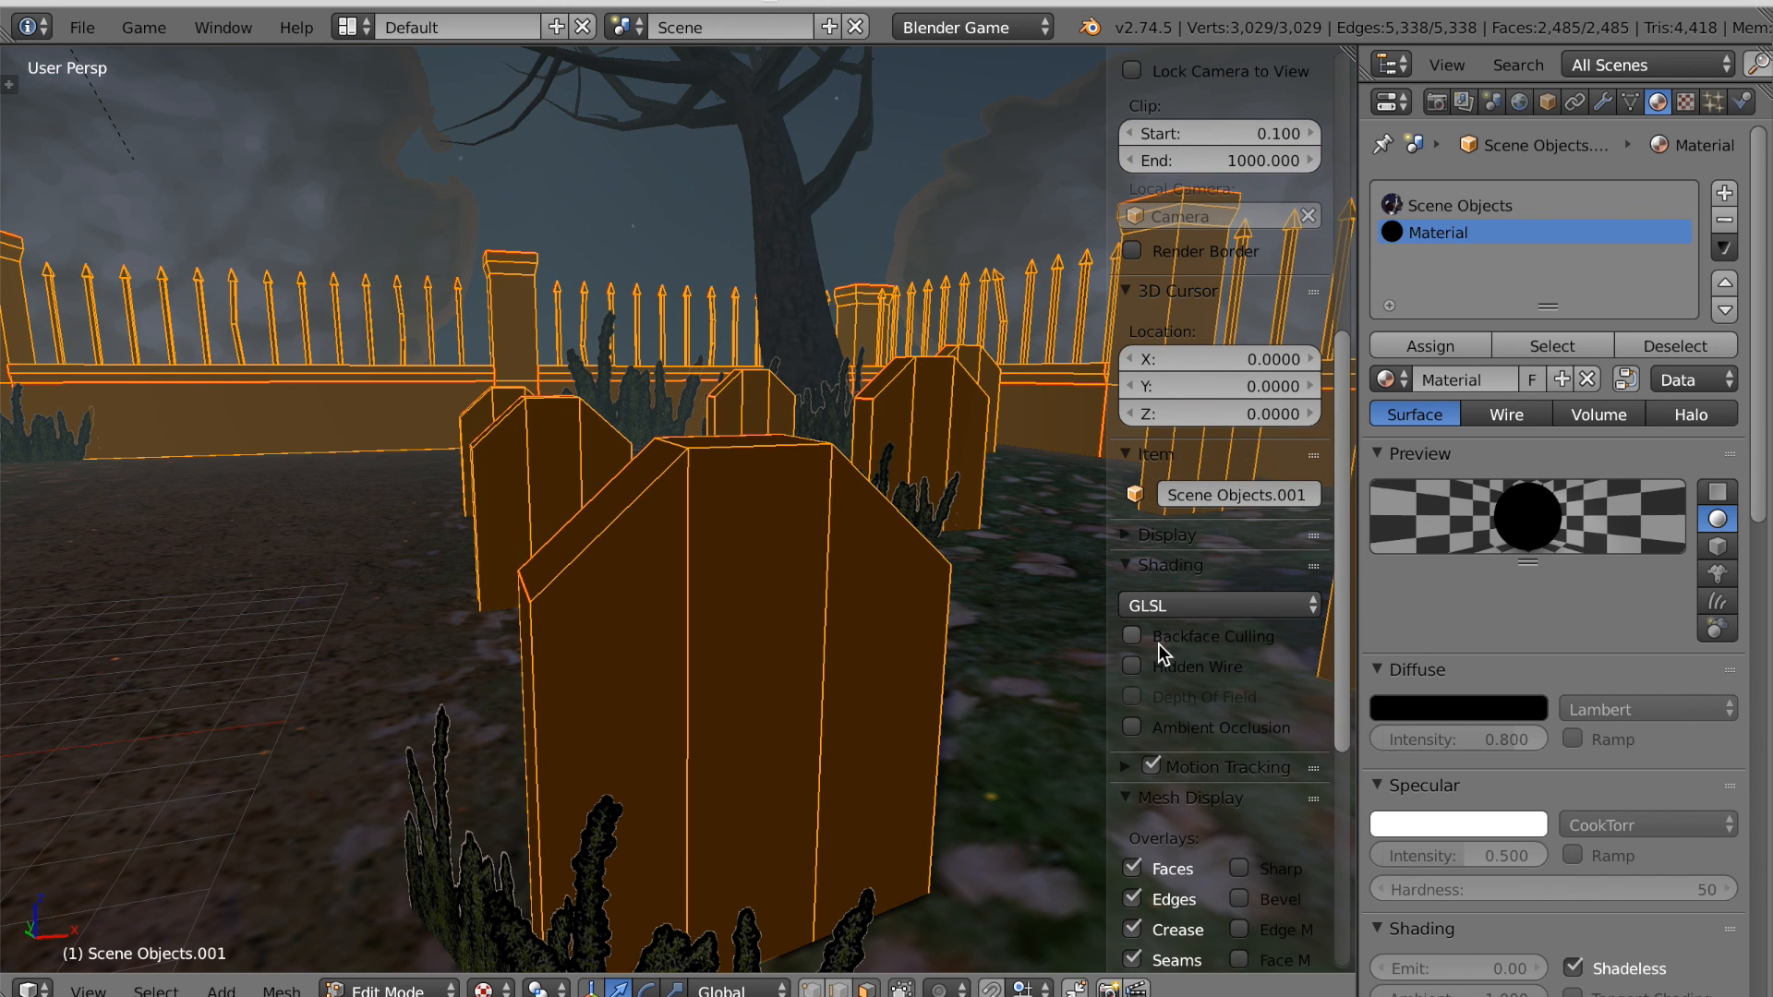
{"action": "left_click", "coordinate": [1129, 635]}
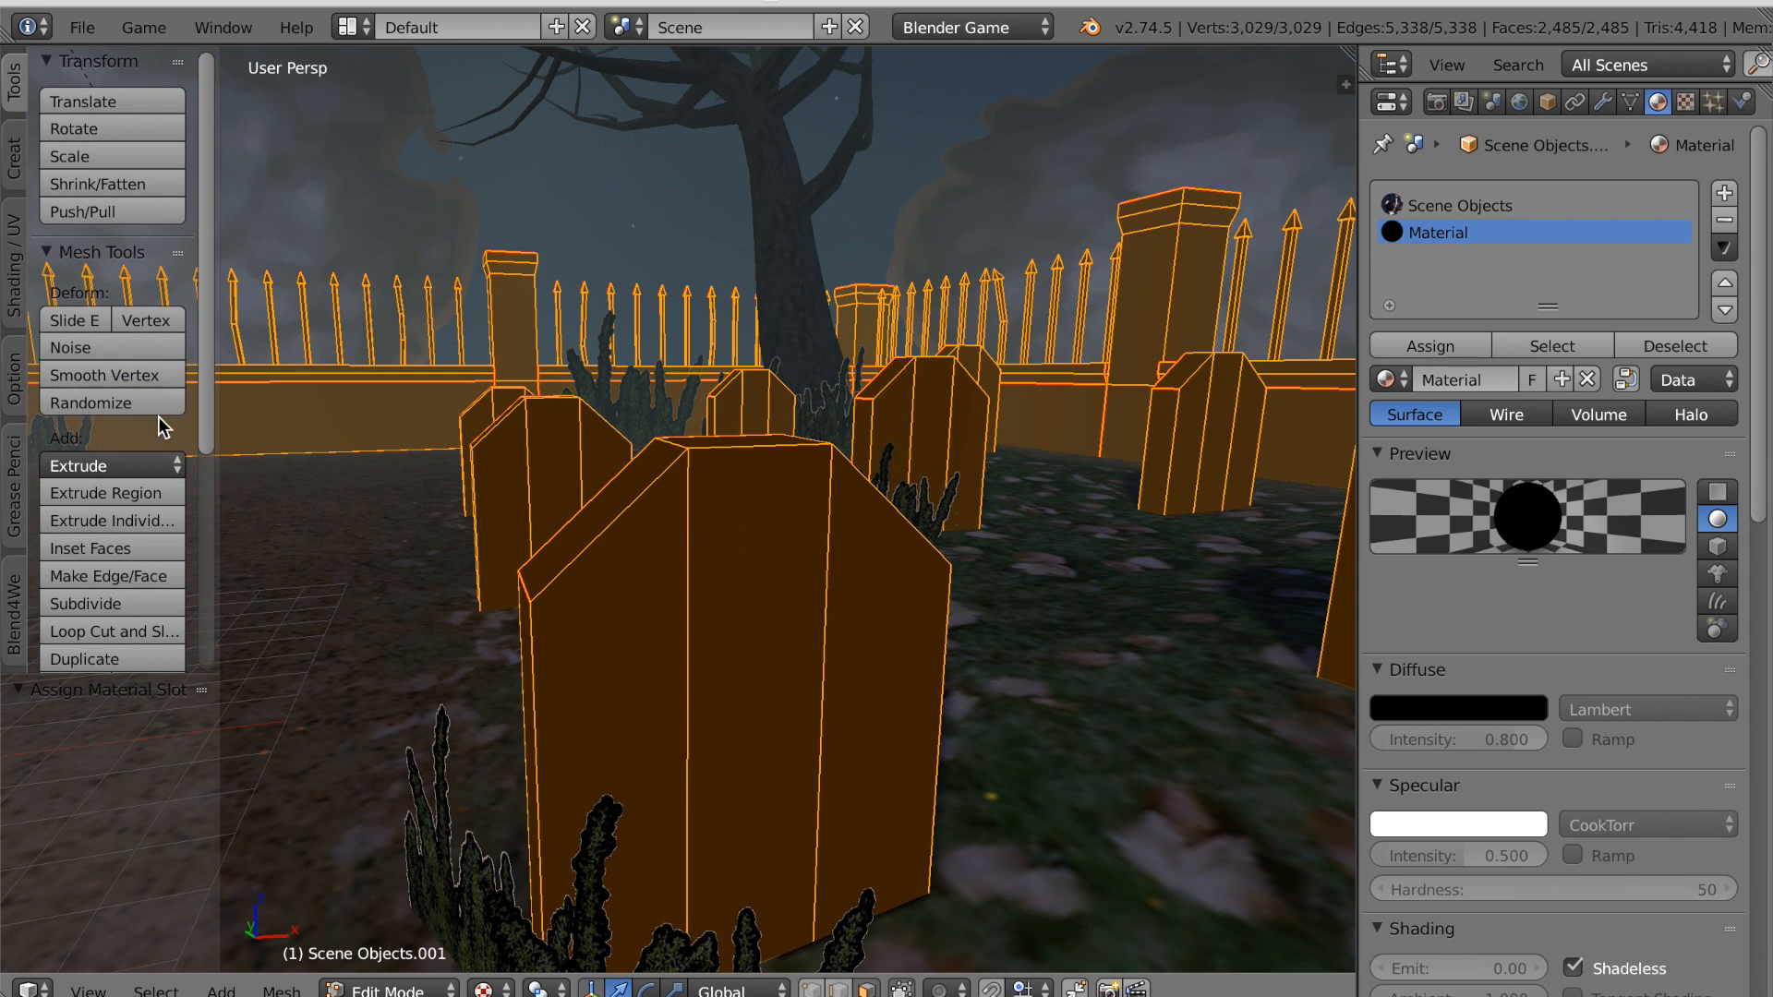
Open the Tool Shelf's shading and normals tools to flip the duplicate's normals.
{"action": "left_click", "coordinate": [12, 255]}
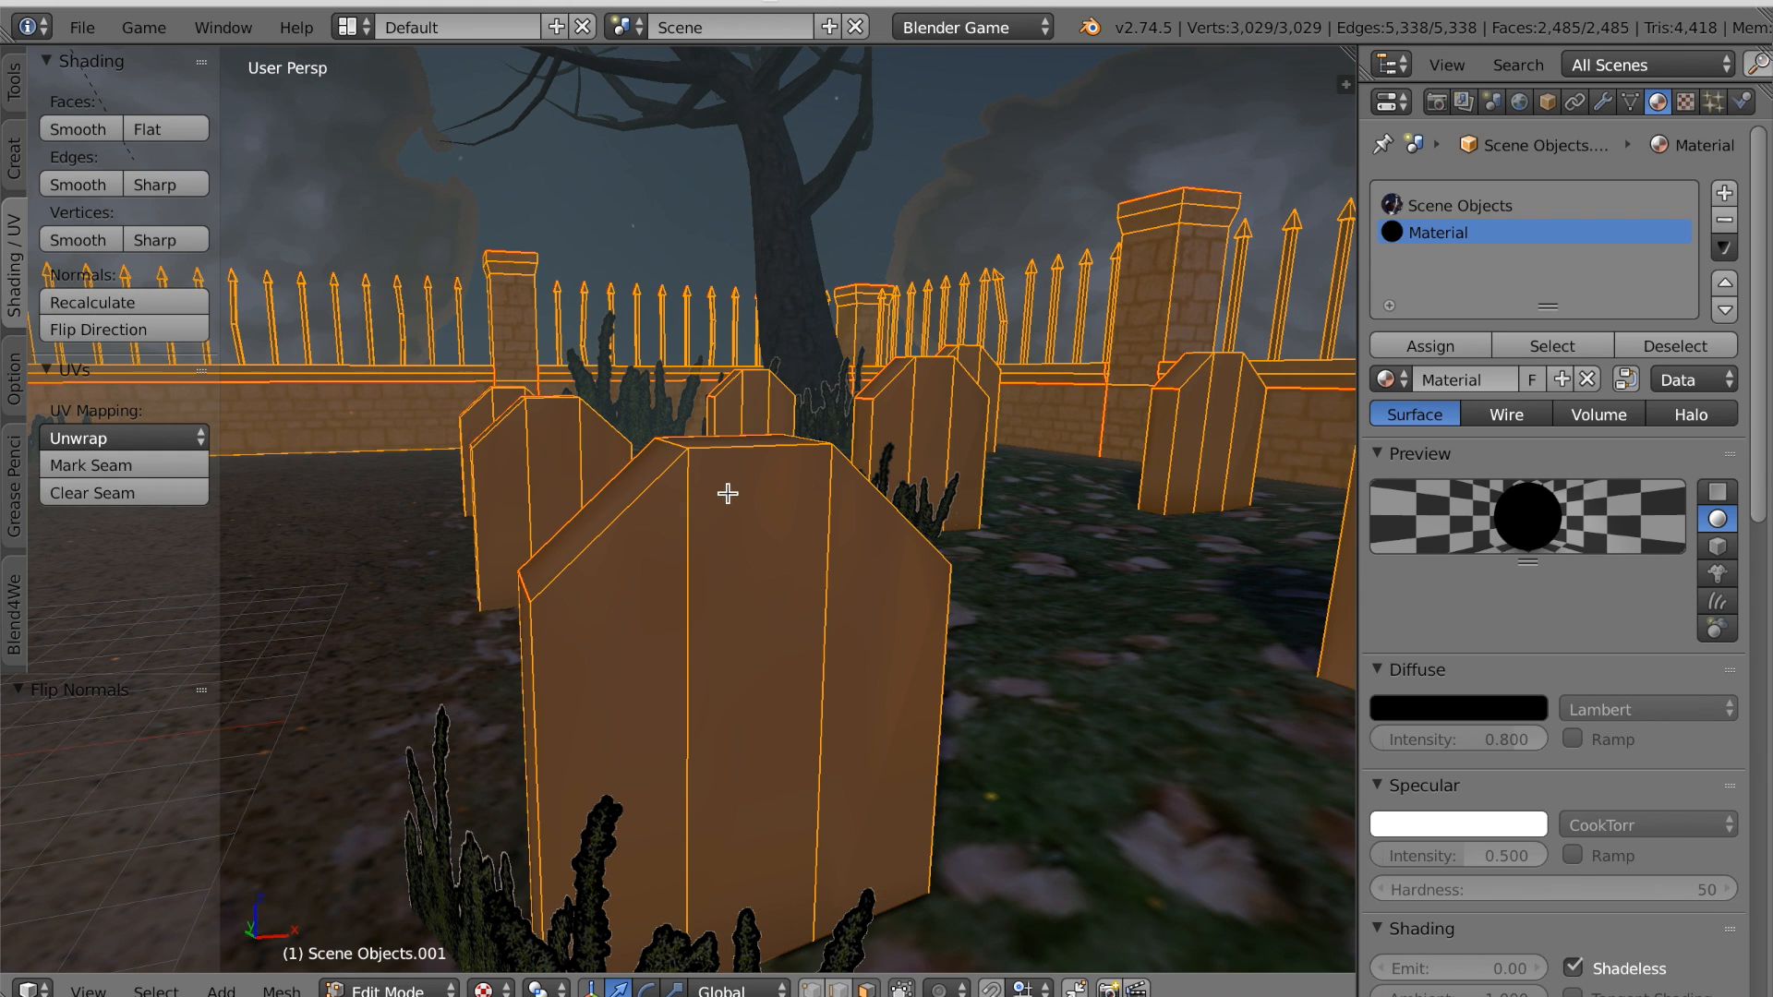
{"action": "mouse_move", "coordinate": [774, 523]}
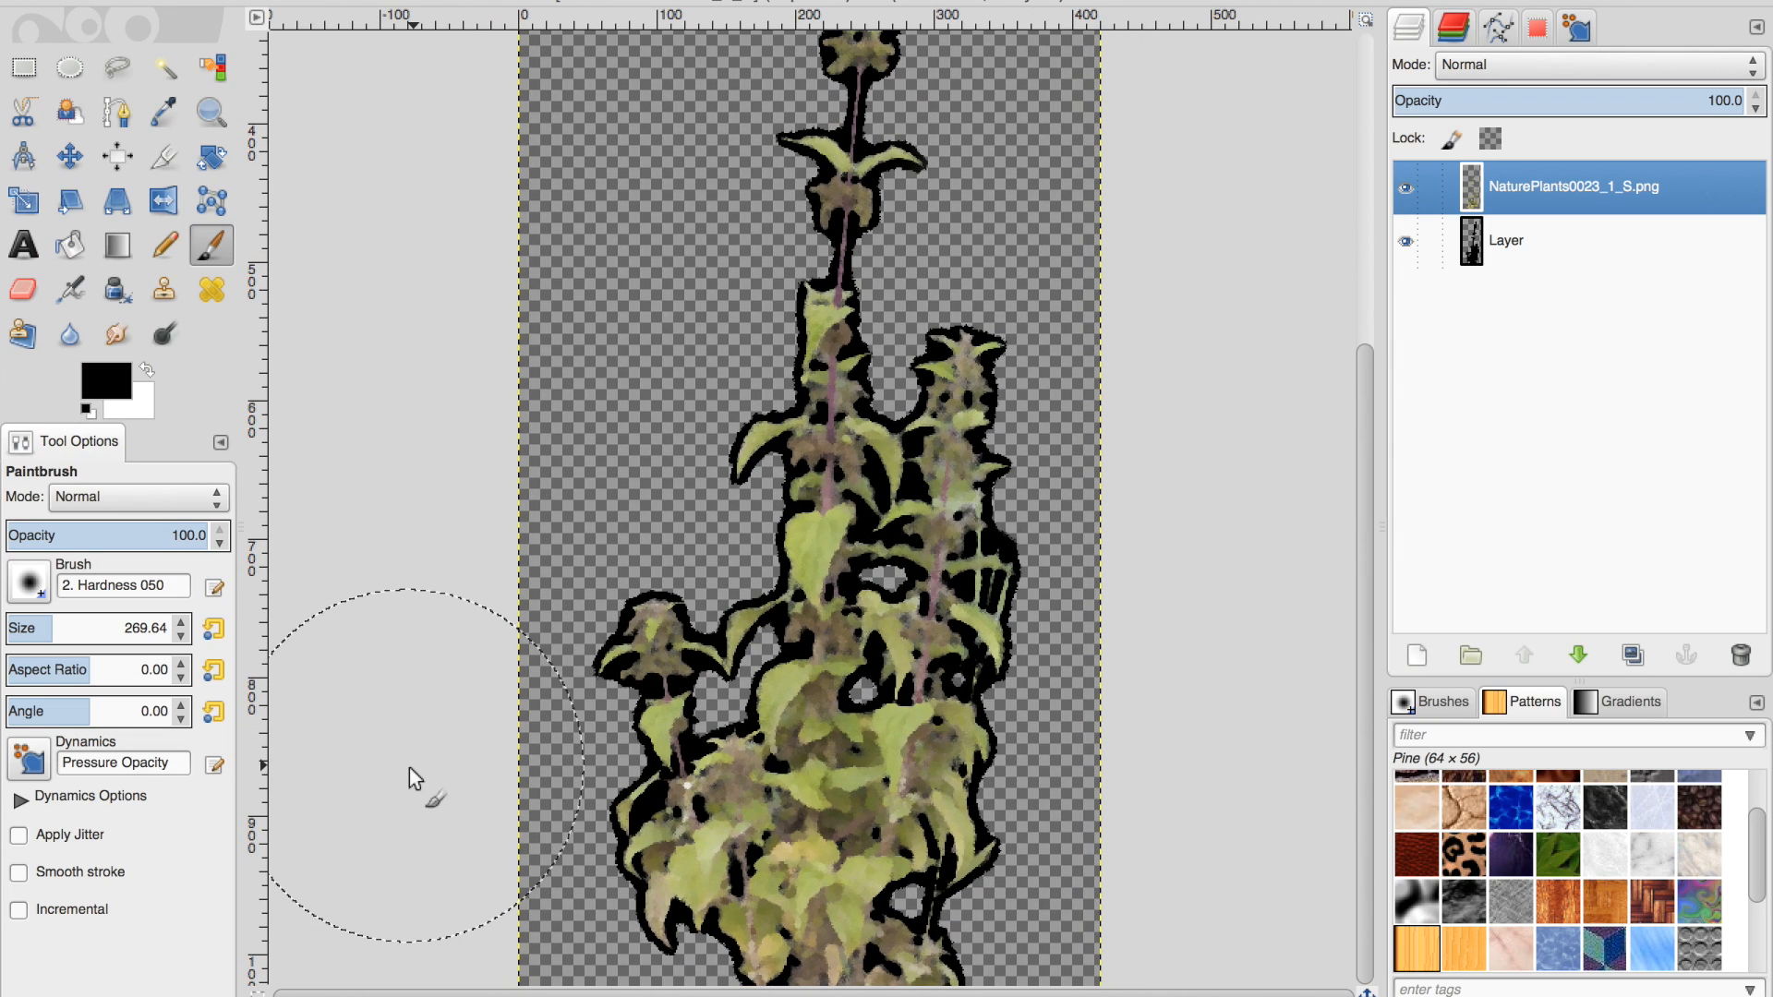
{"action": "mouse_move", "coordinate": [472, 364]}
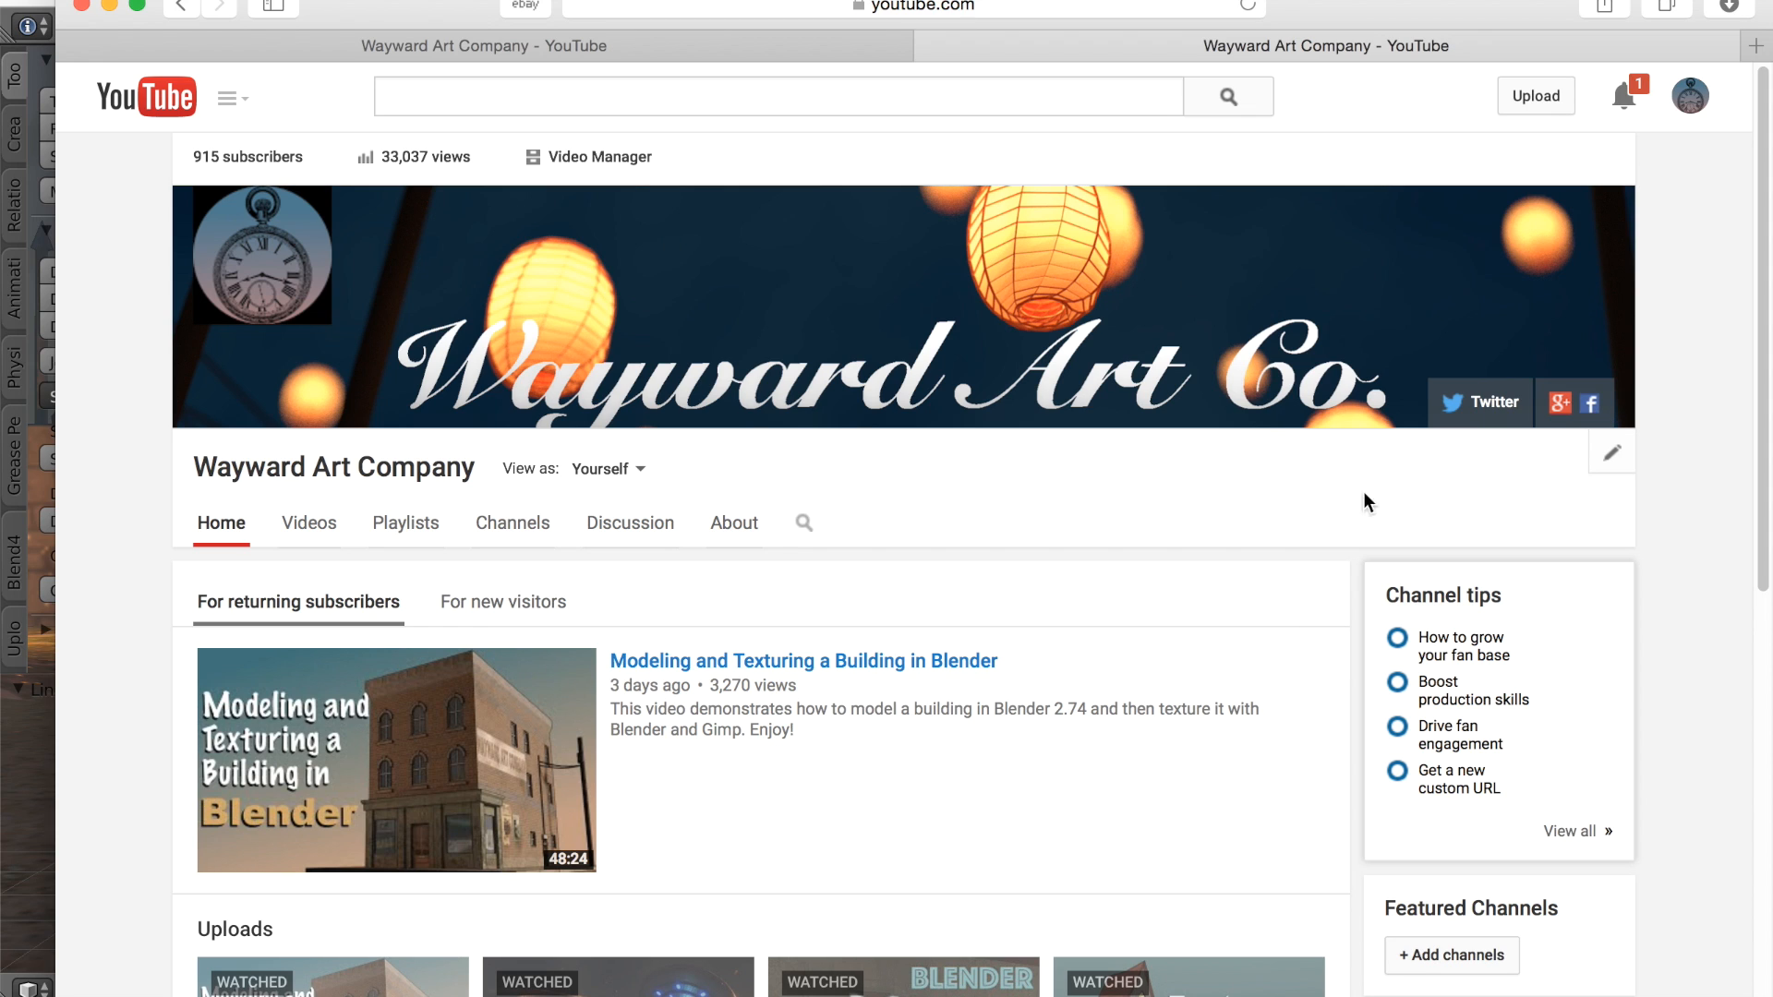
{"action": "mouse_move", "coordinate": [1583, 419]}
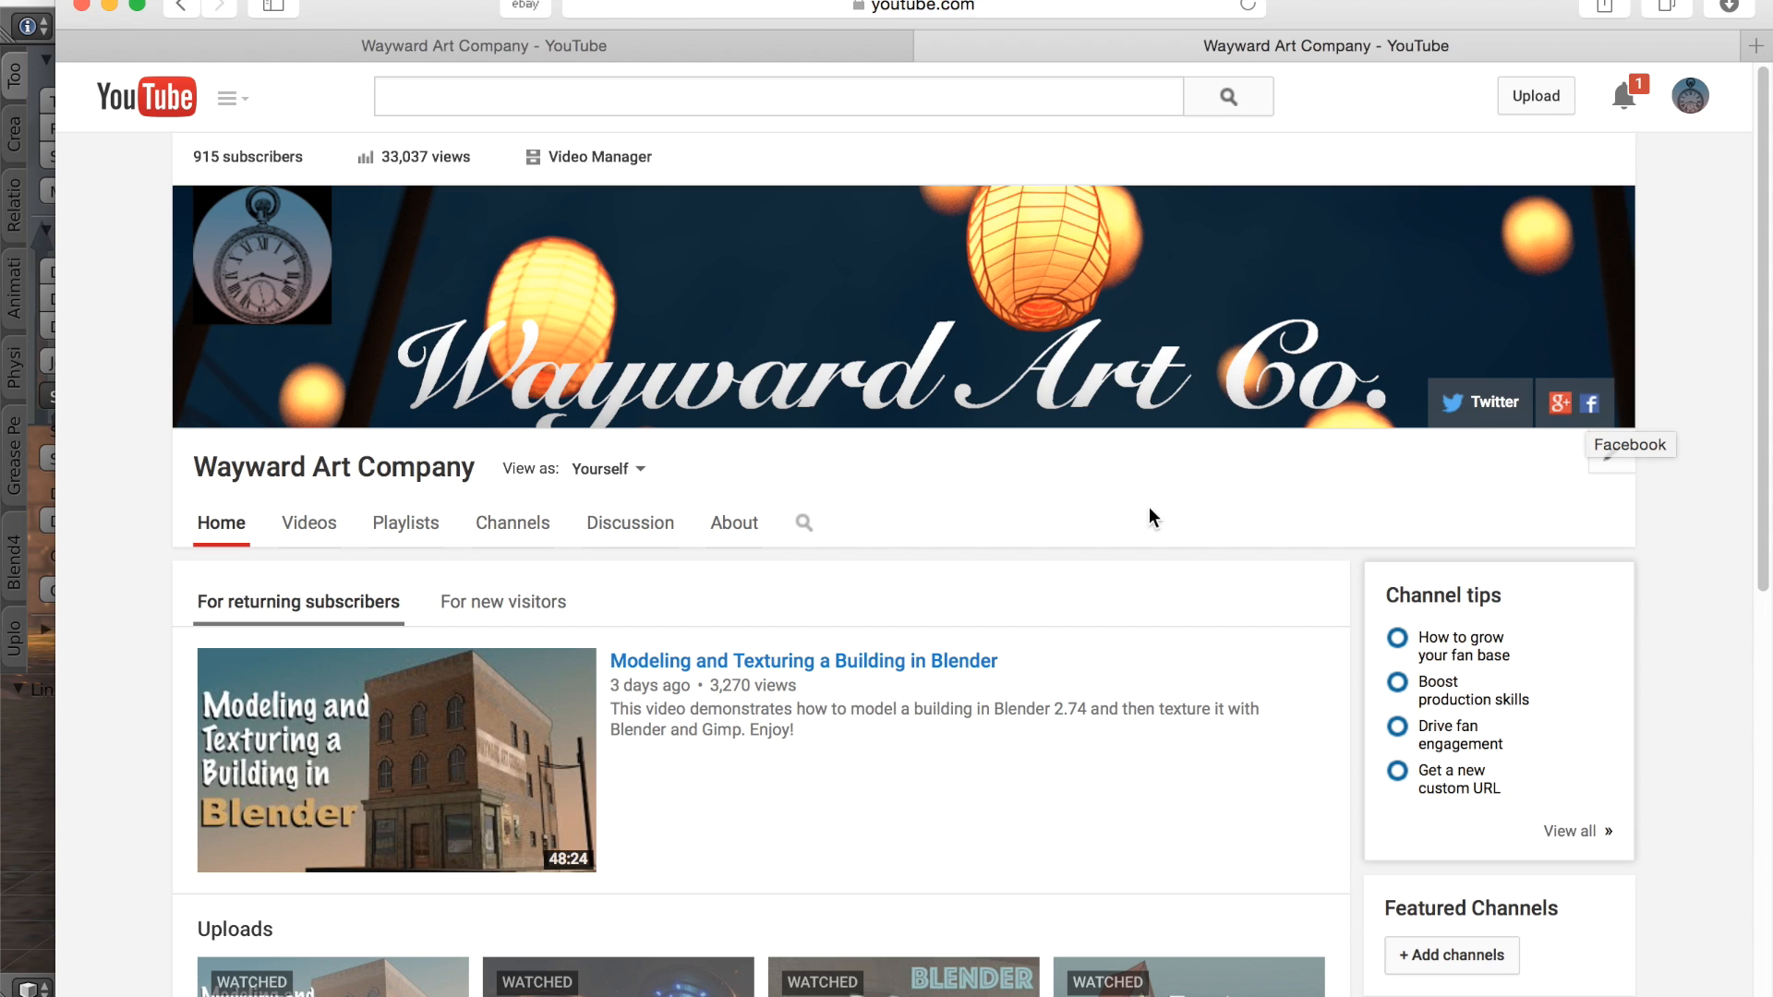
{"action": "mouse_move", "coordinate": [1092, 521]}
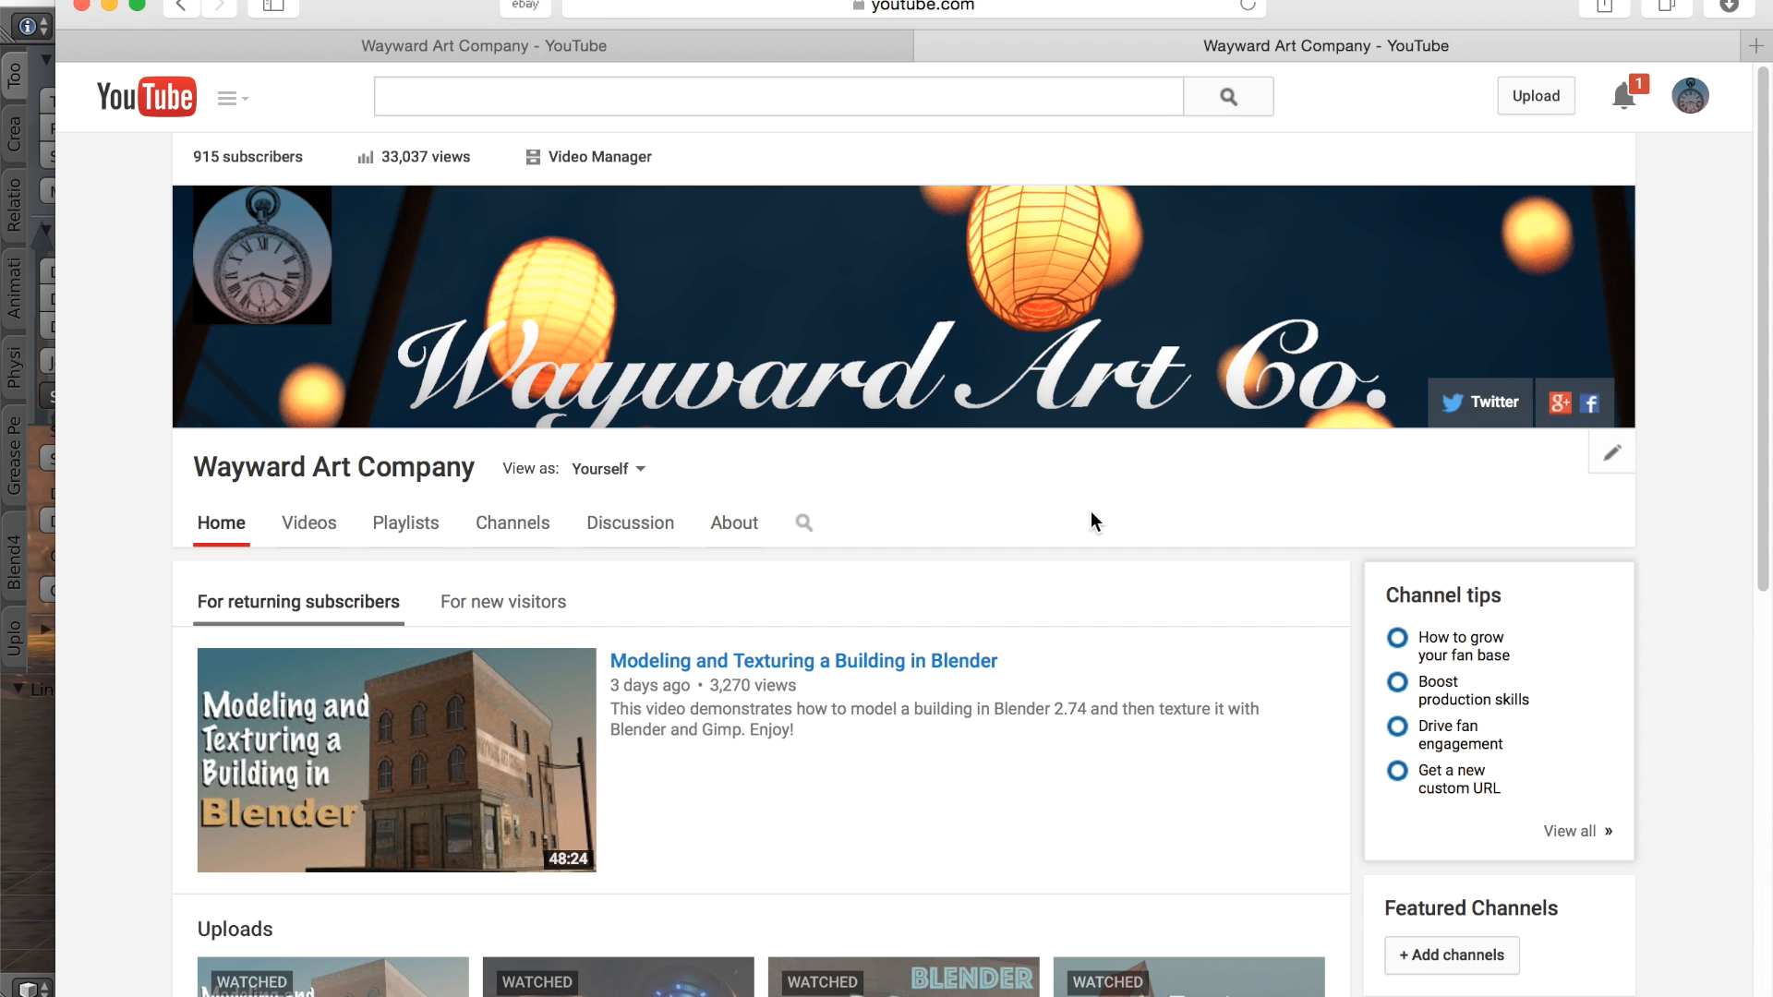
{"action": "mouse_move", "coordinate": [1480, 417]}
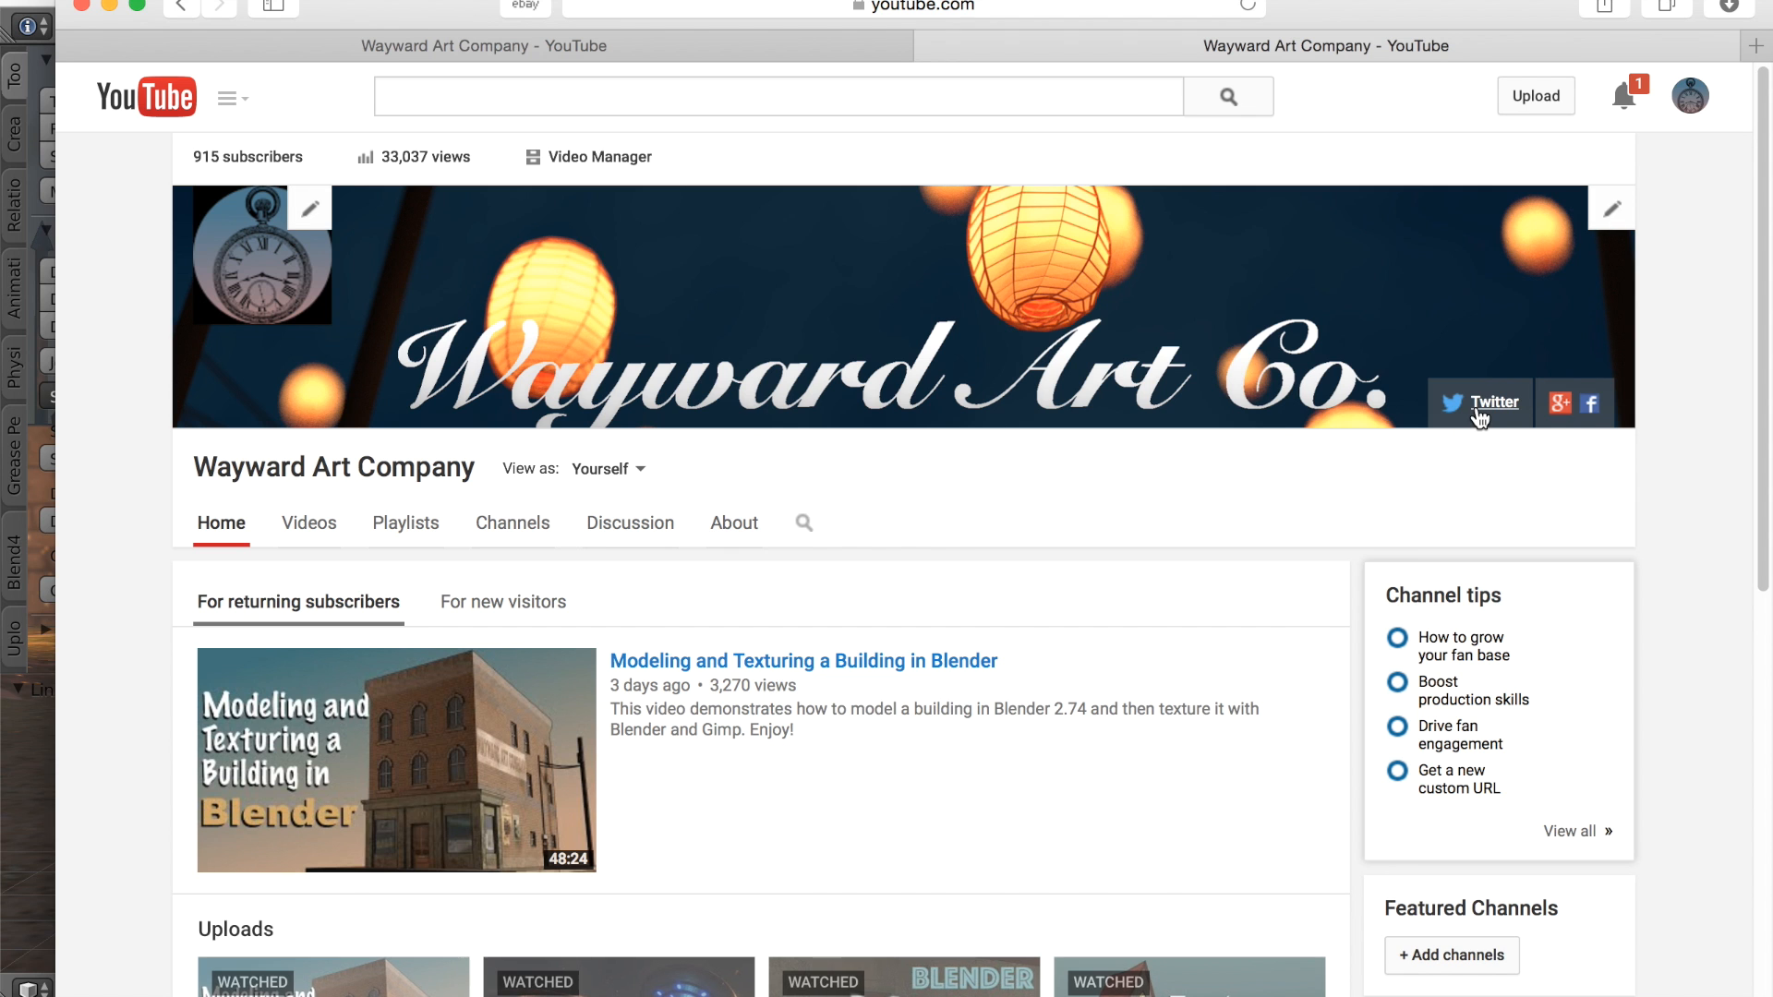
Open the Wayward Art Company Twitter link from the YouTube channel banner.
{"action": "left_click", "coordinate": [1494, 403]}
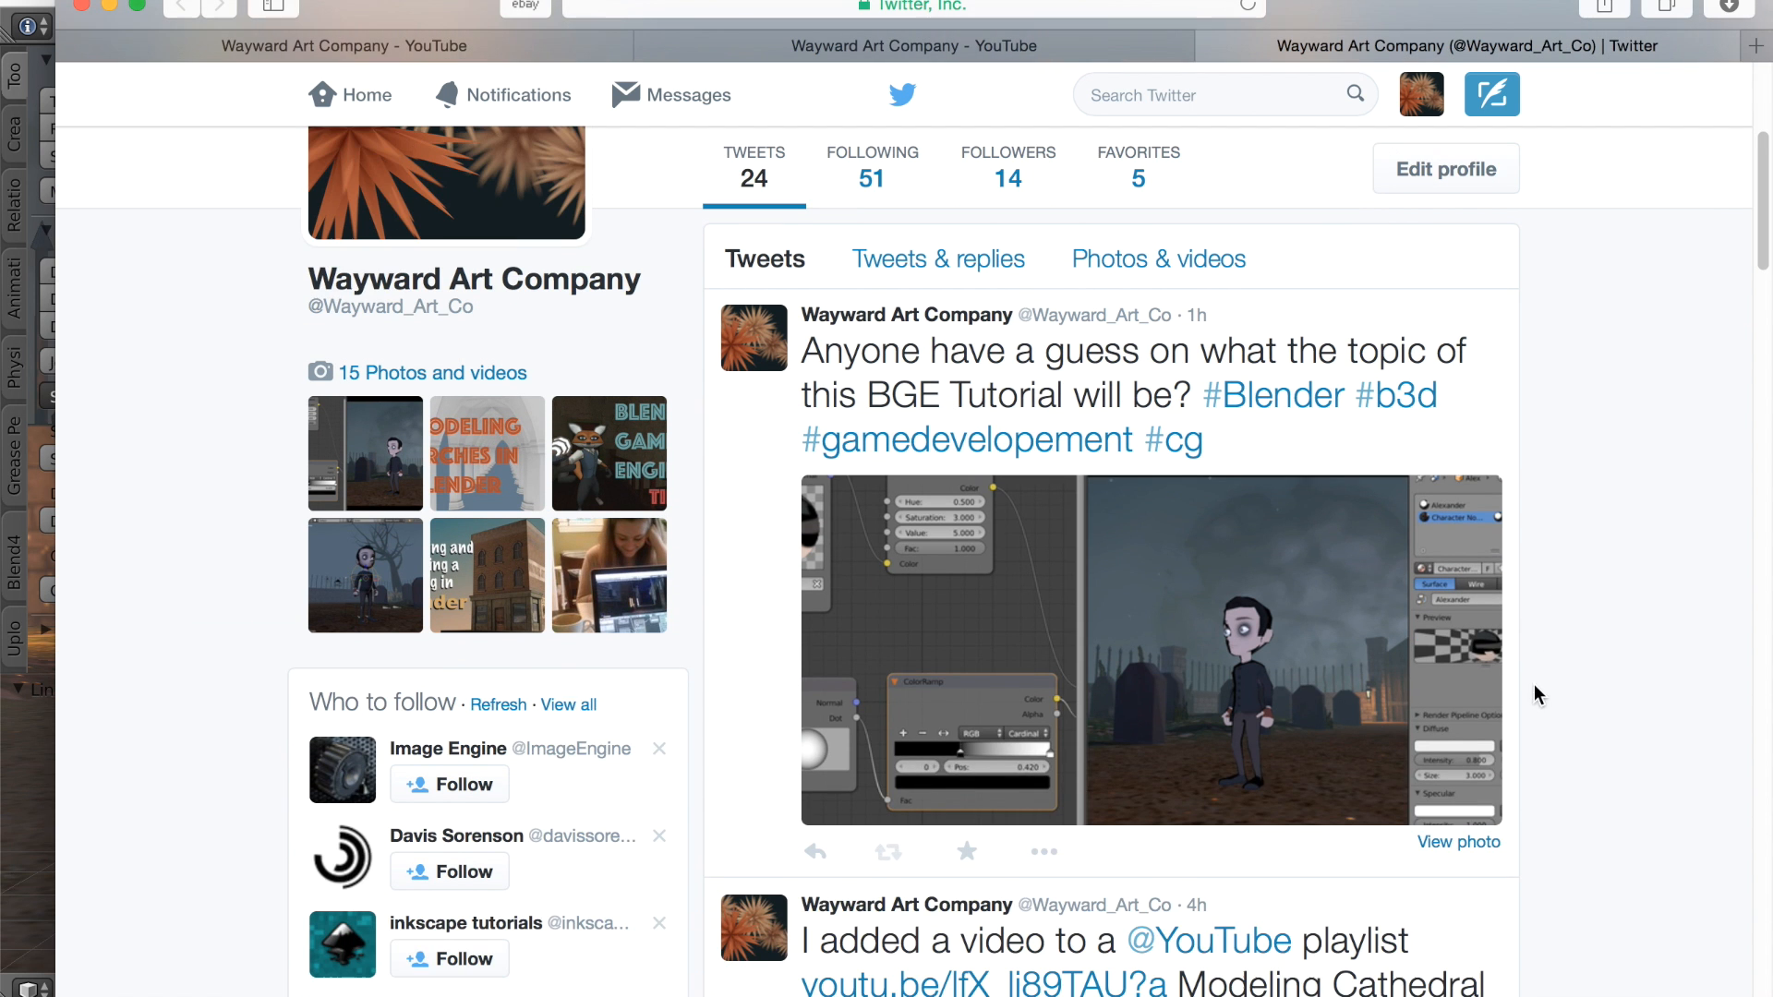
{"action": "mouse_move", "coordinate": [1580, 676]}
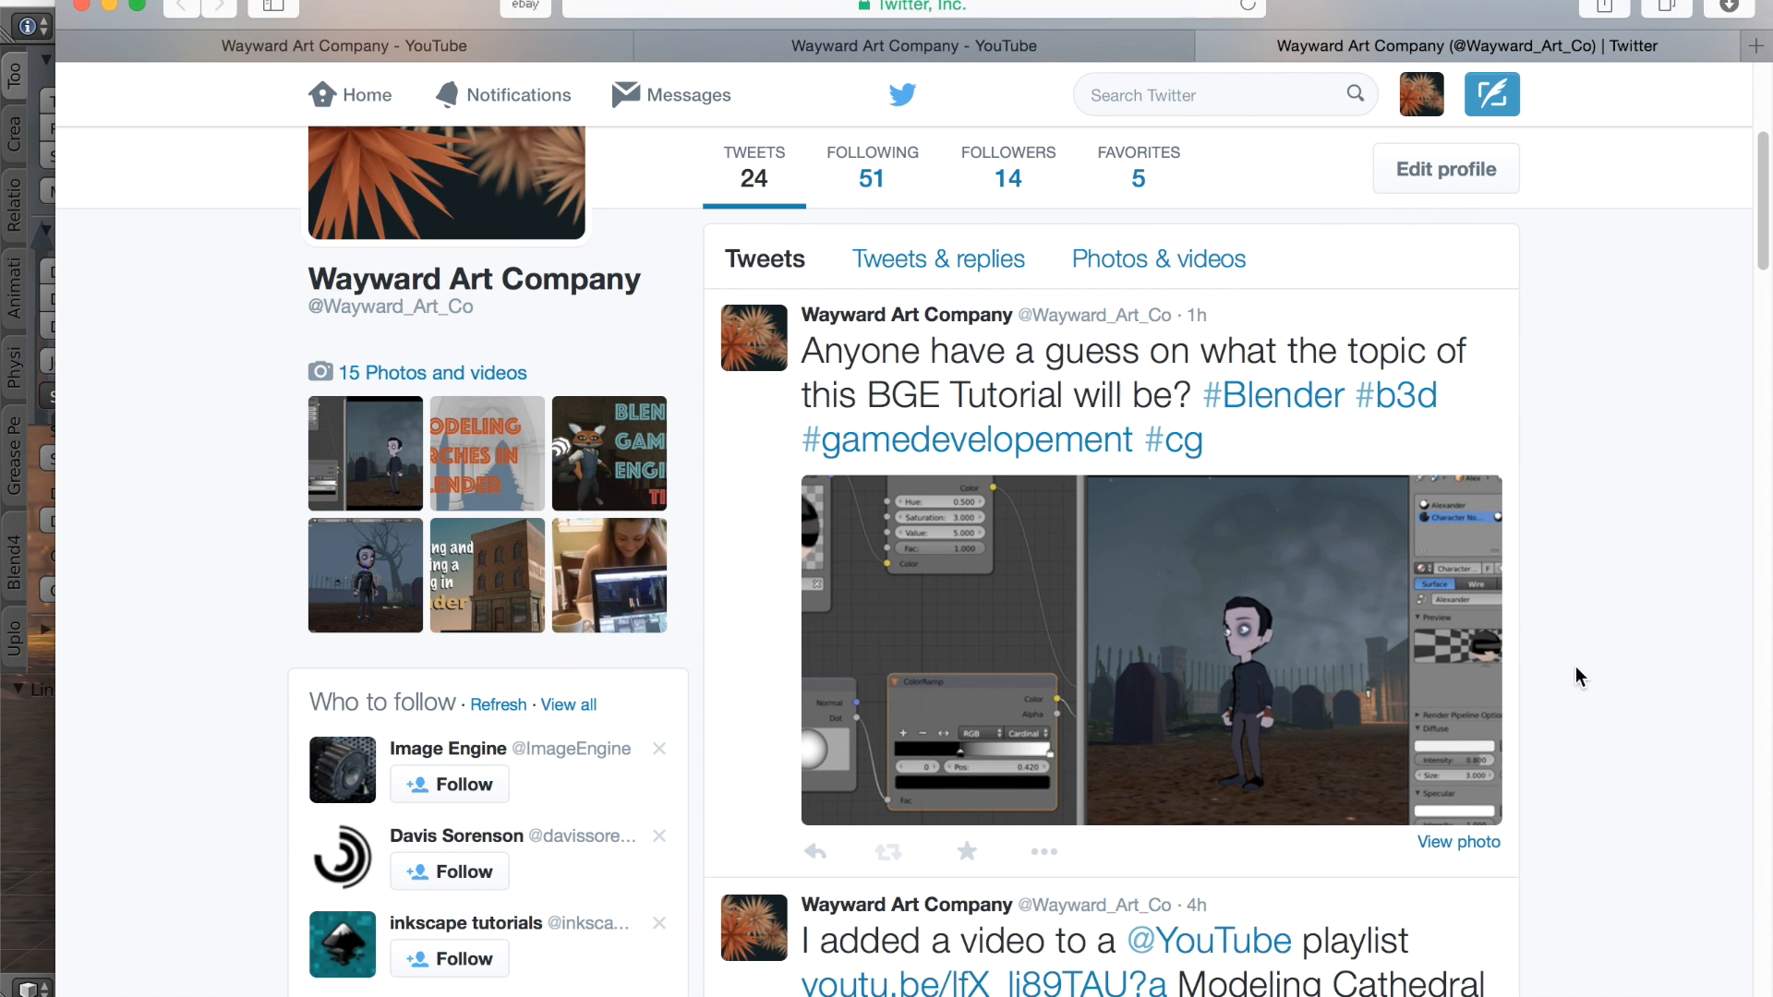